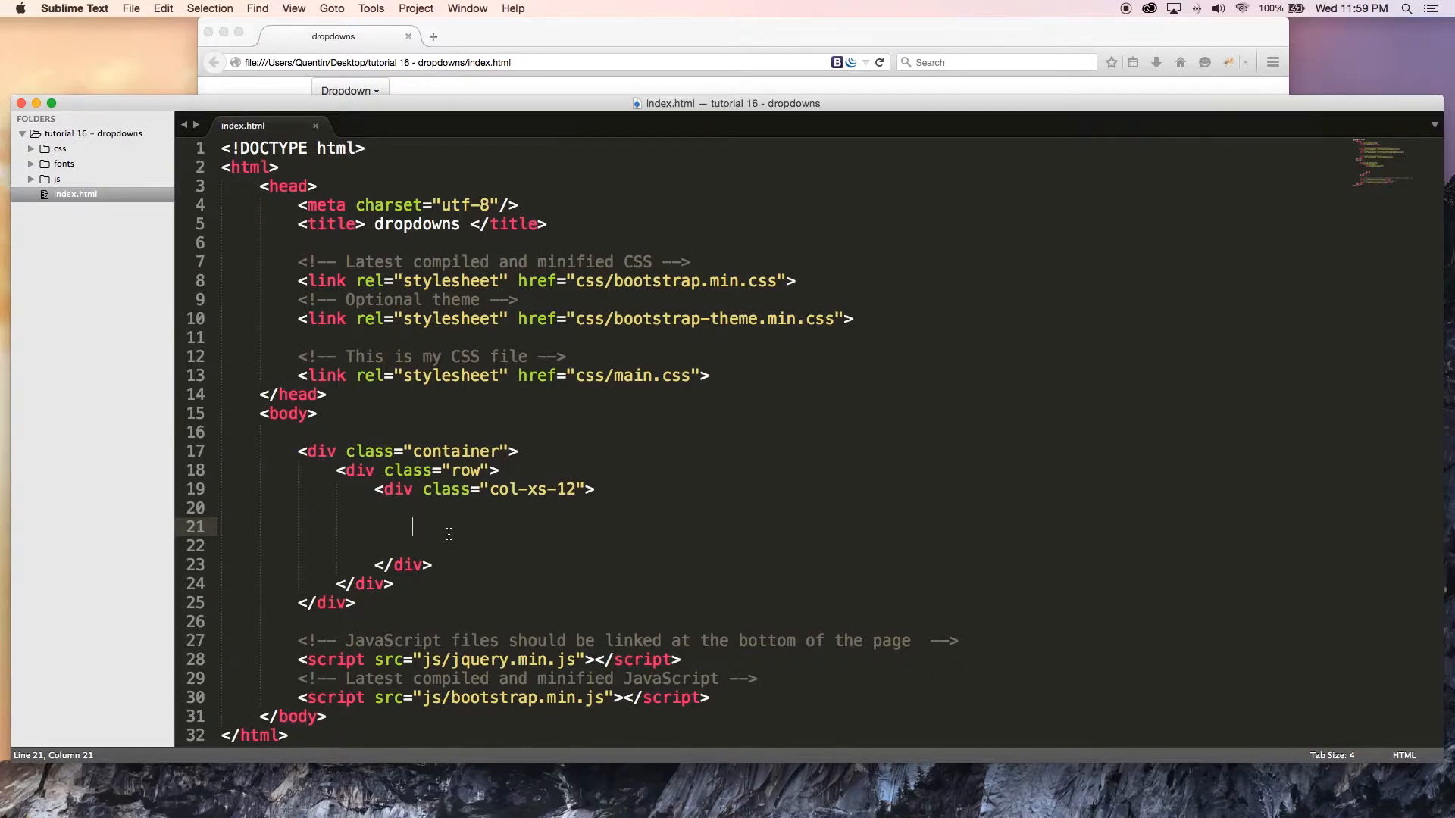
- Add a div with class="dropdown" inside the col-xs-12 div
{"action": "type", "text": "<div>"}
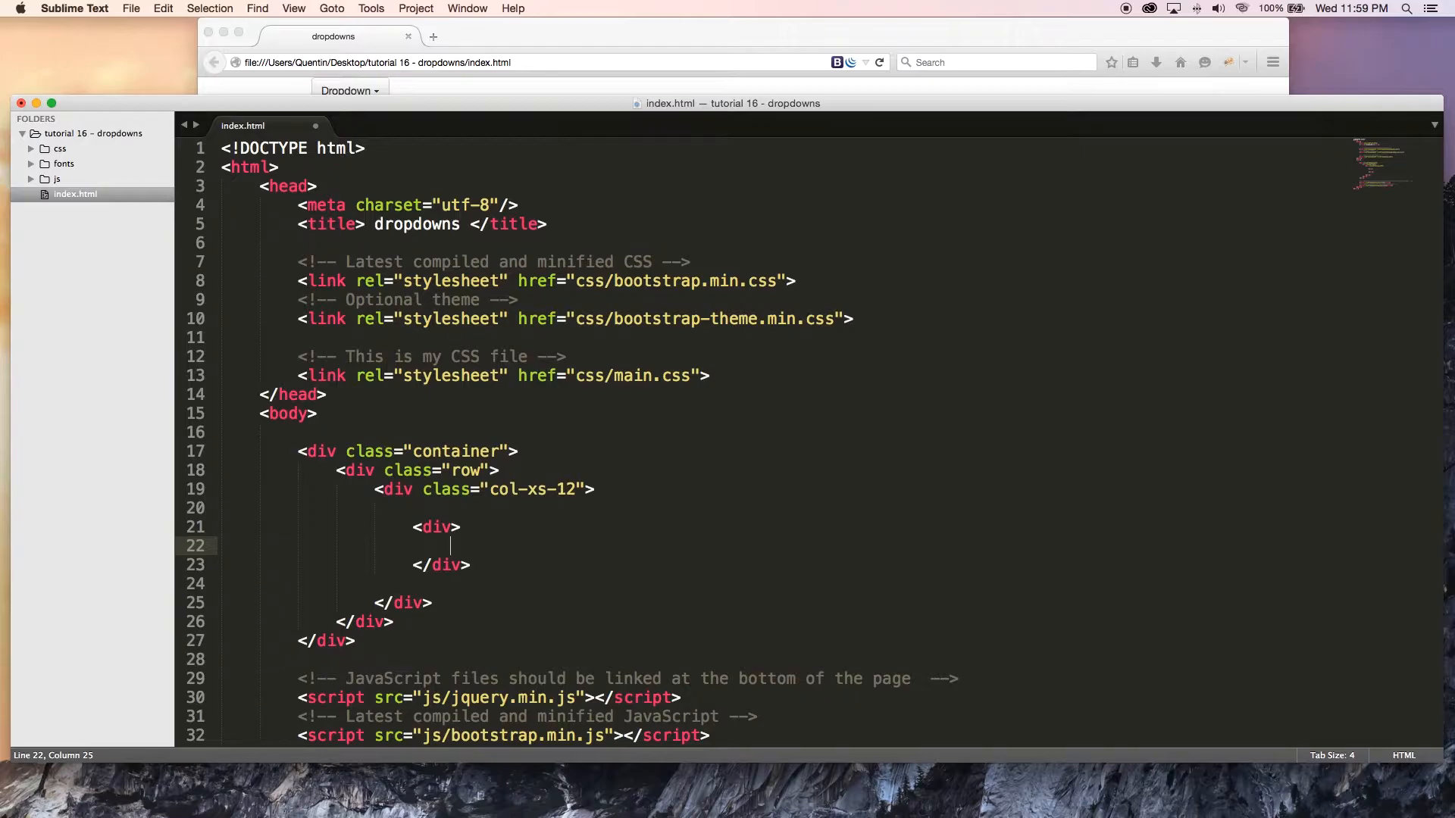
{"action": "type", "text": "c"}
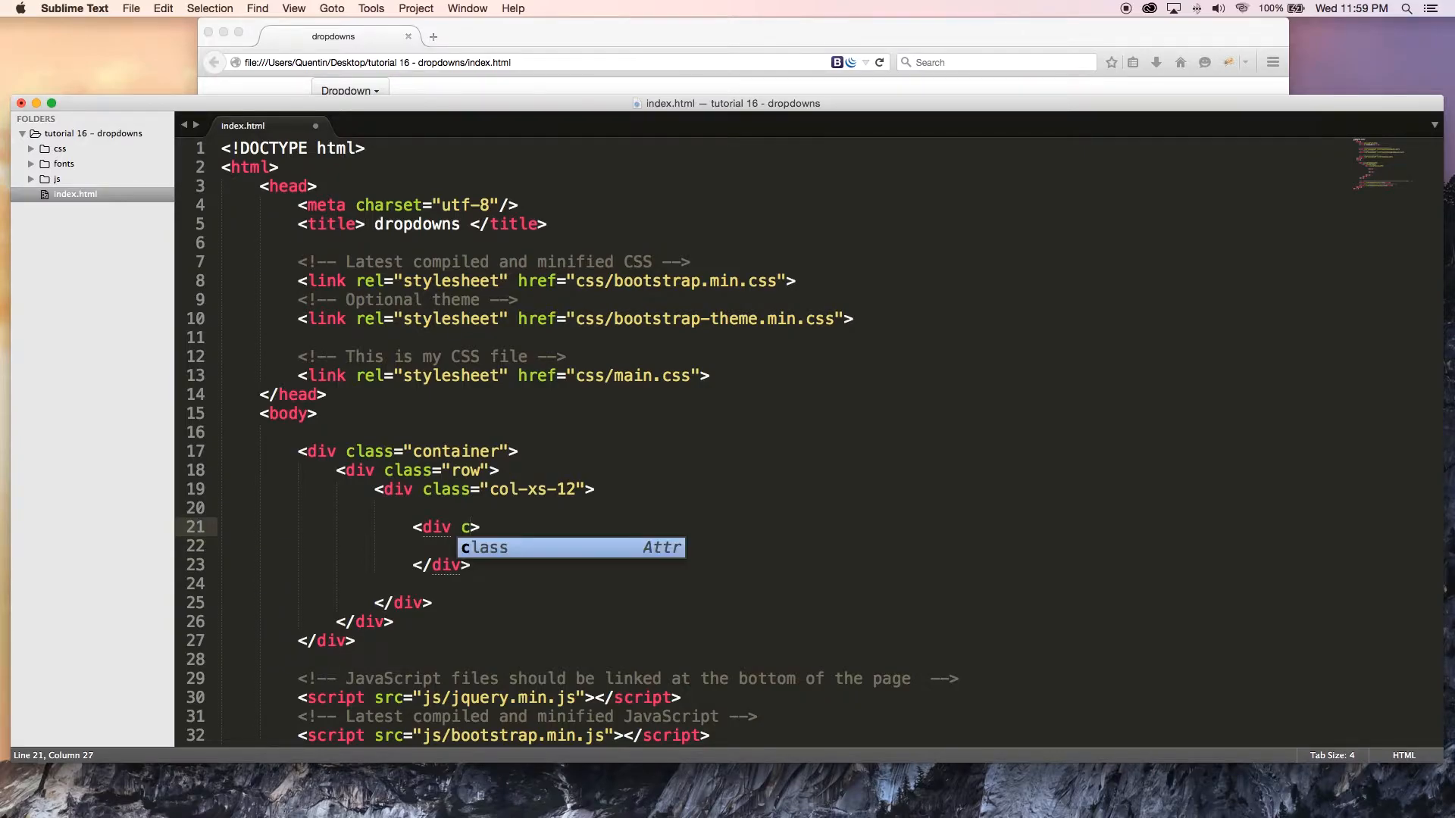
{"action": "key", "text": "Tab"}
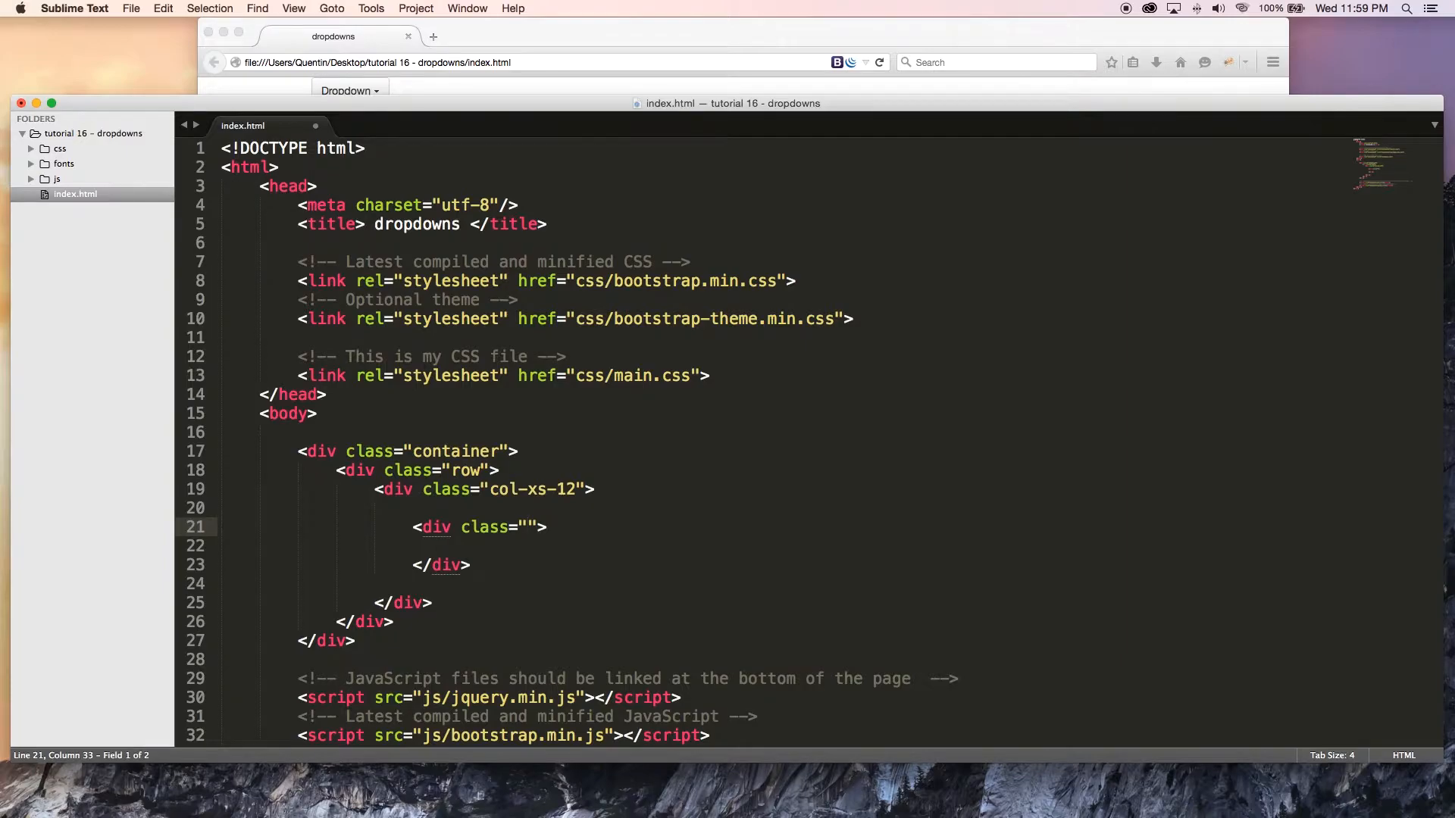
{"action": "type", "text": "dropd"}
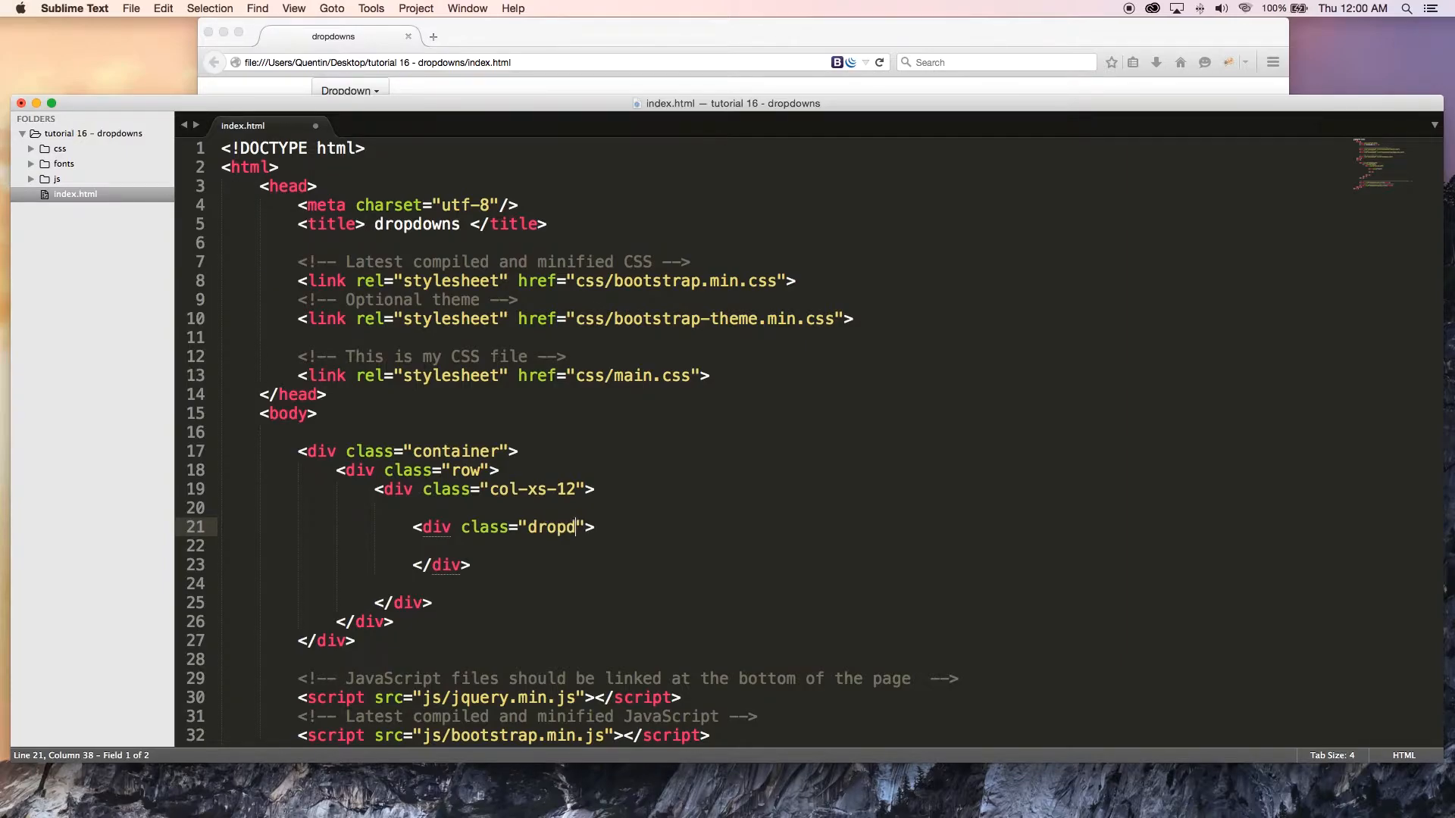
{"action": "type", "text": "own"}
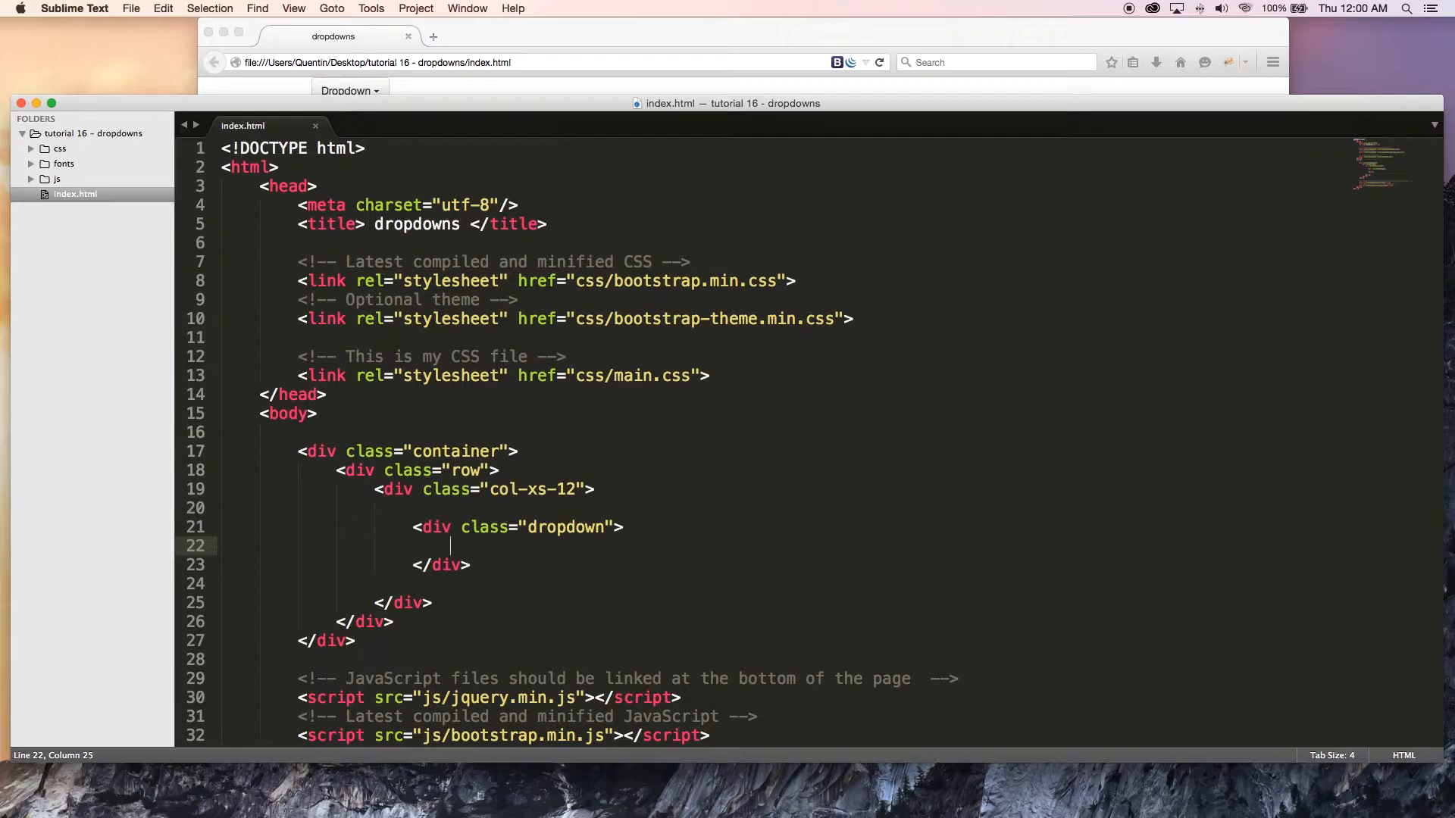
- Nest an empty button element and an empty ul list inside the dropdown div
{"action": "type", "text": "<button></button>"}
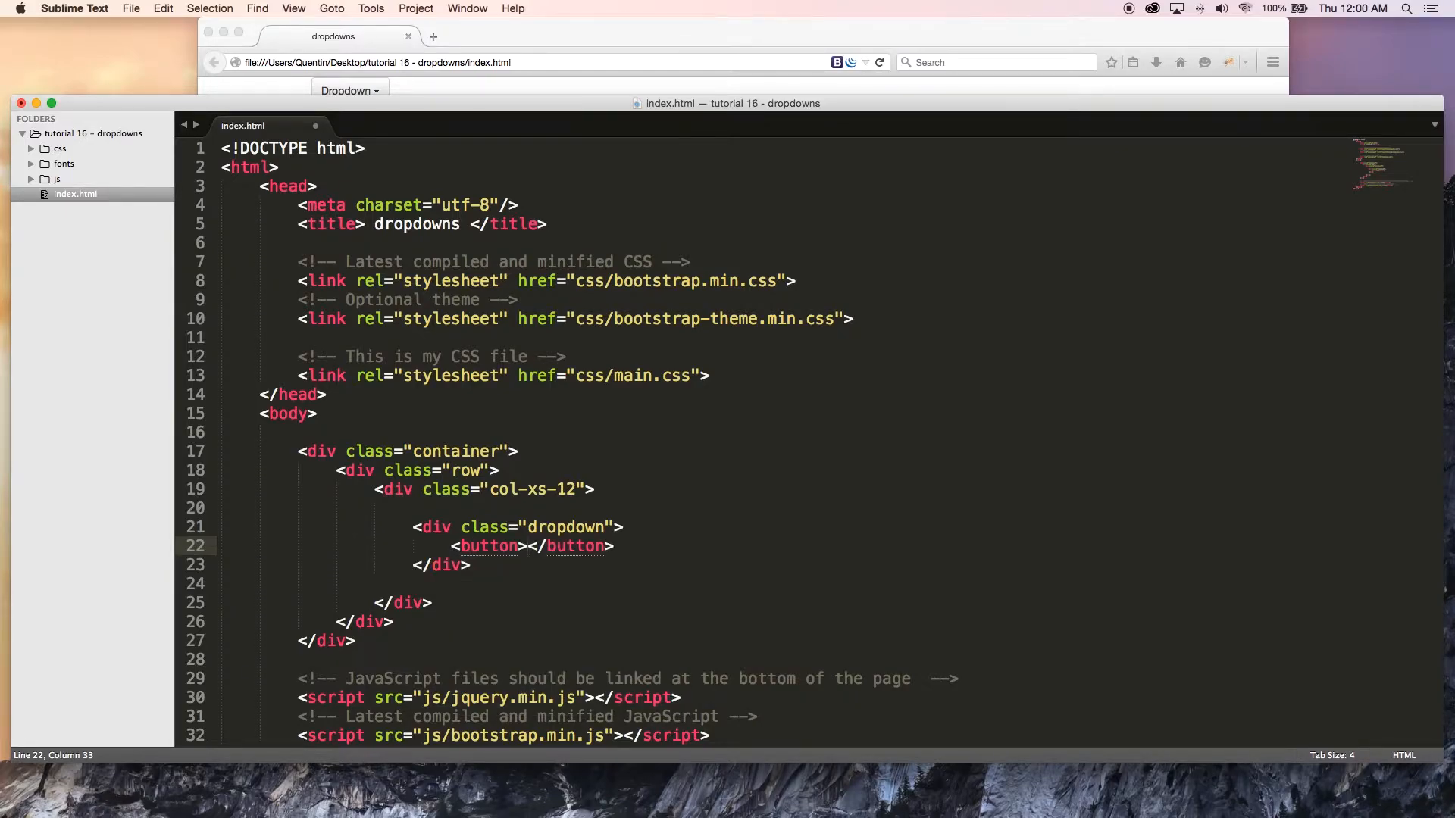
{"action": "key", "text": "enter"}
{"action": "type", "text": "<"}
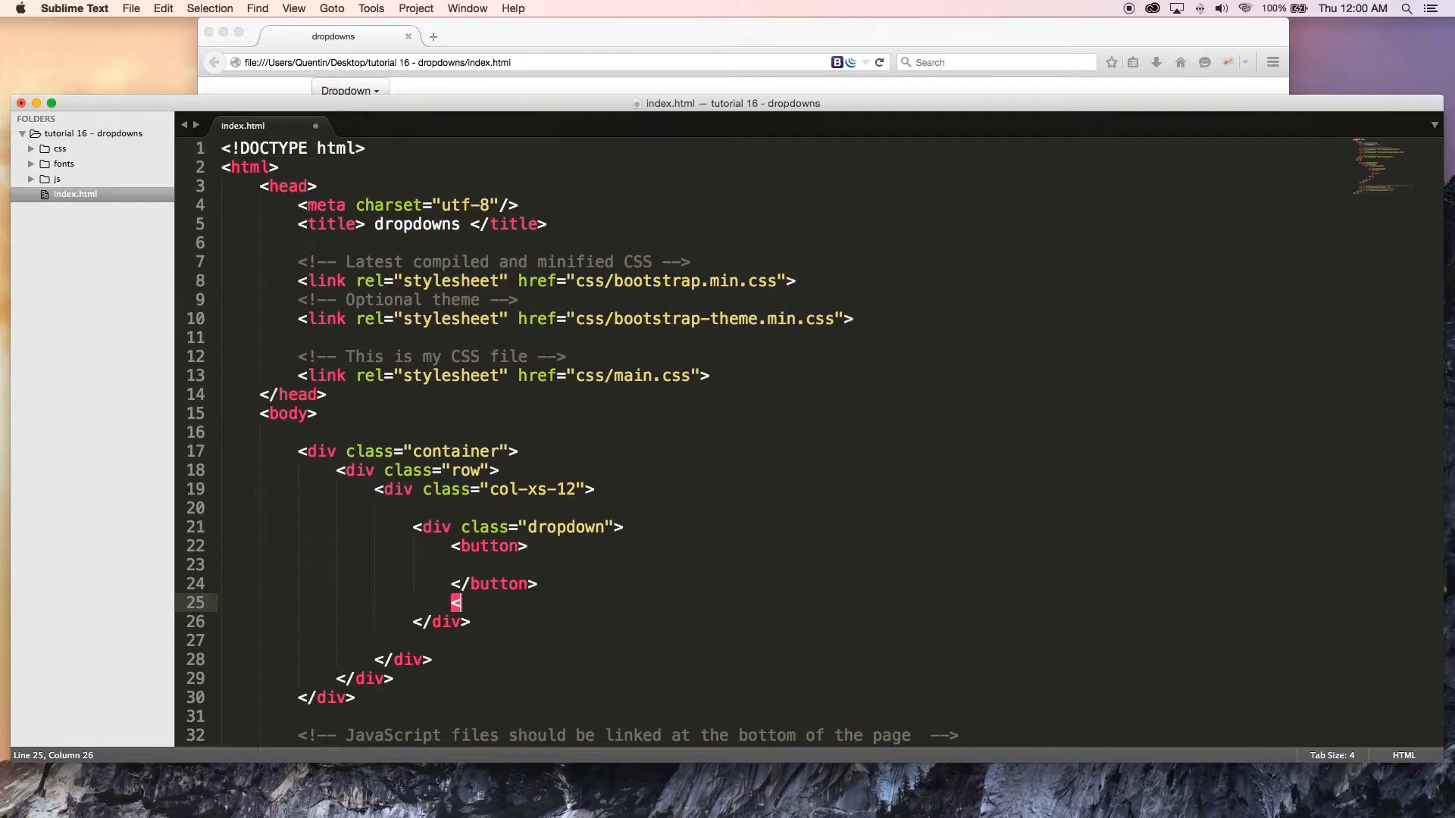
{"action": "type", "text": "ul>"}
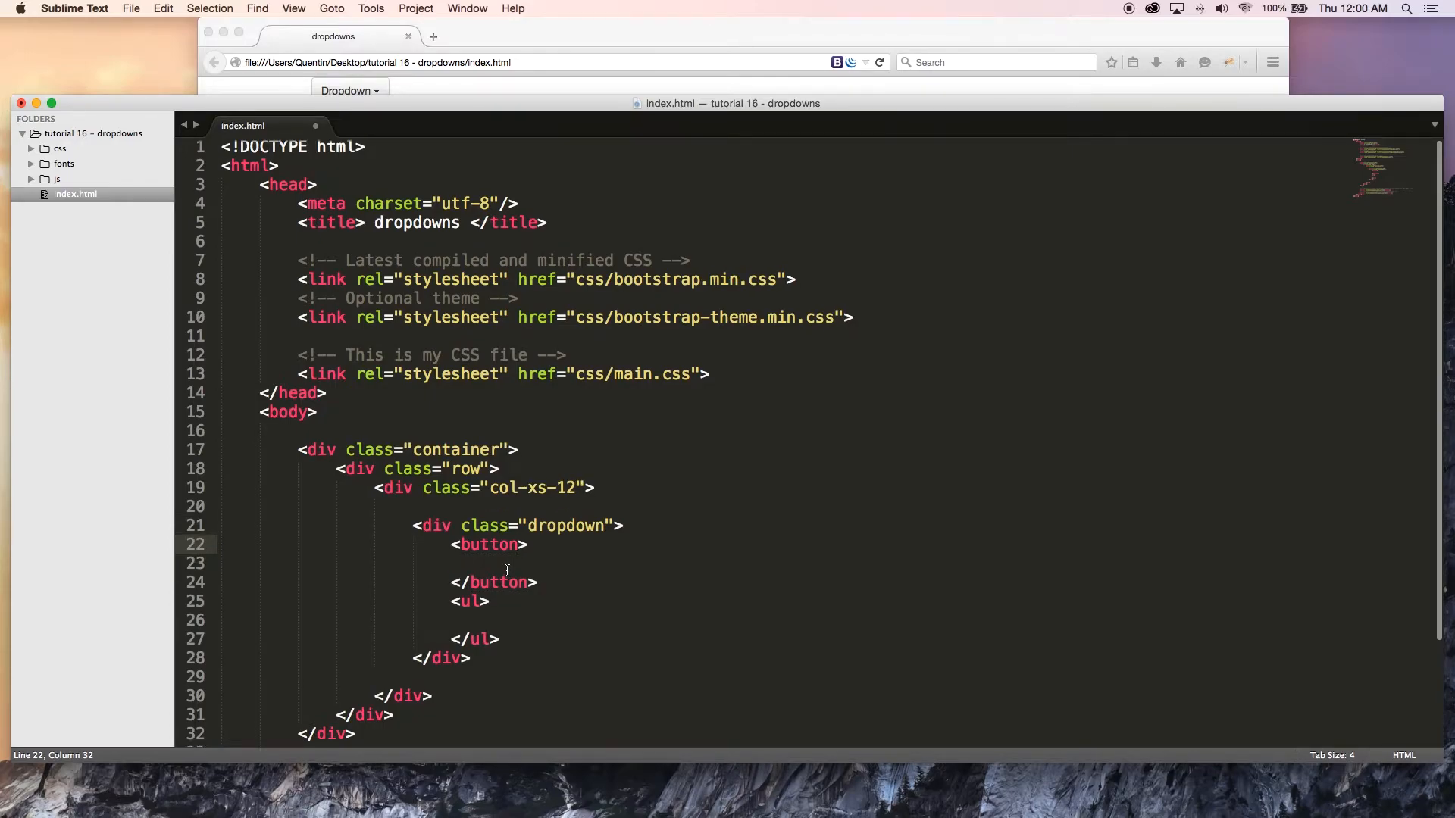
- Label the button Dropdown, add a span of class caret after it, and save
{"action": "type", "text": "D"}
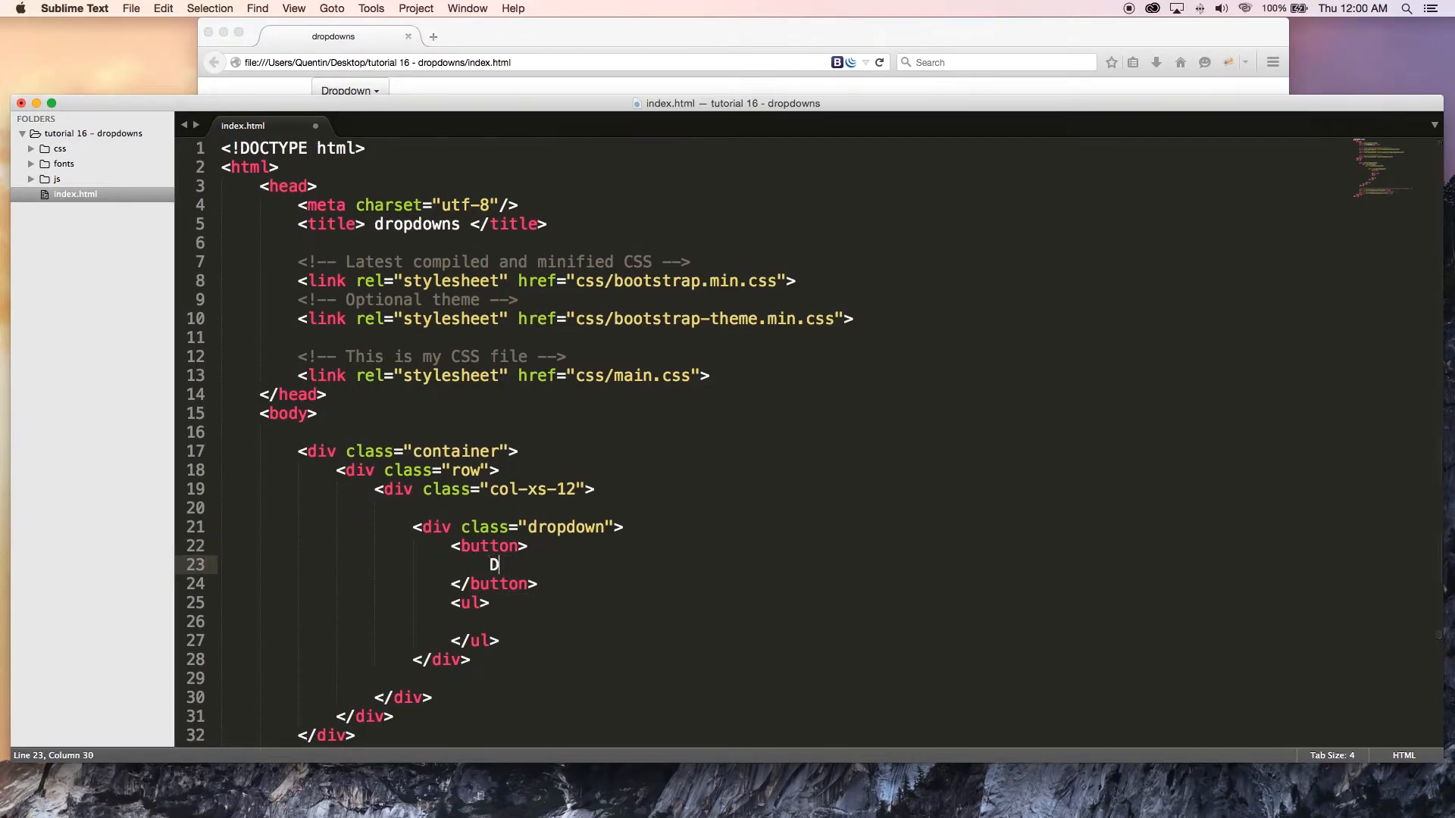
{"action": "type", "text": "ropdown"}
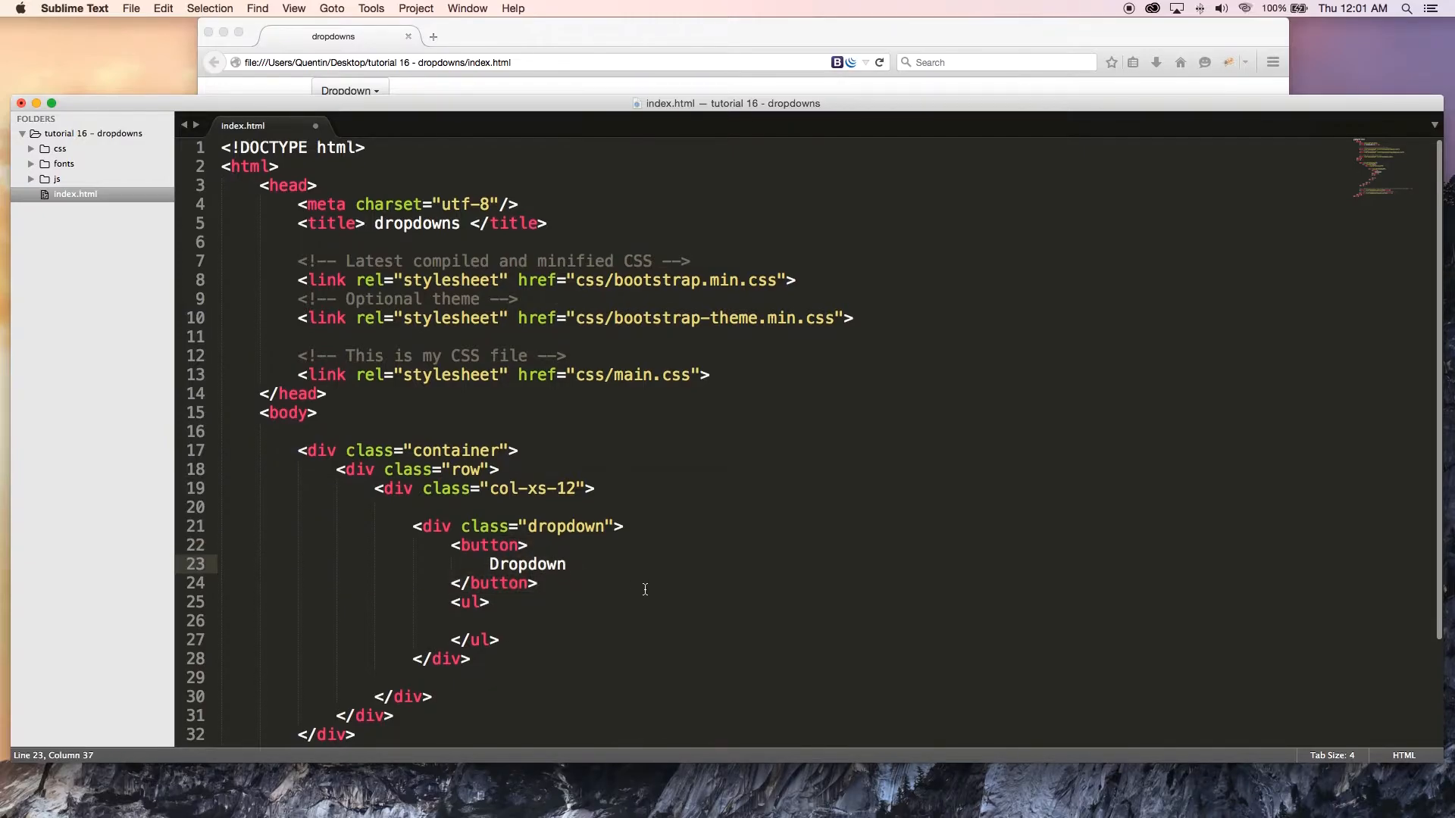
{"action": "type", "text": "<span class=\"\"></span>"}
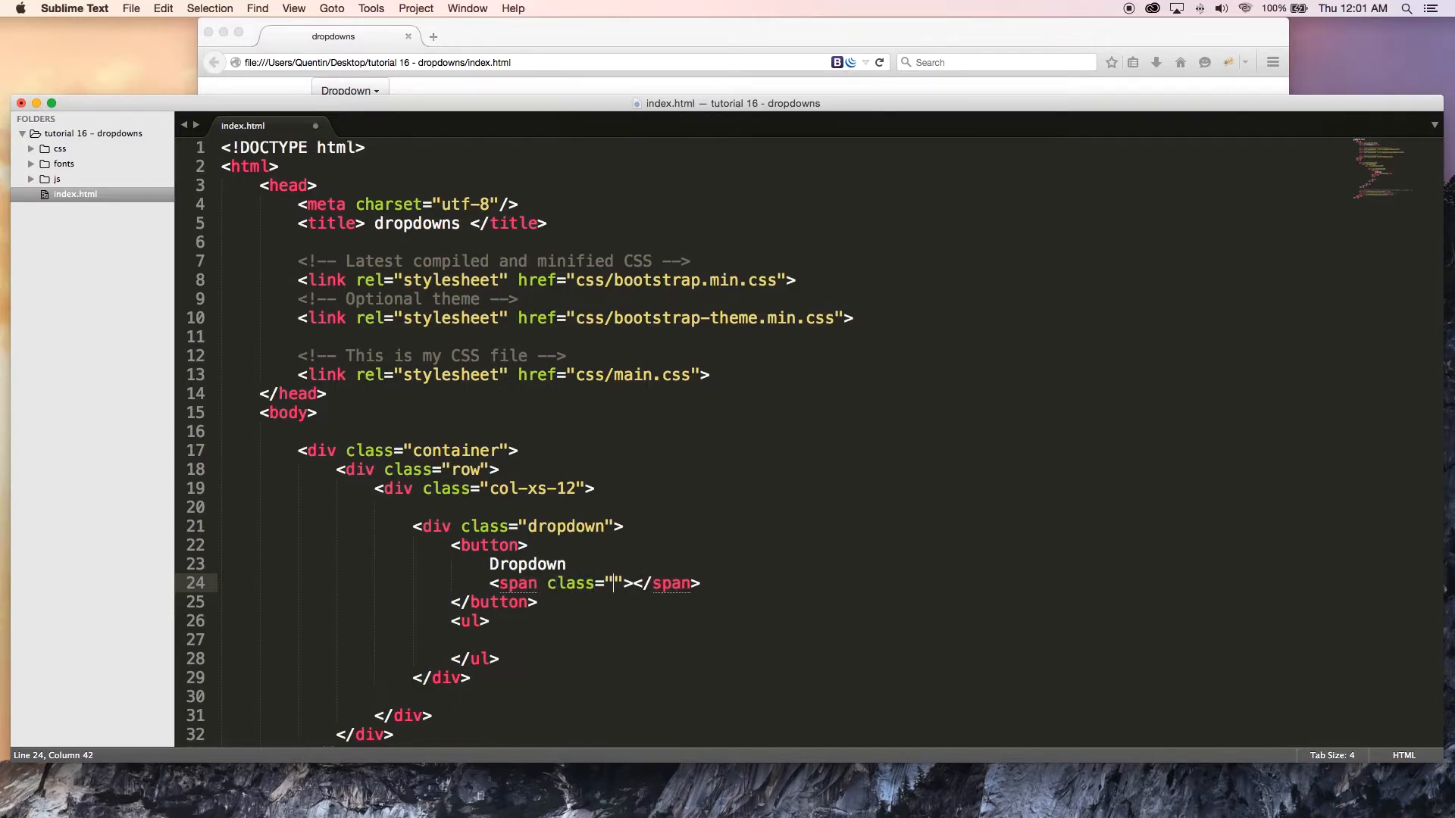
{"action": "type", "text": "caret"}
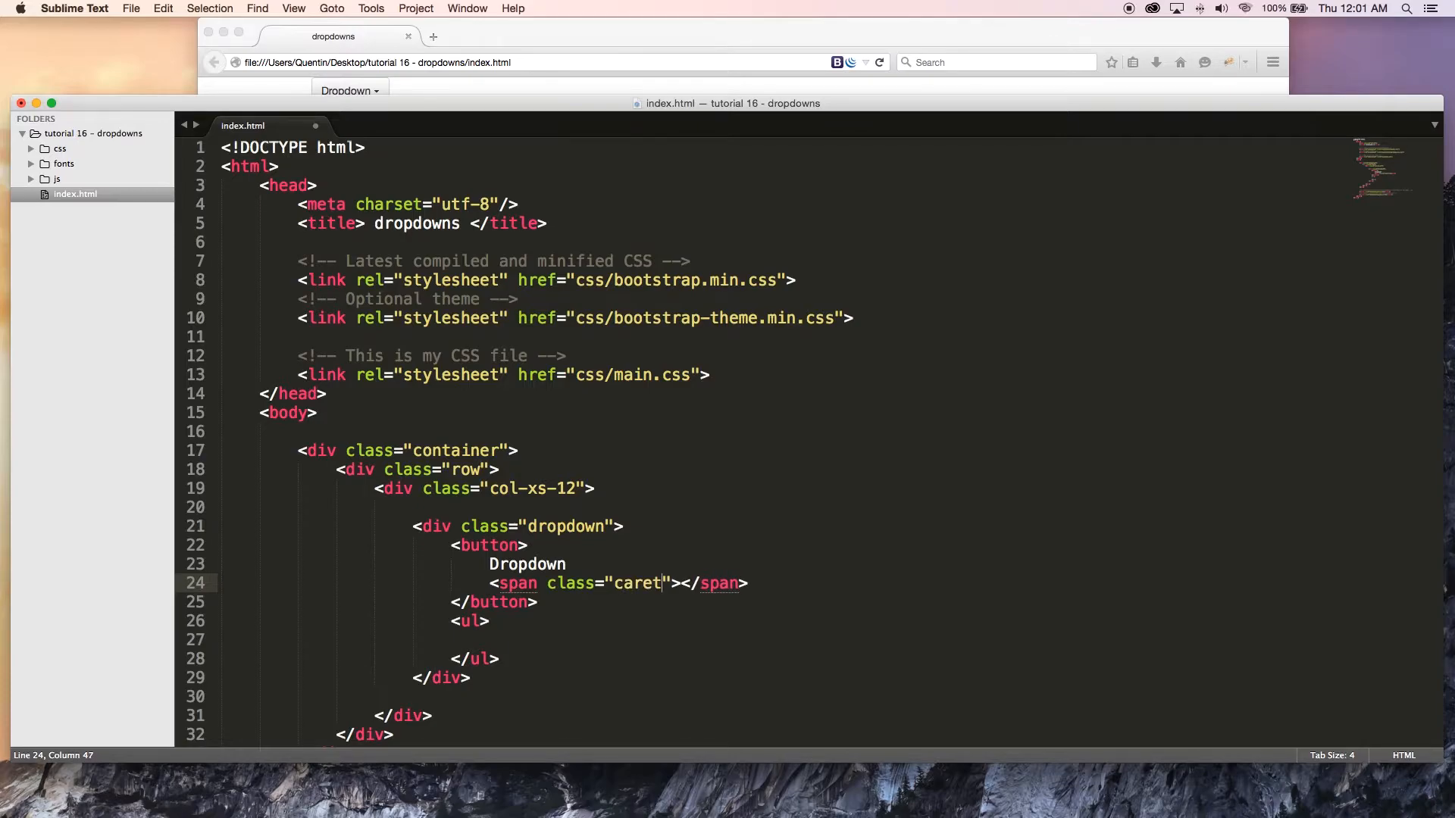
{"action": "key", "text": "cmd+s"}
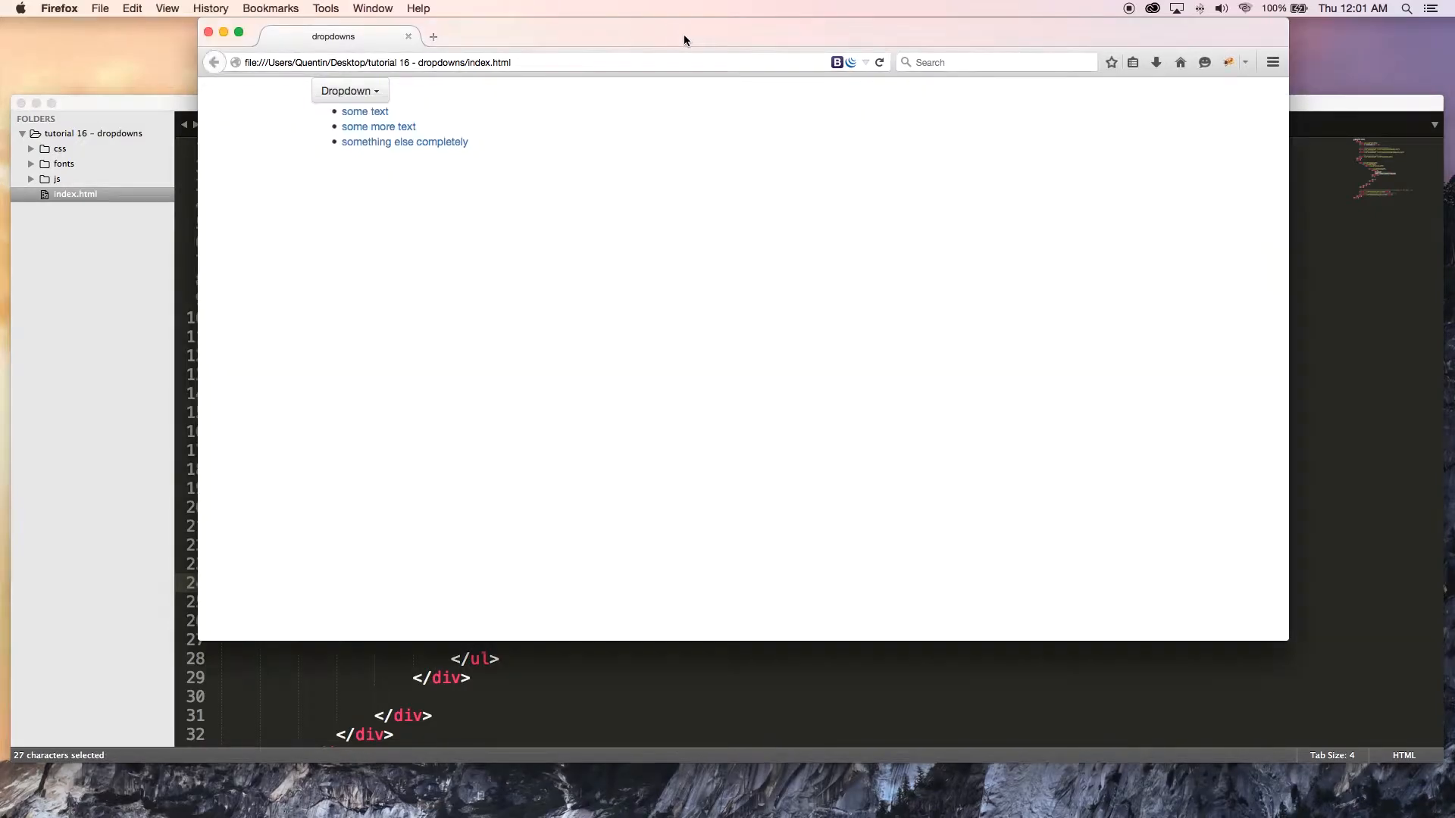
- Reload index.html in Firefox to see the plain Dropdown button with its caret
{"action": "left_click", "coordinate": [879, 62]}
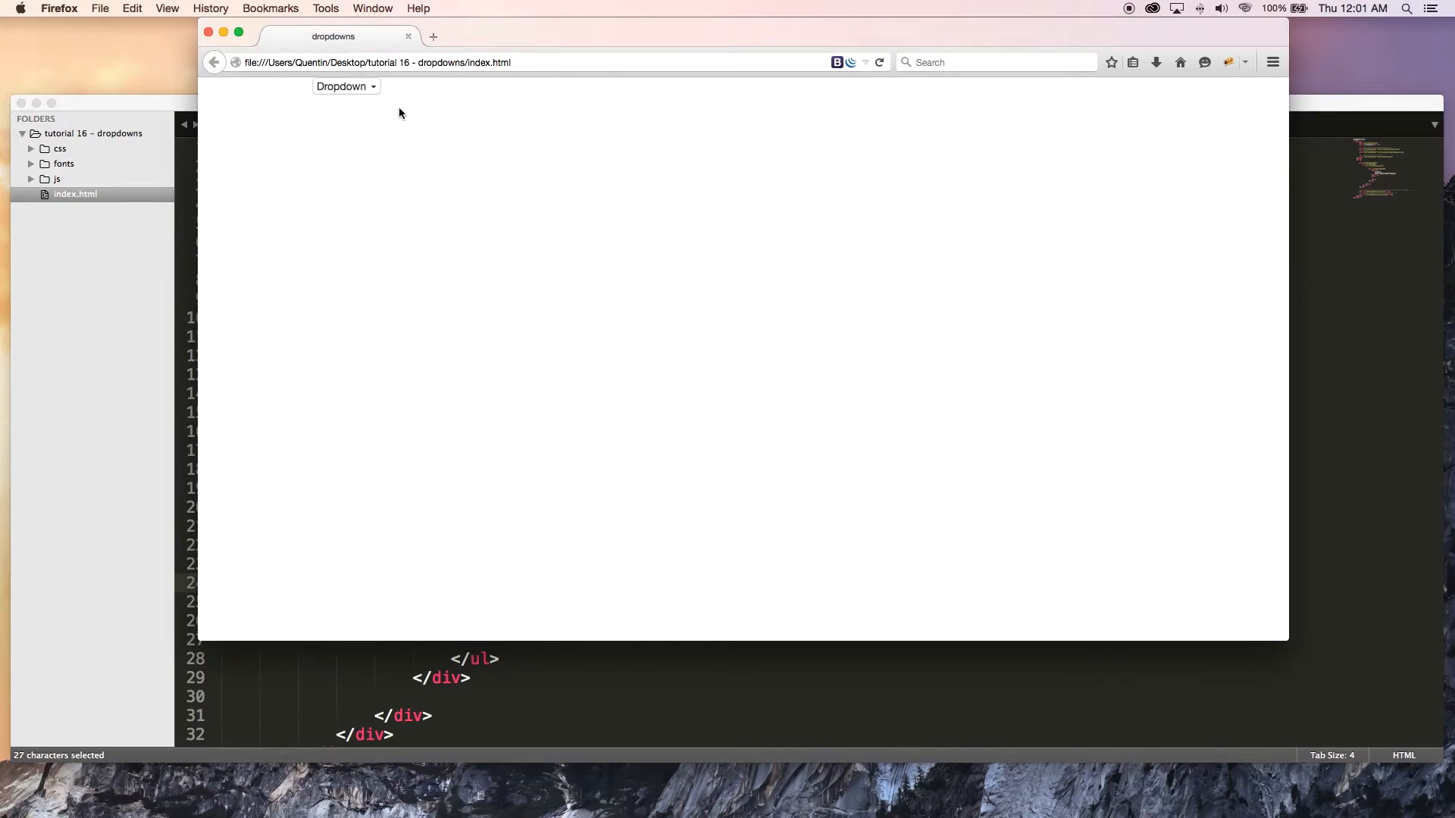
{"action": "mouse_move", "coordinate": [351, 97]}
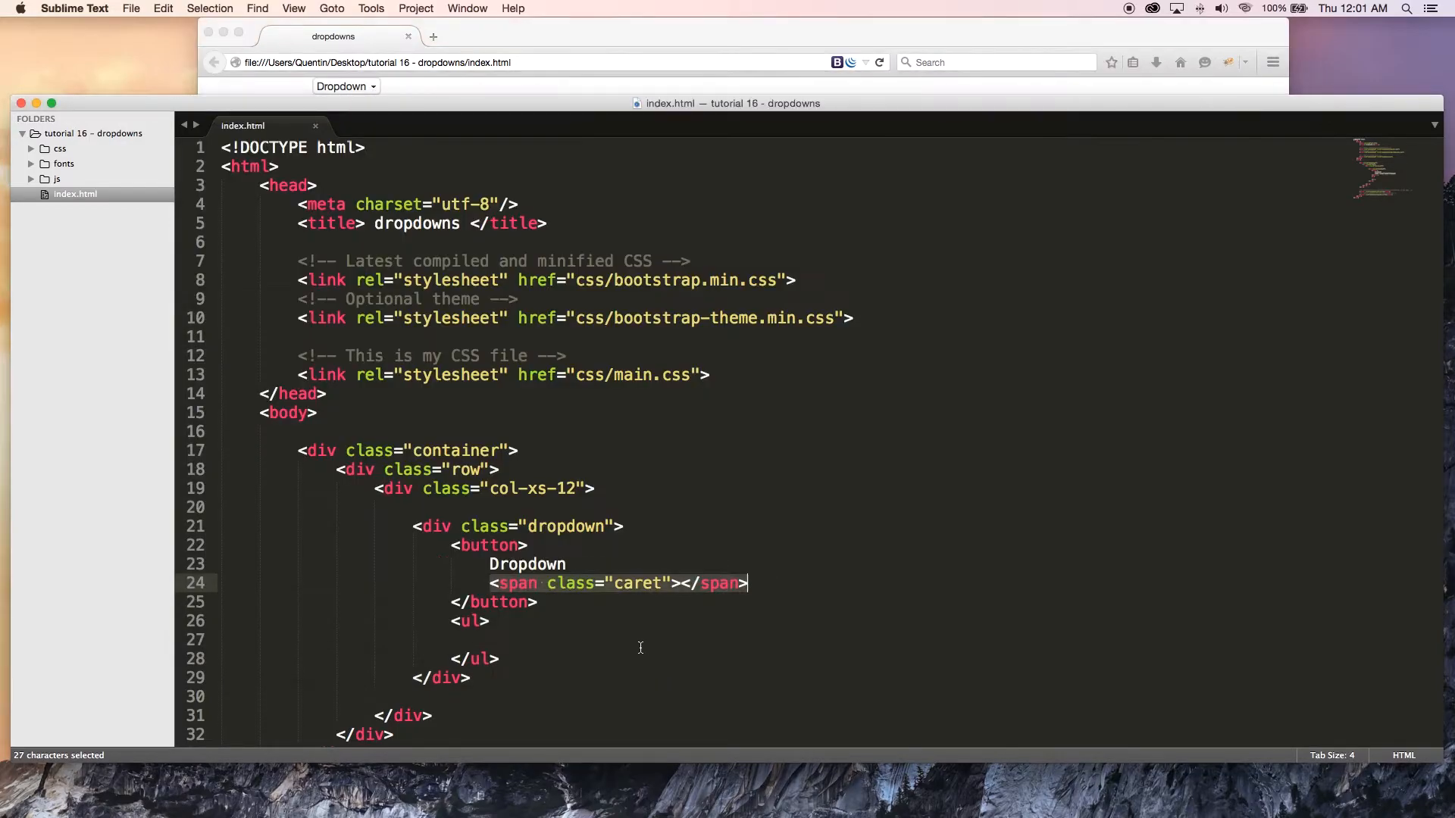
- Give the button the classes btn btn-default dropdown-toggle
{"action": "left_click", "coordinate": [554, 563]}
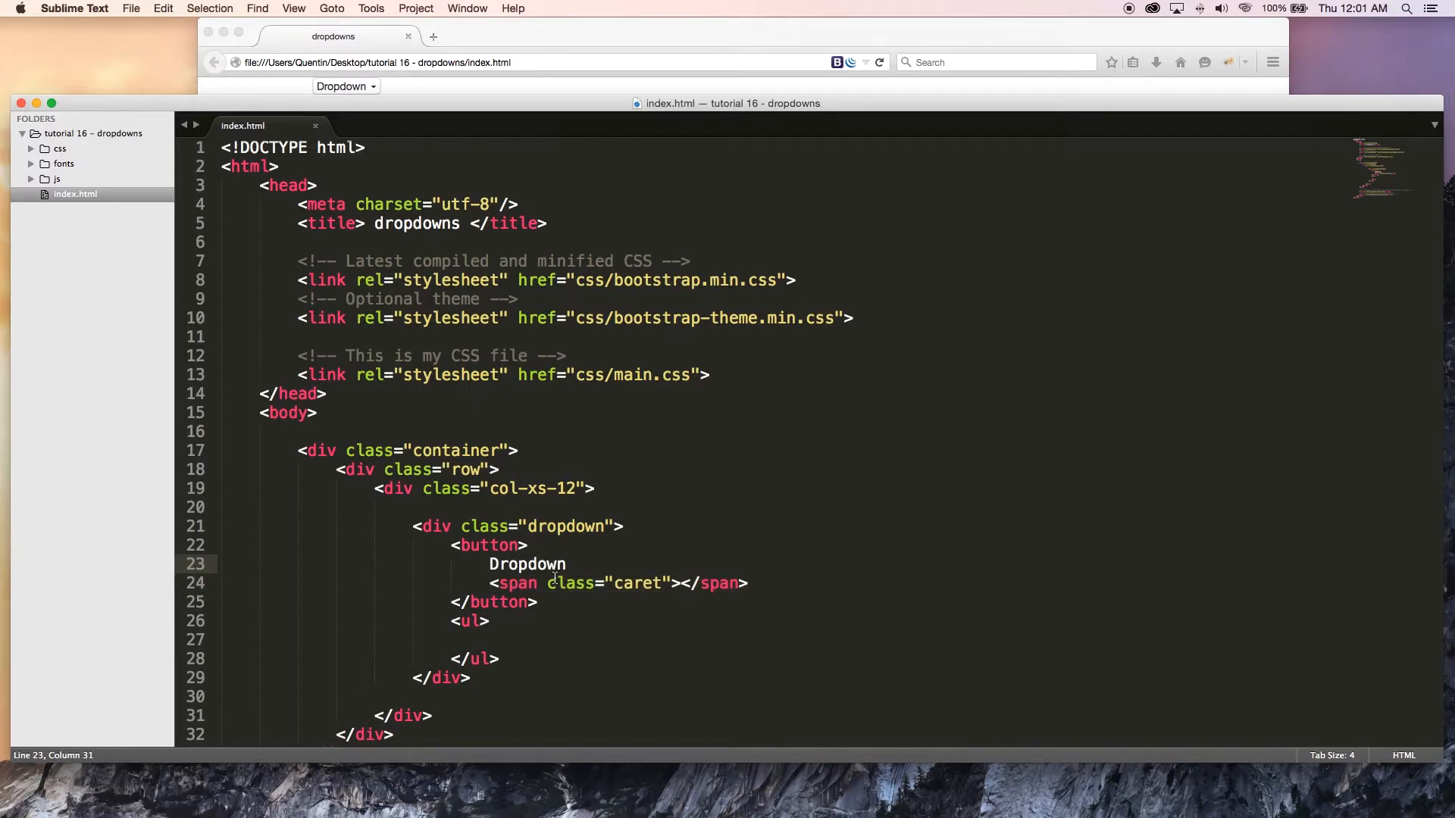
{"action": "mouse_move", "coordinate": [725, 627]}
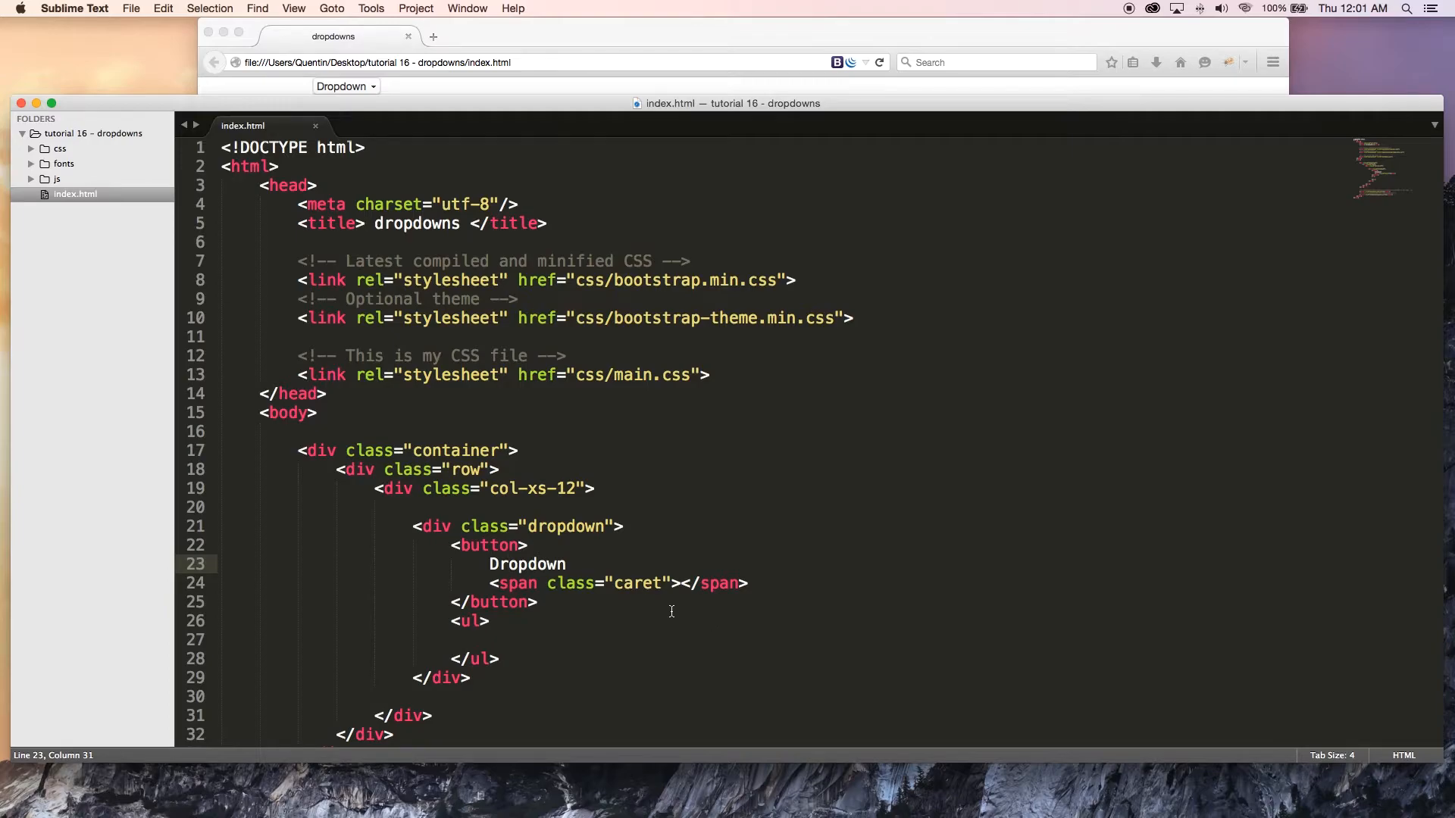
{"action": "mouse_move", "coordinate": [482, 584]}
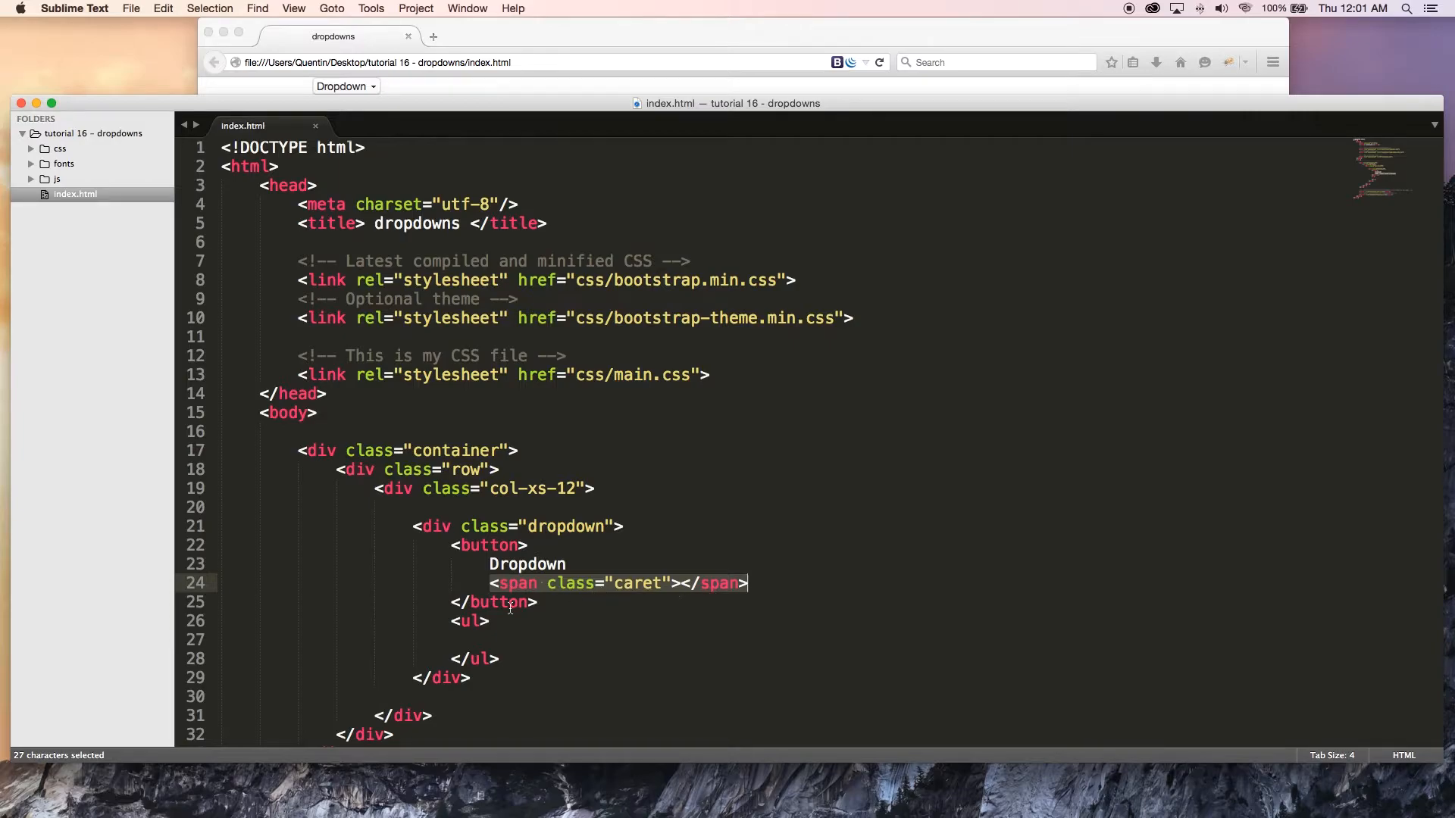
{"action": "mouse_move", "coordinate": [513, 645]}
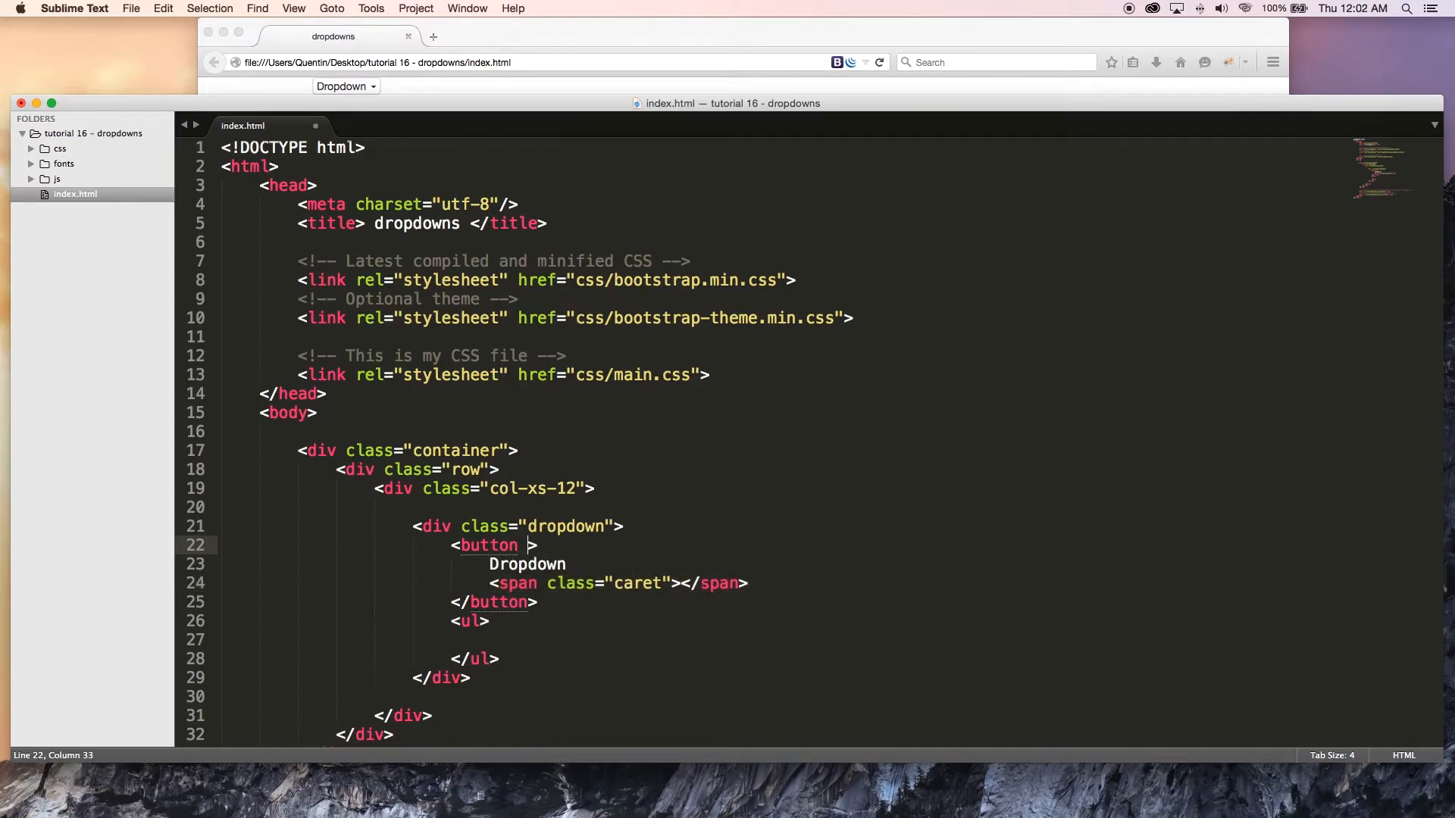
{"action": "type", "text": "class=\"\""}
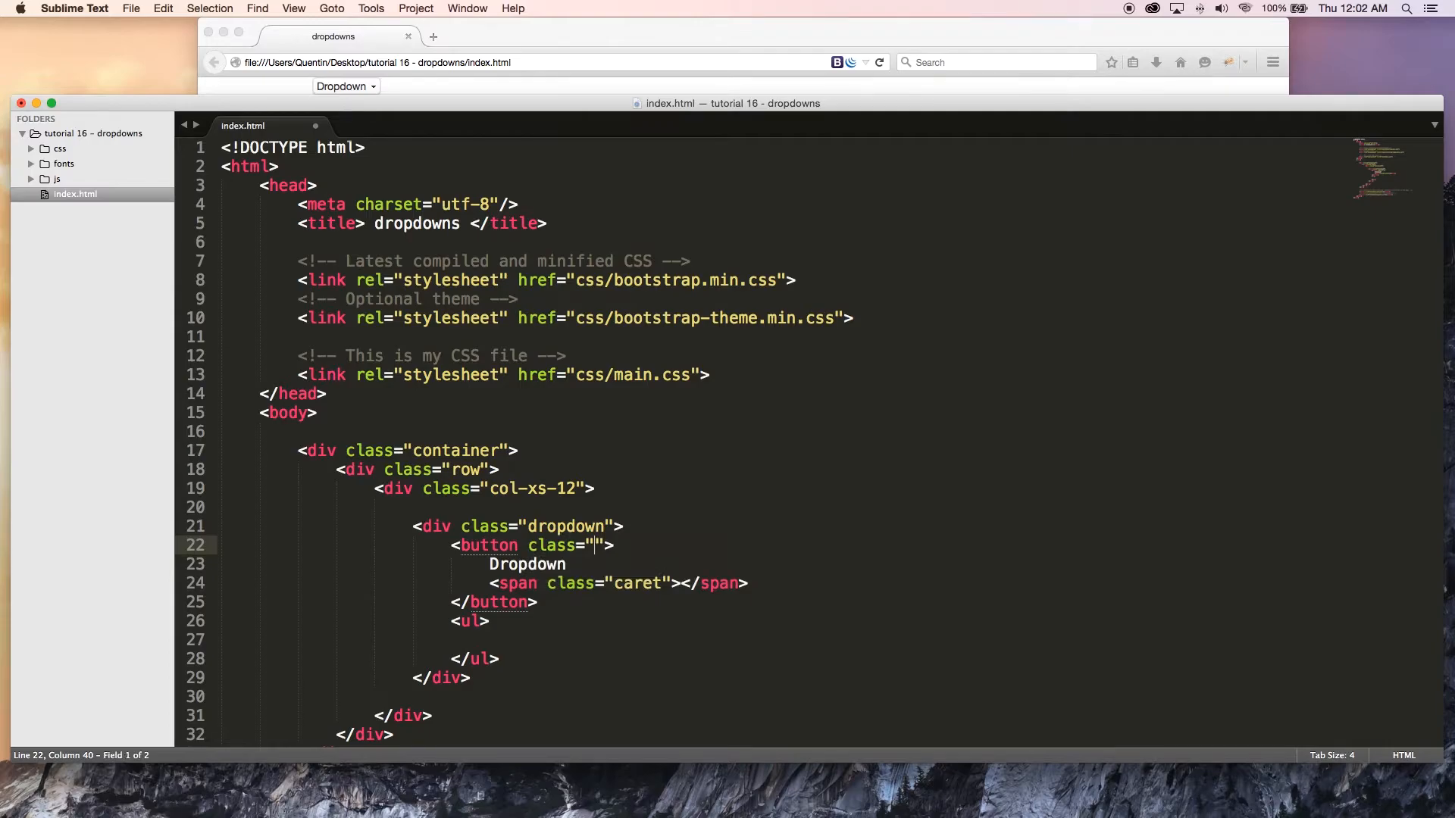
{"action": "type", "text": "btn"}
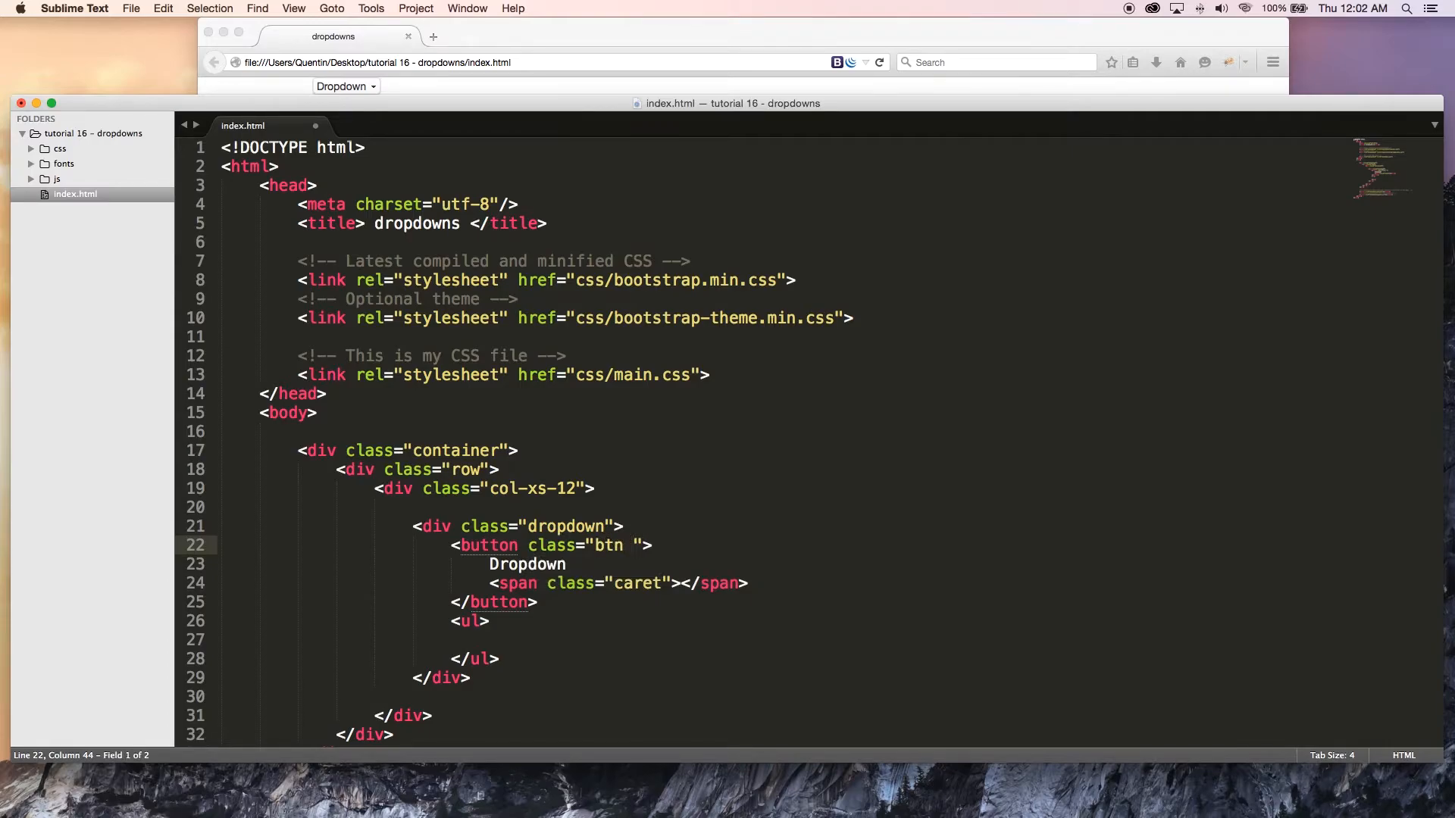
{"action": "type", "text": "btn-defa"}
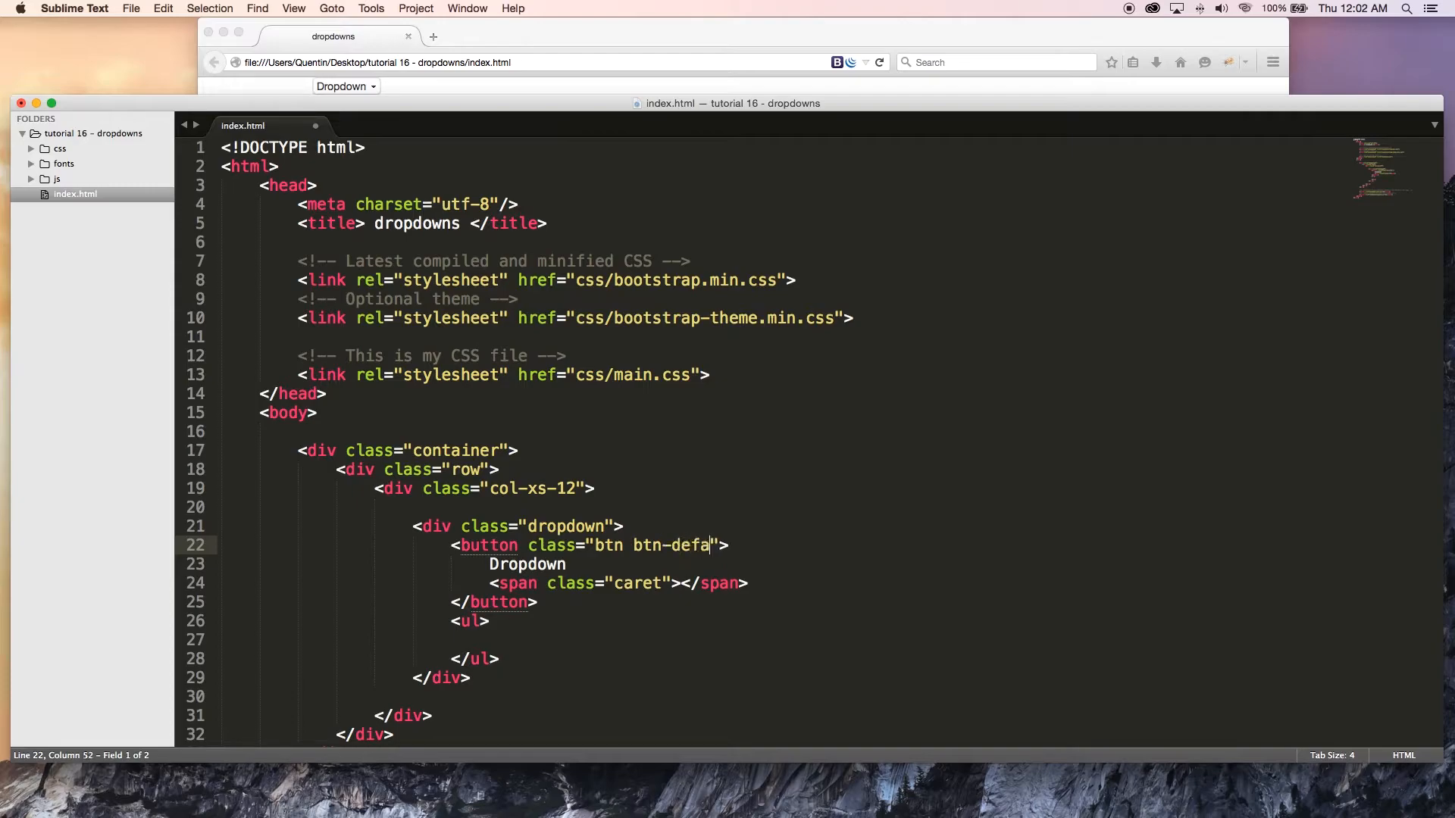
{"action": "type", "text": "ult"}
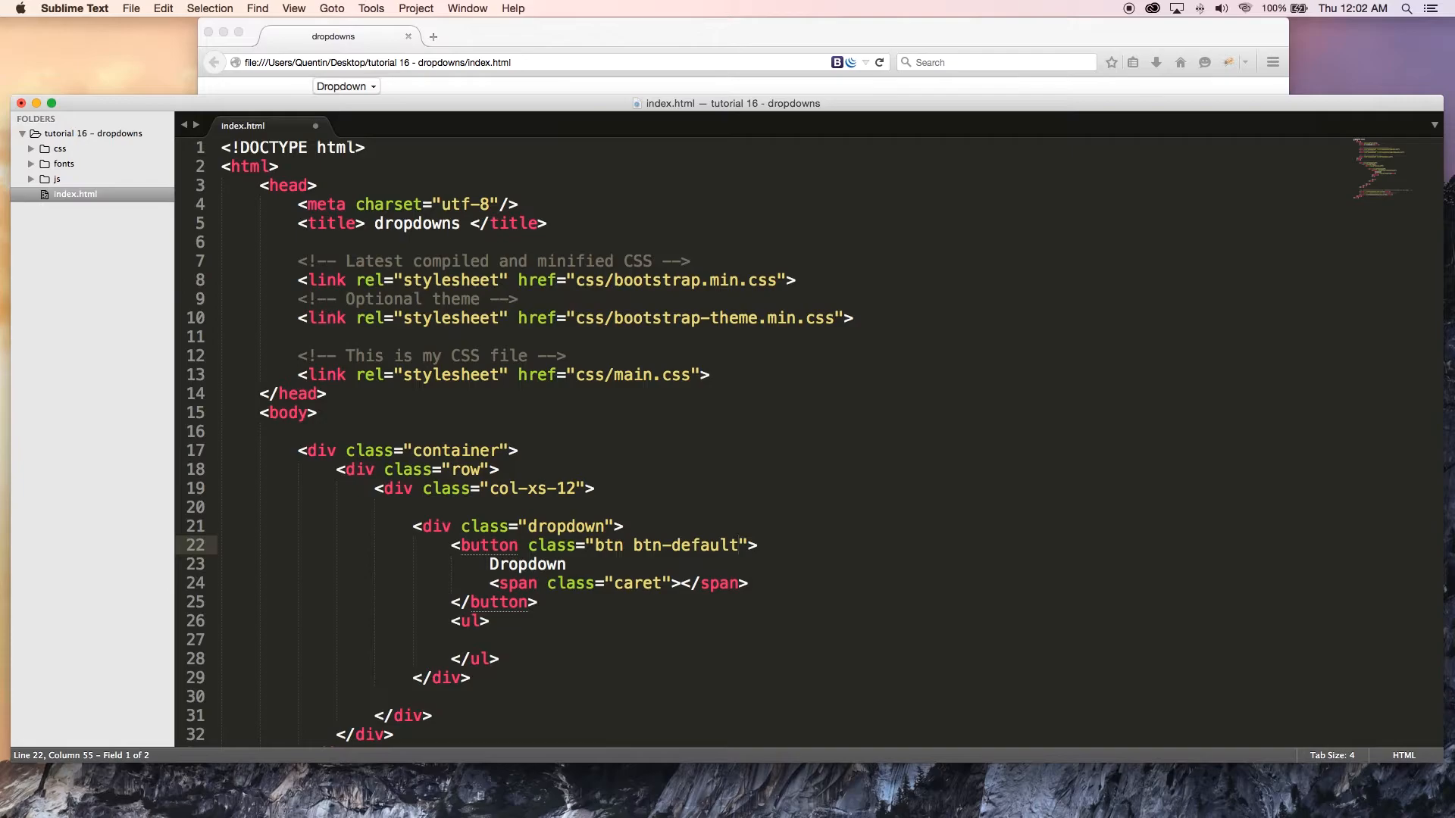
{"action": "type", "text": "d"}
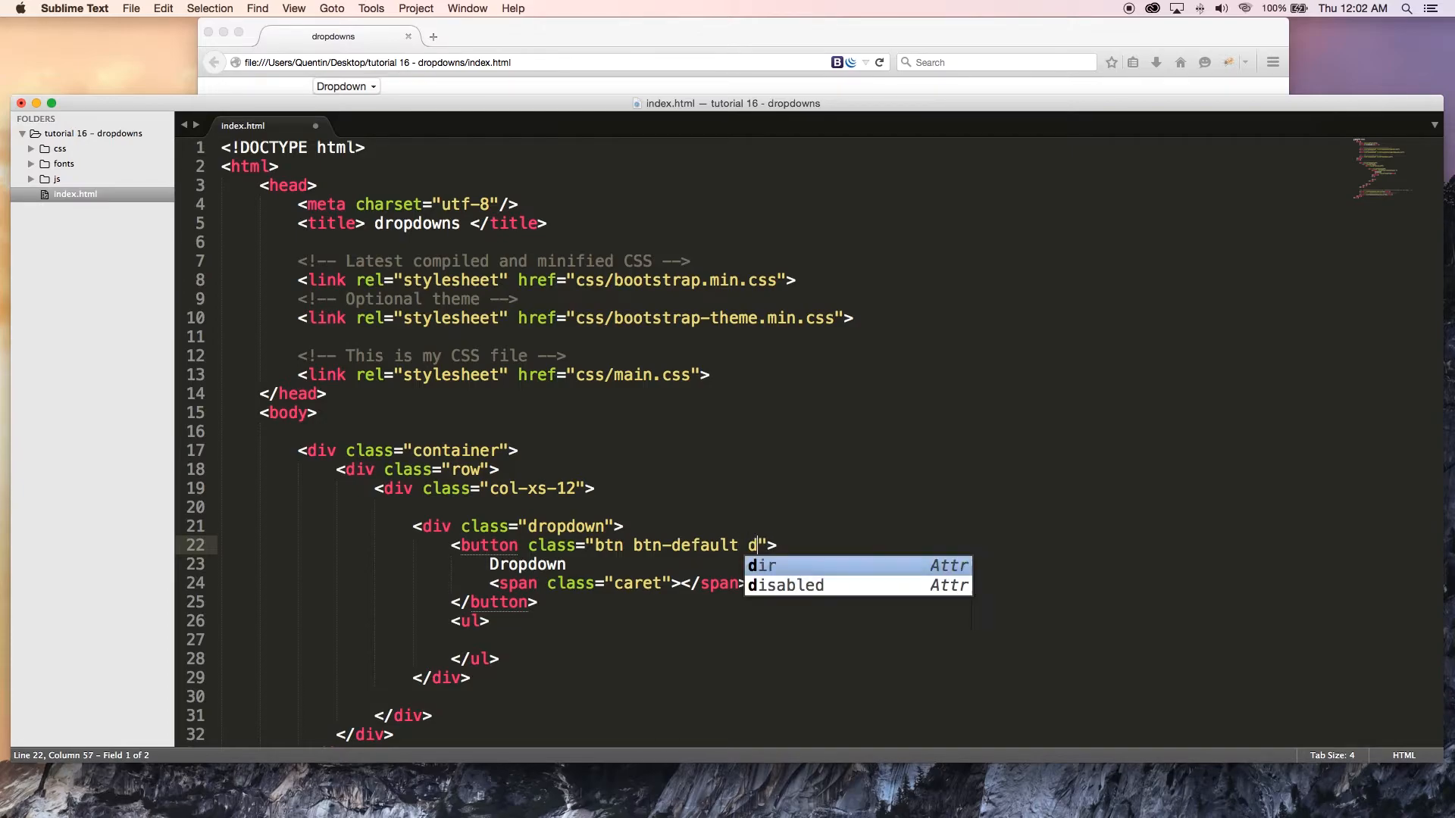
{"action": "type", "text": "ropdown-toggle"}
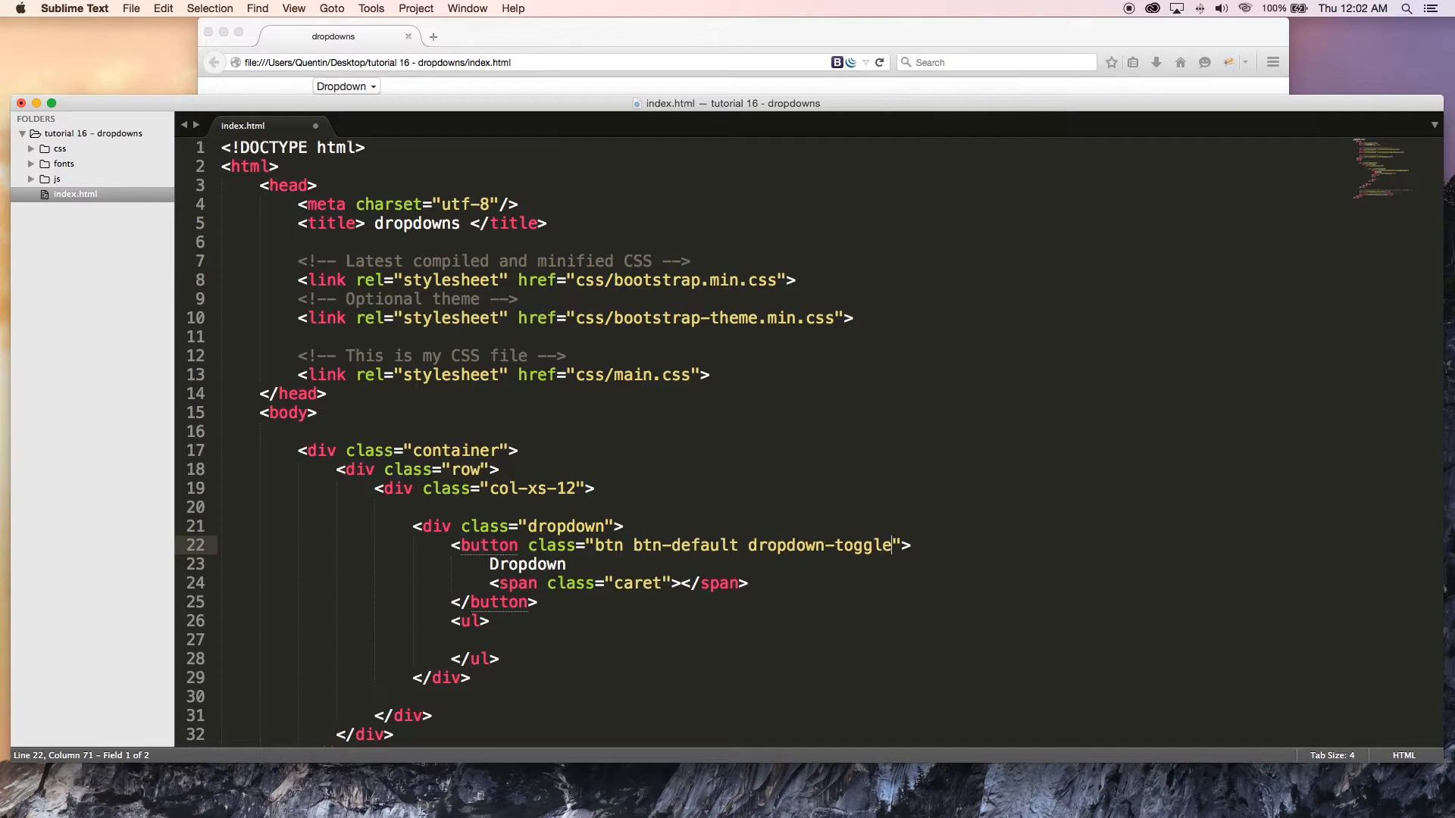
- Add type="button" to the button's opening tag
{"action": "type", "text": "ty"}
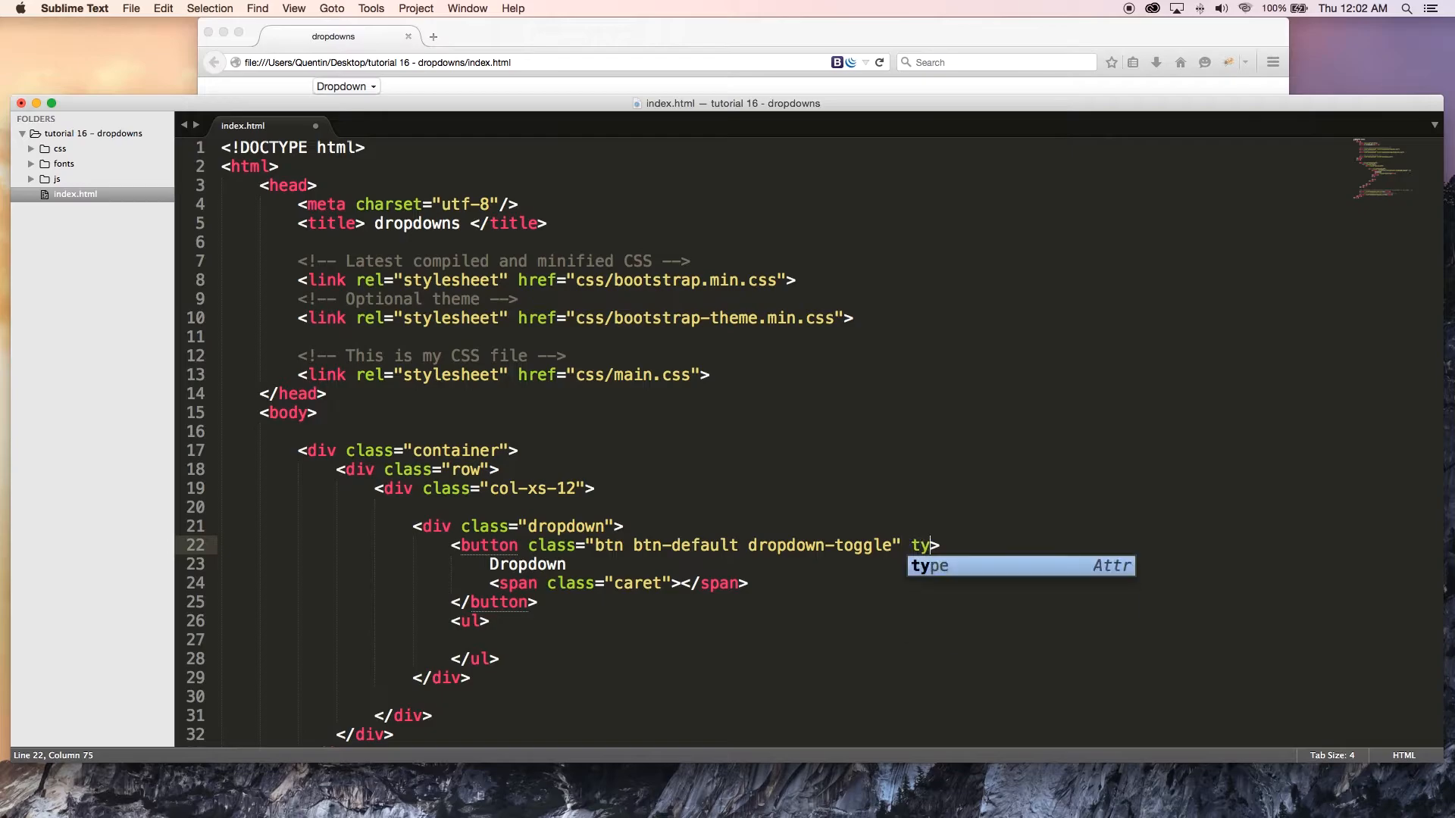
{"action": "type", "text": "pe"}
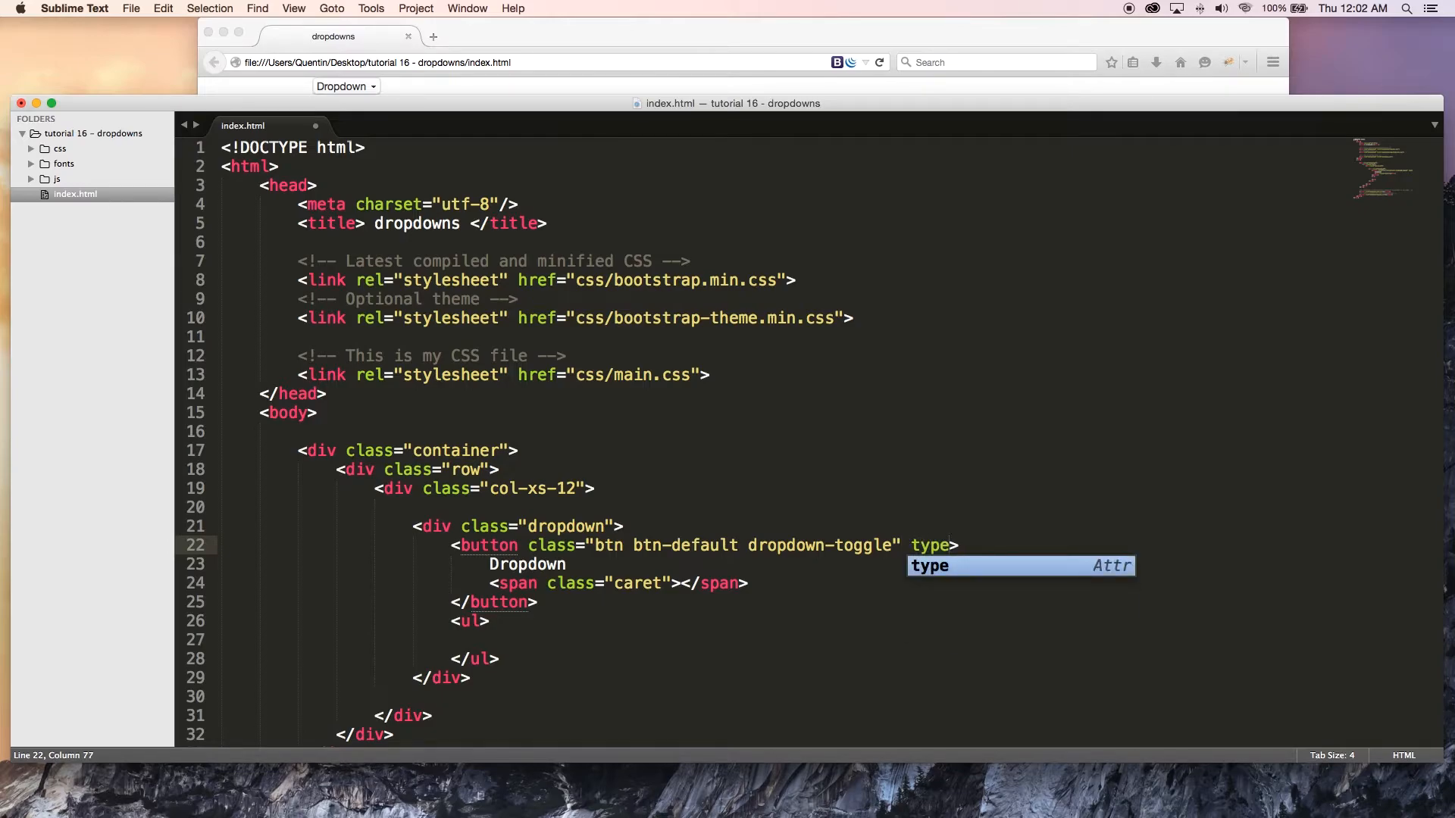
{"action": "type", "text": "=\"button"}
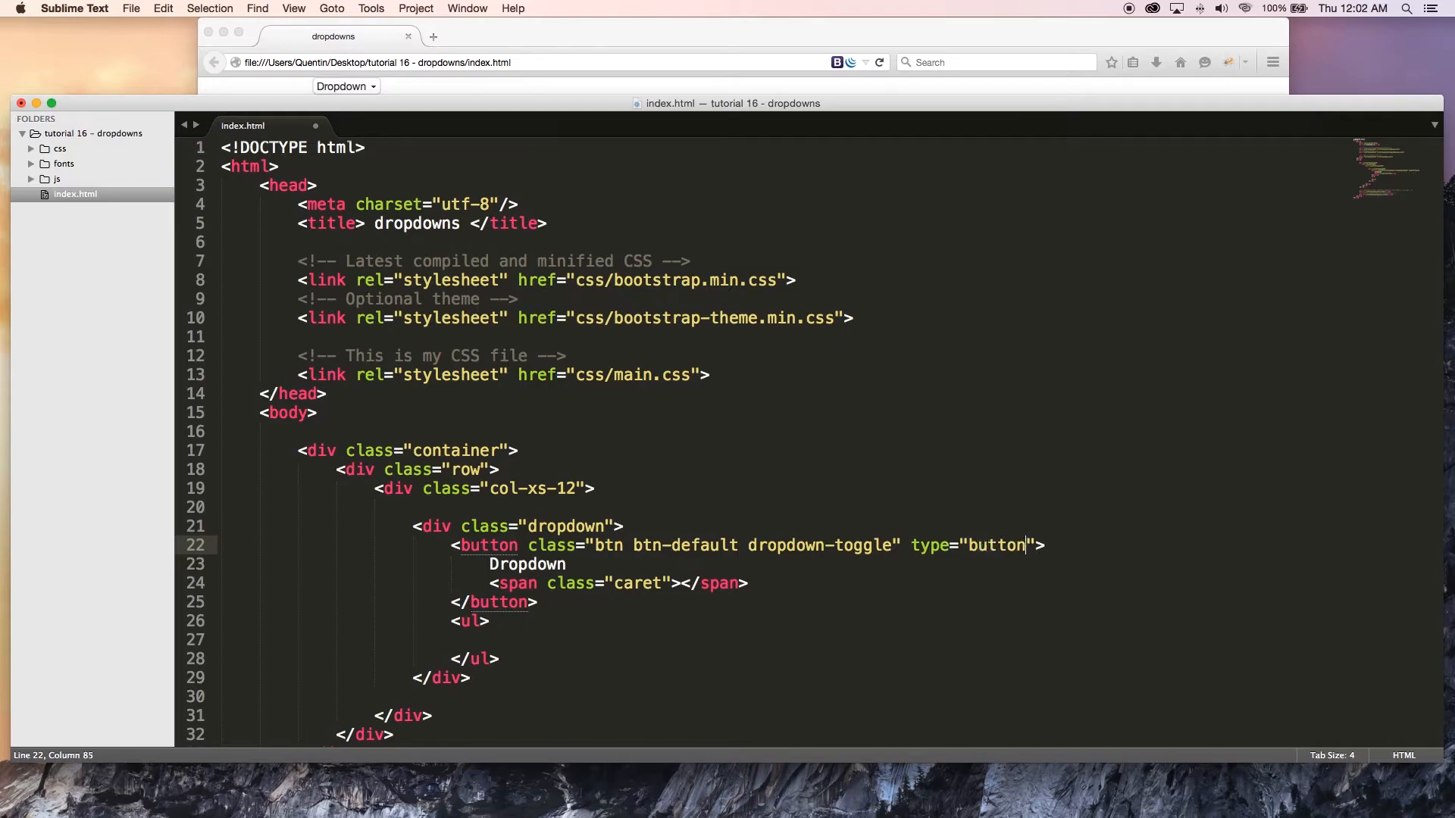
{"action": "key", "text": "right"}
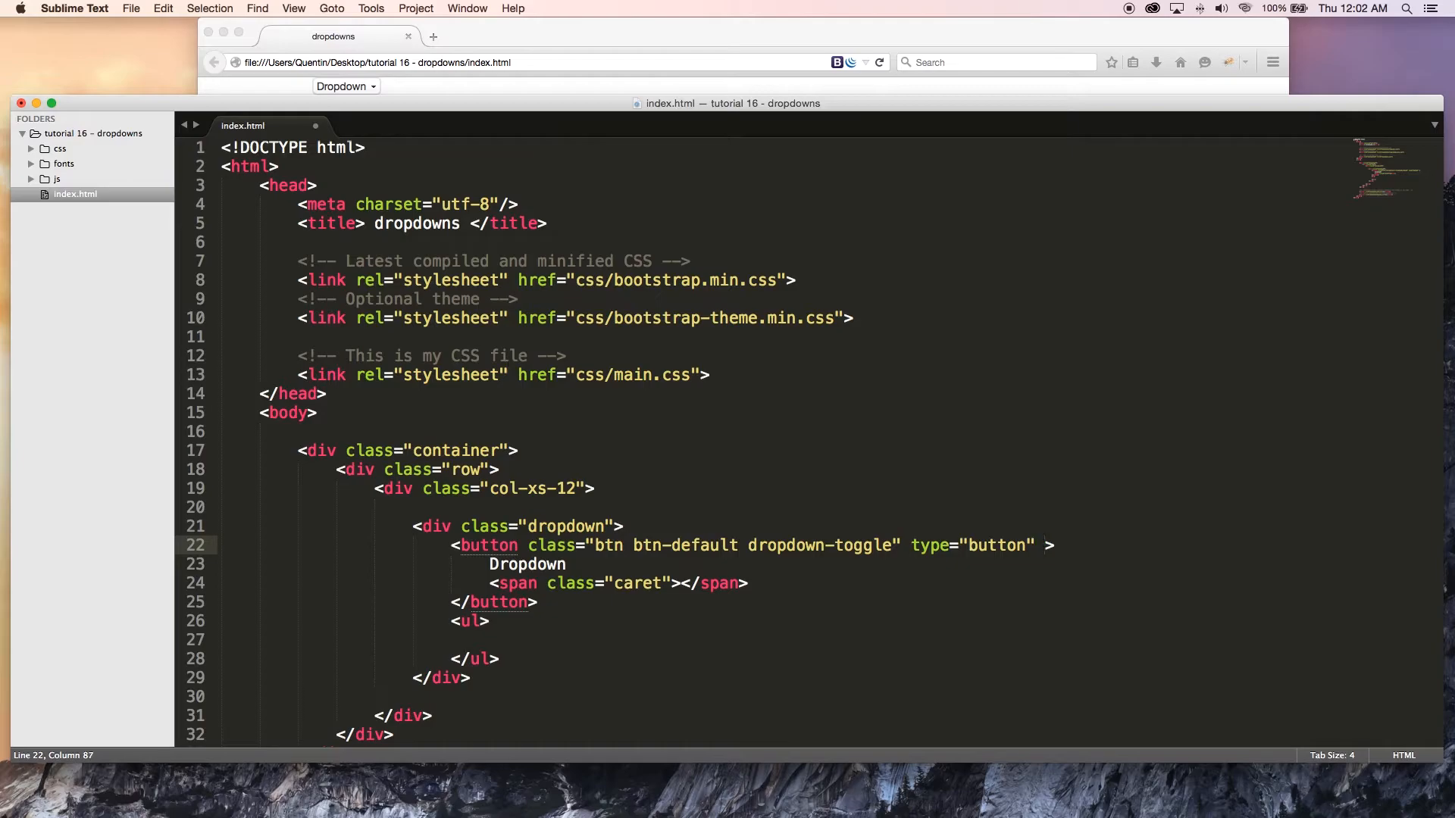
- Give the button the id dropdownmenu
{"action": "type", "text": "id"}
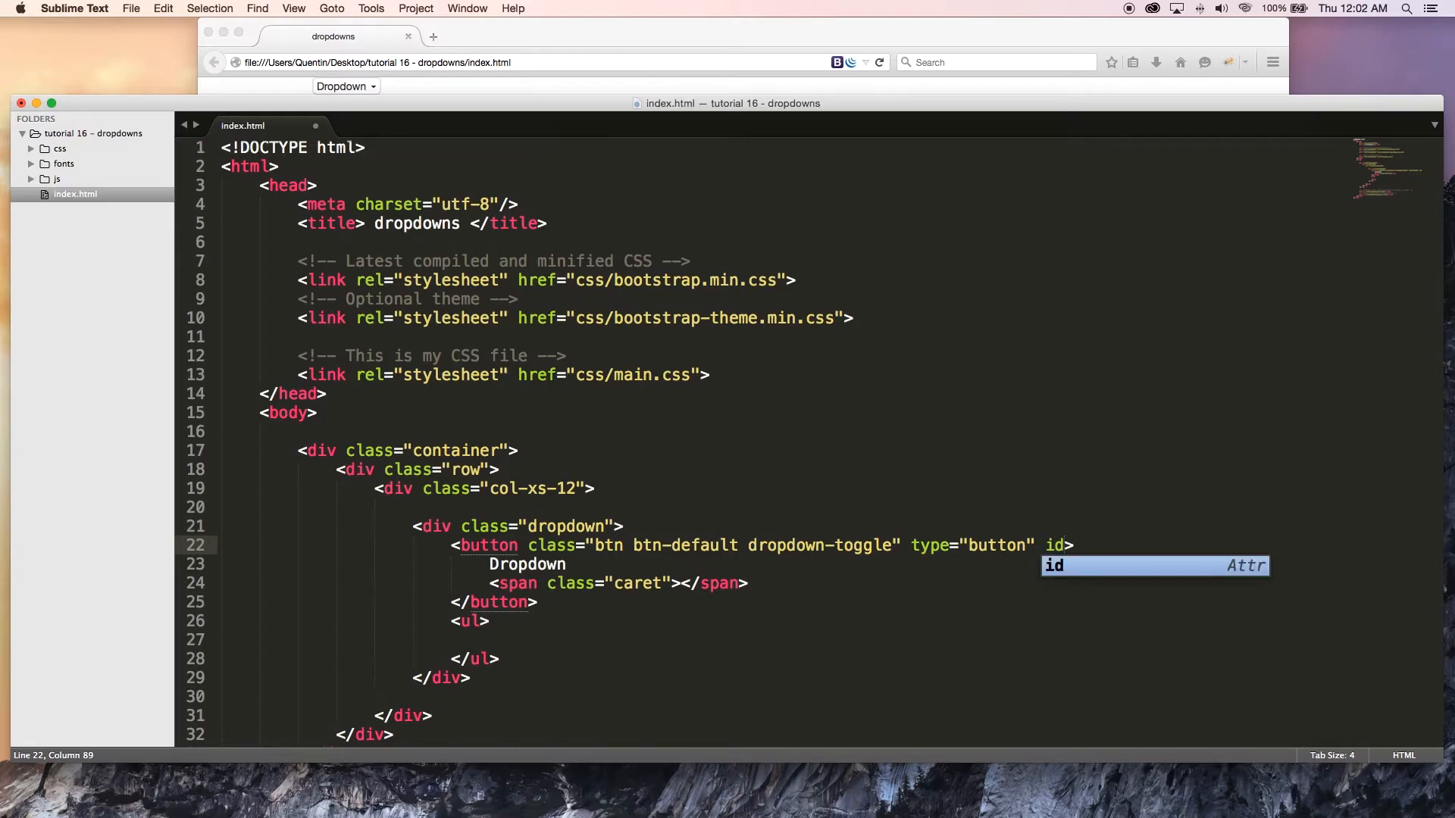
{"action": "type", "text": "=\""}
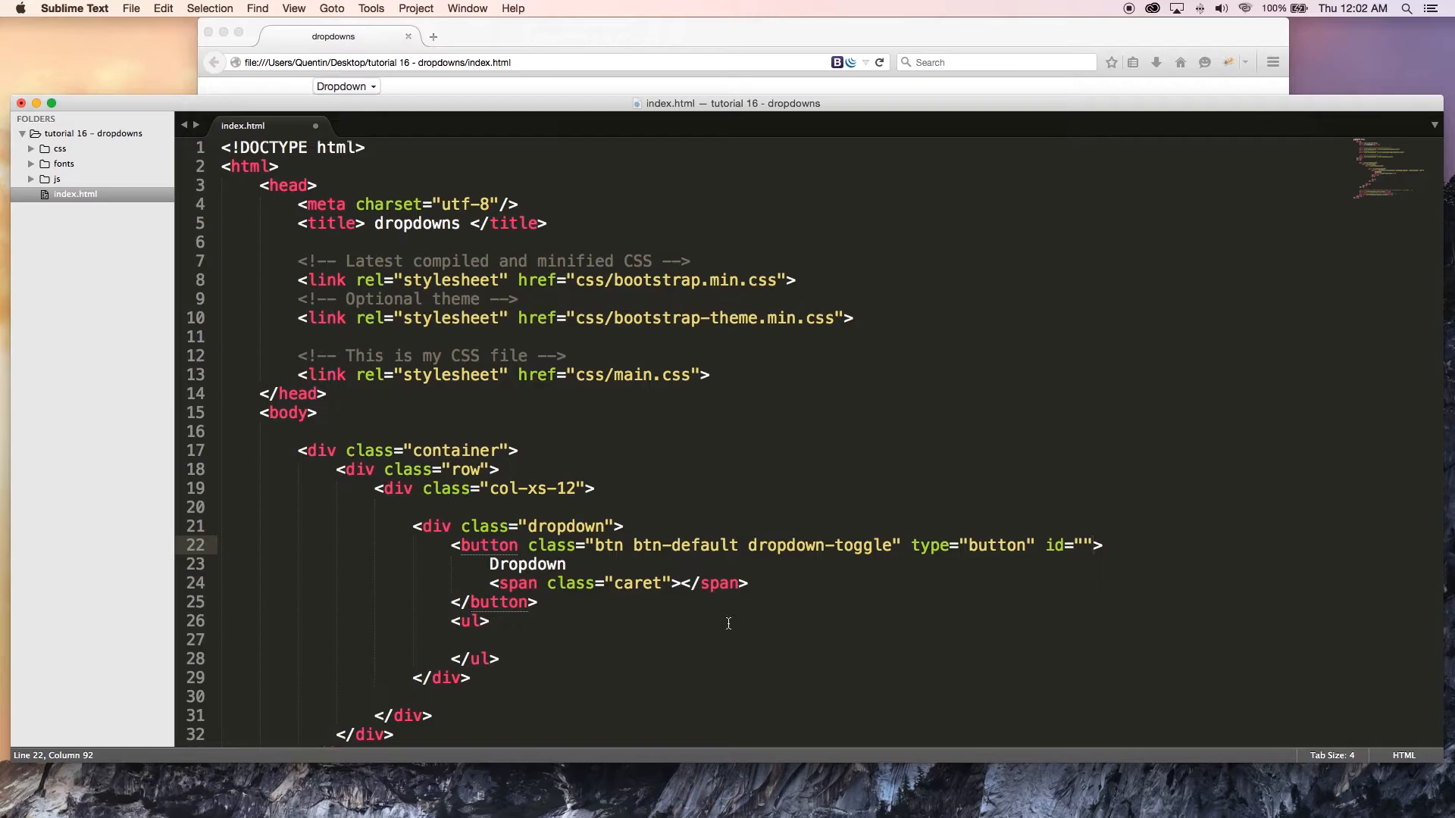
{"action": "left_click", "coordinate": [475, 621]}
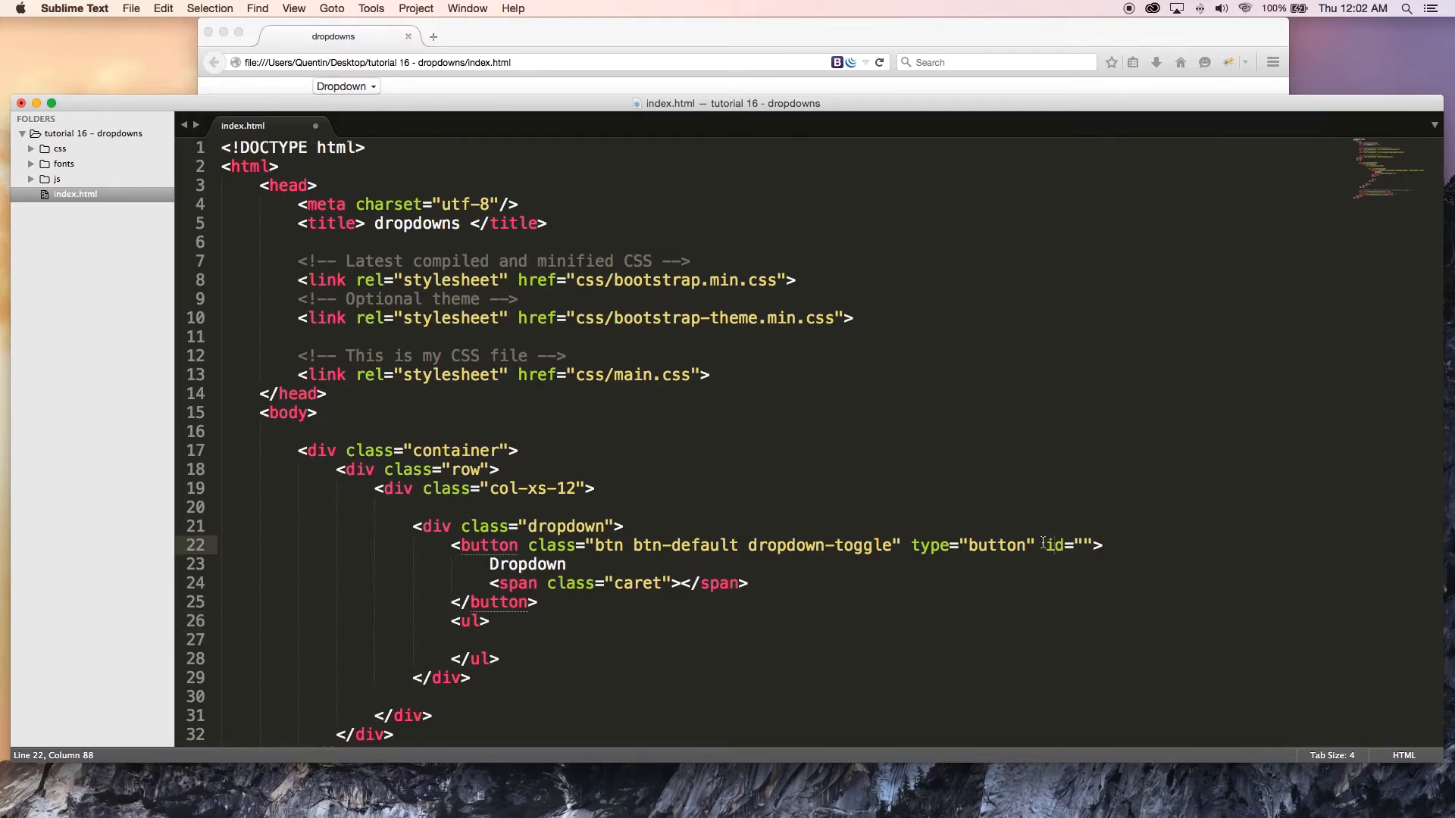
{"action": "left_click_drag", "start_coordinate": [454, 544], "coordinate": [537, 601]}
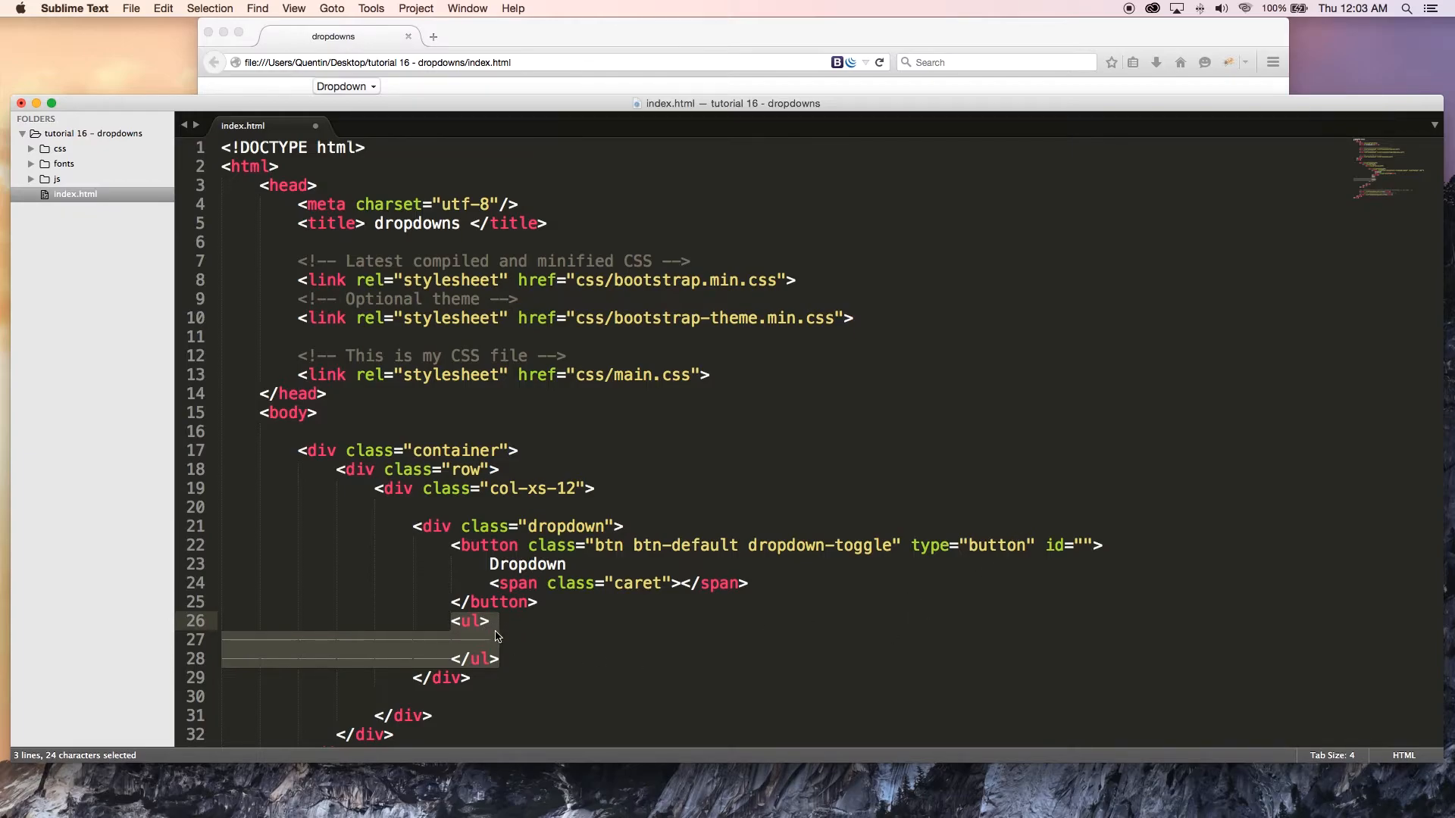
{"action": "mouse_move", "coordinate": [1053, 613]}
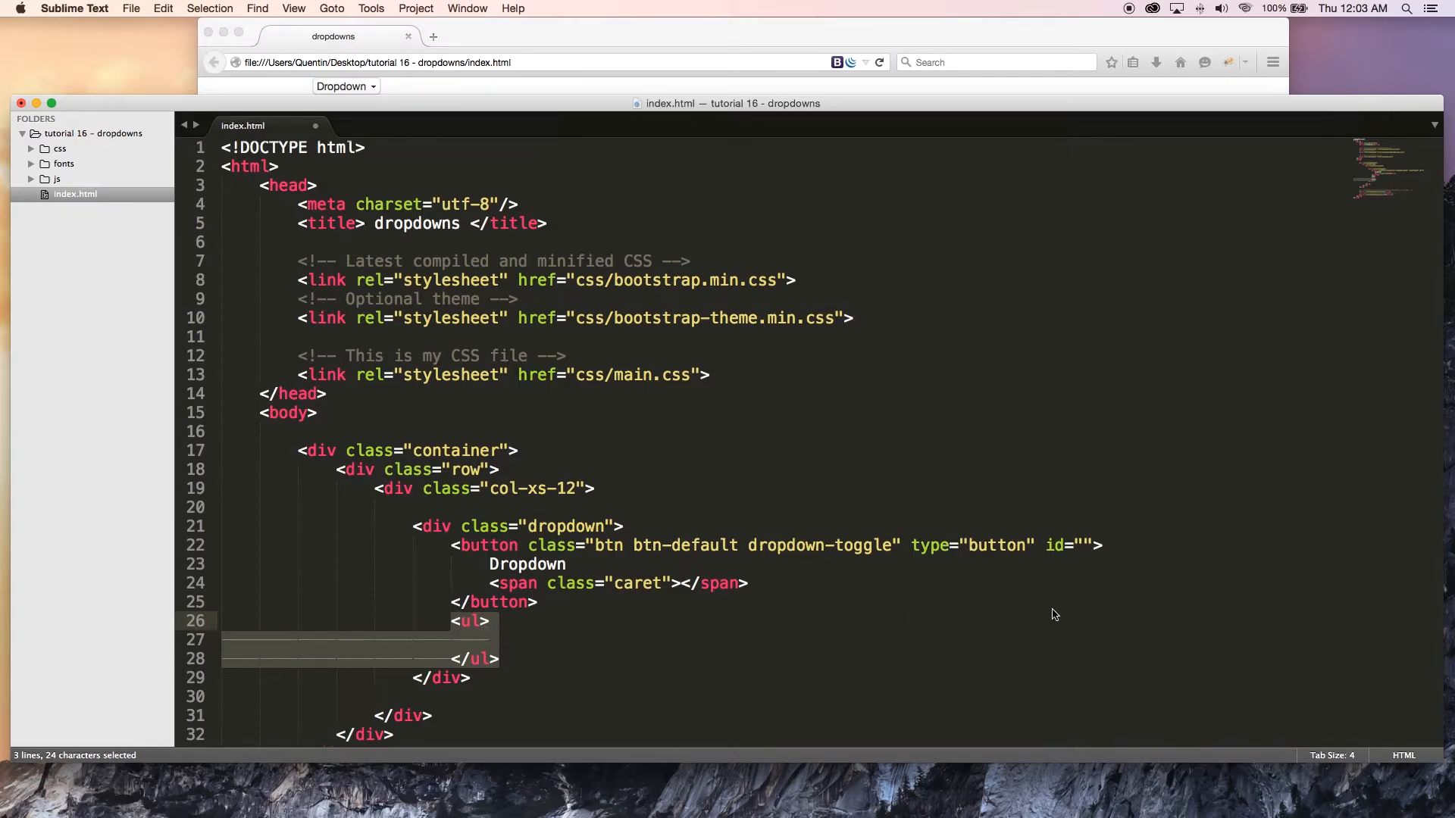
{"action": "left_click", "coordinate": [1082, 544]}
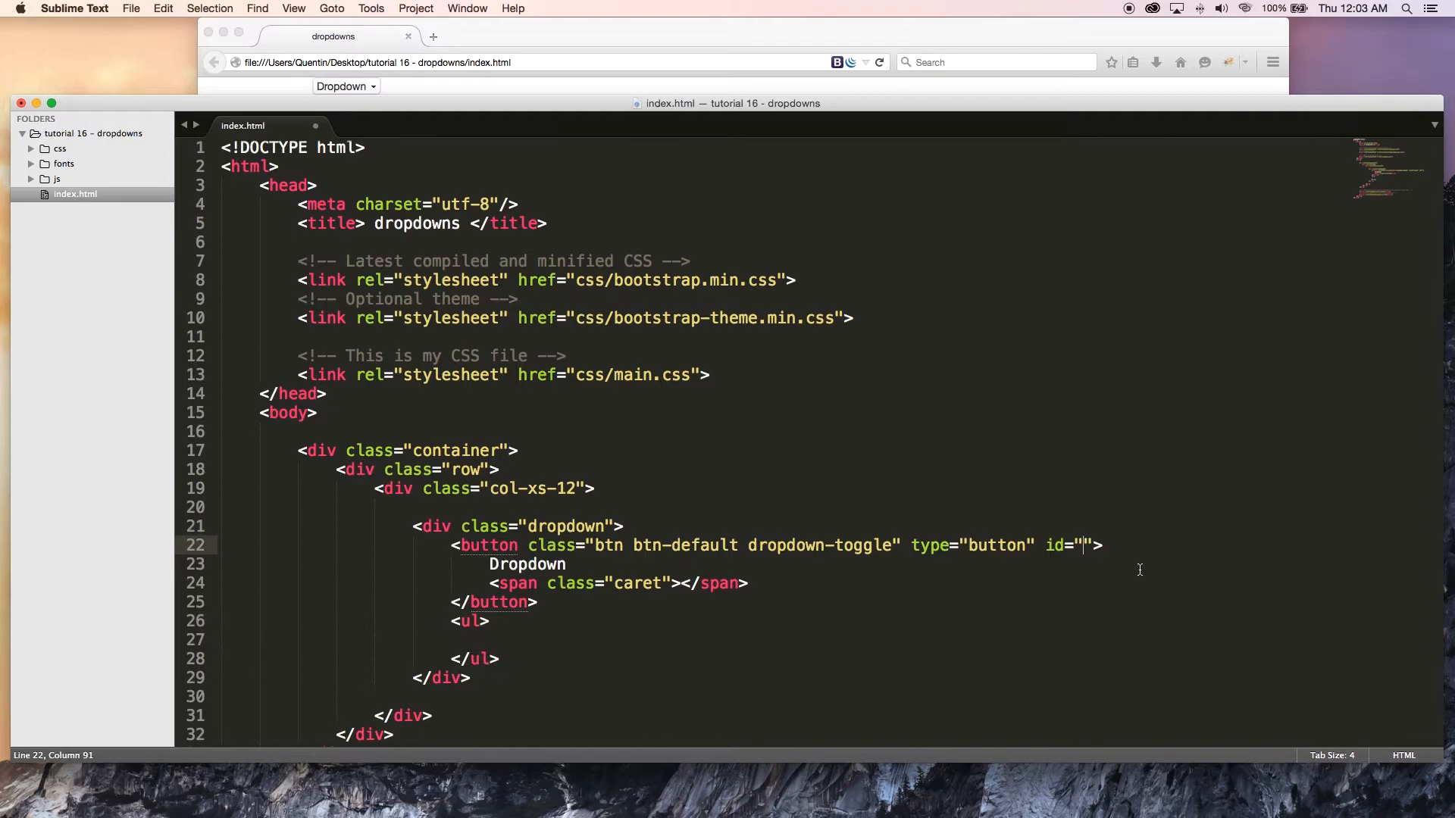
{"action": "type", "text": "dr"}
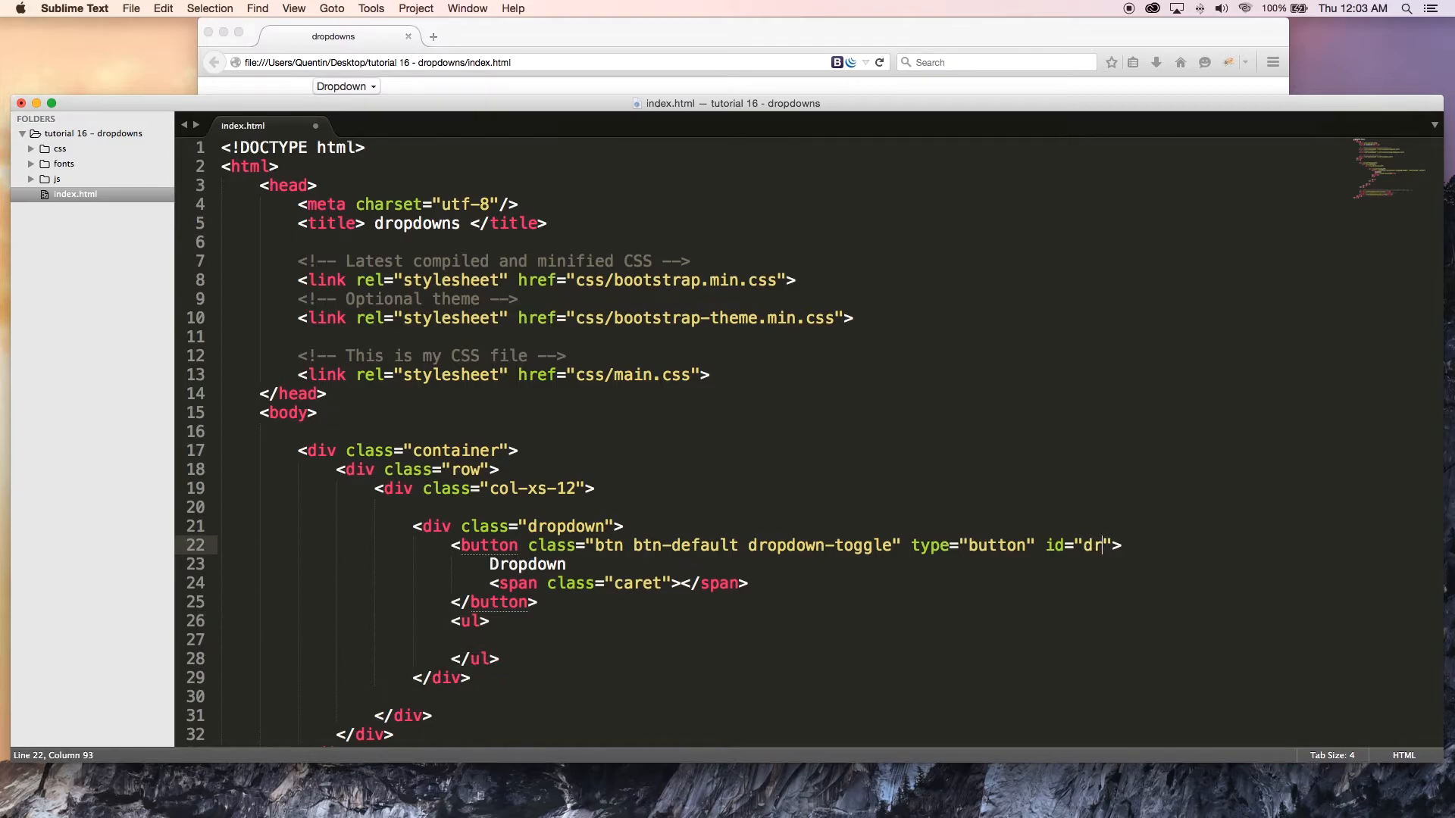
{"action": "type", "text": "opdown"}
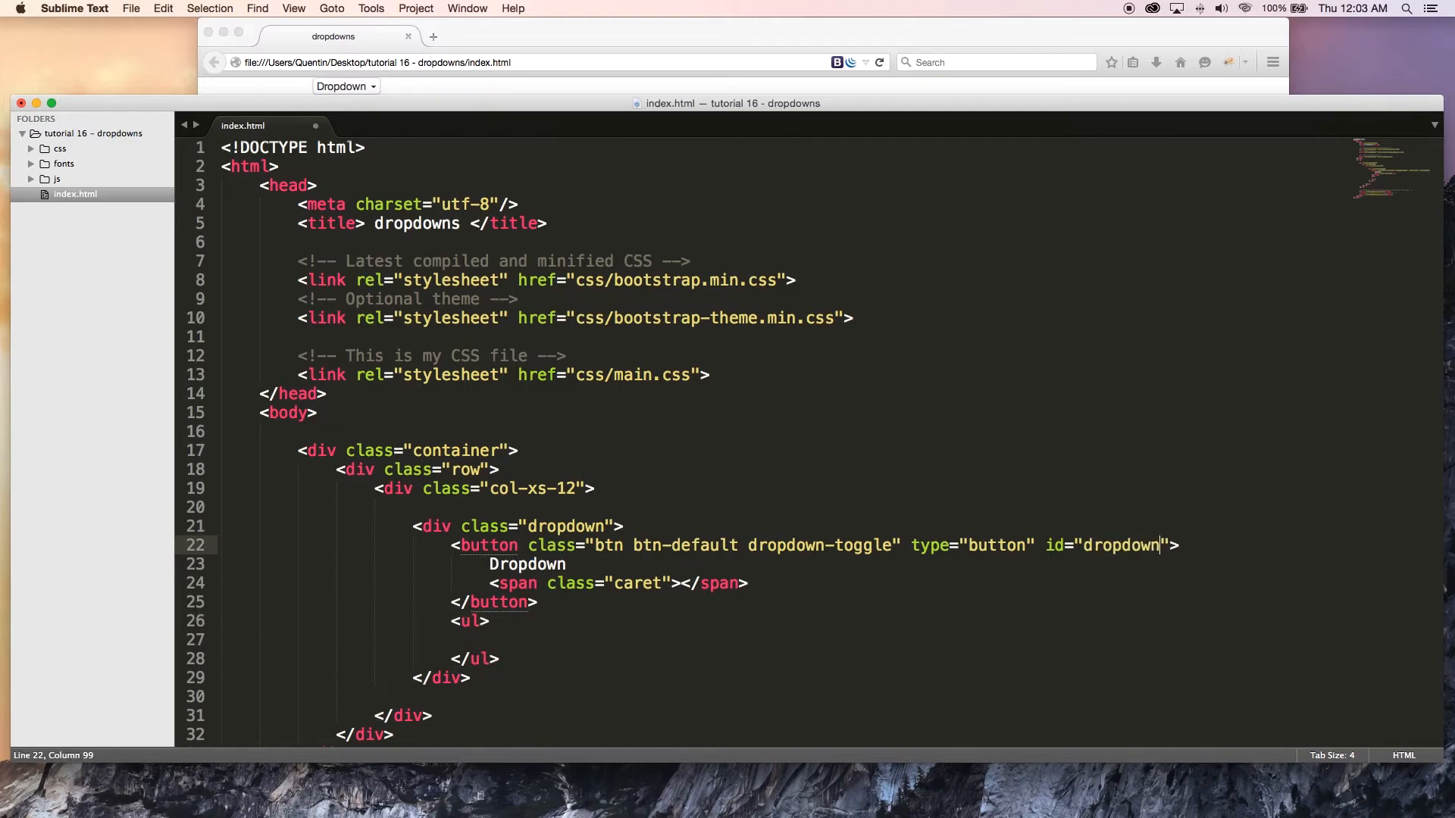
{"action": "type", "text": "men"}
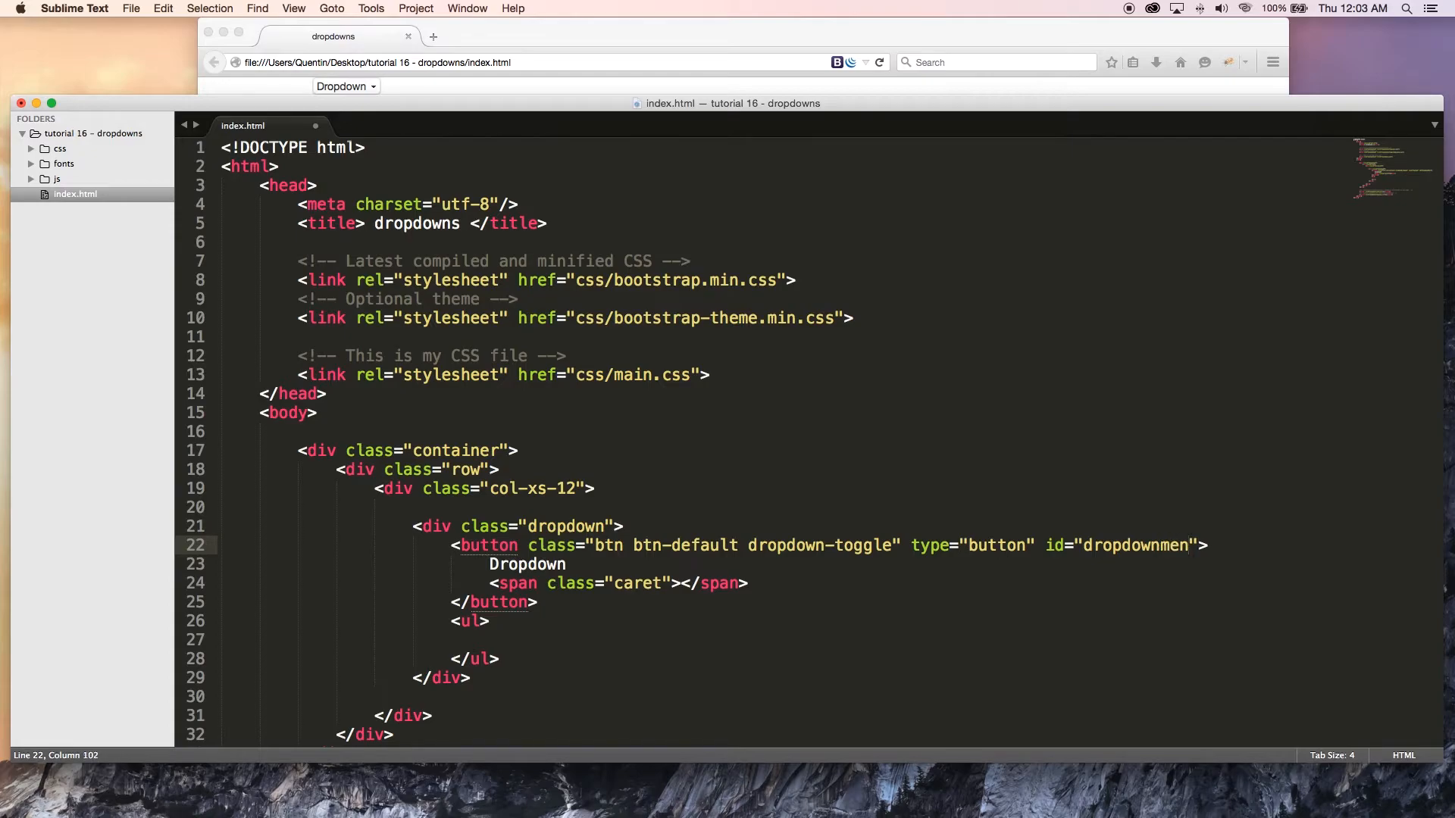
{"action": "type", "text": "u"}
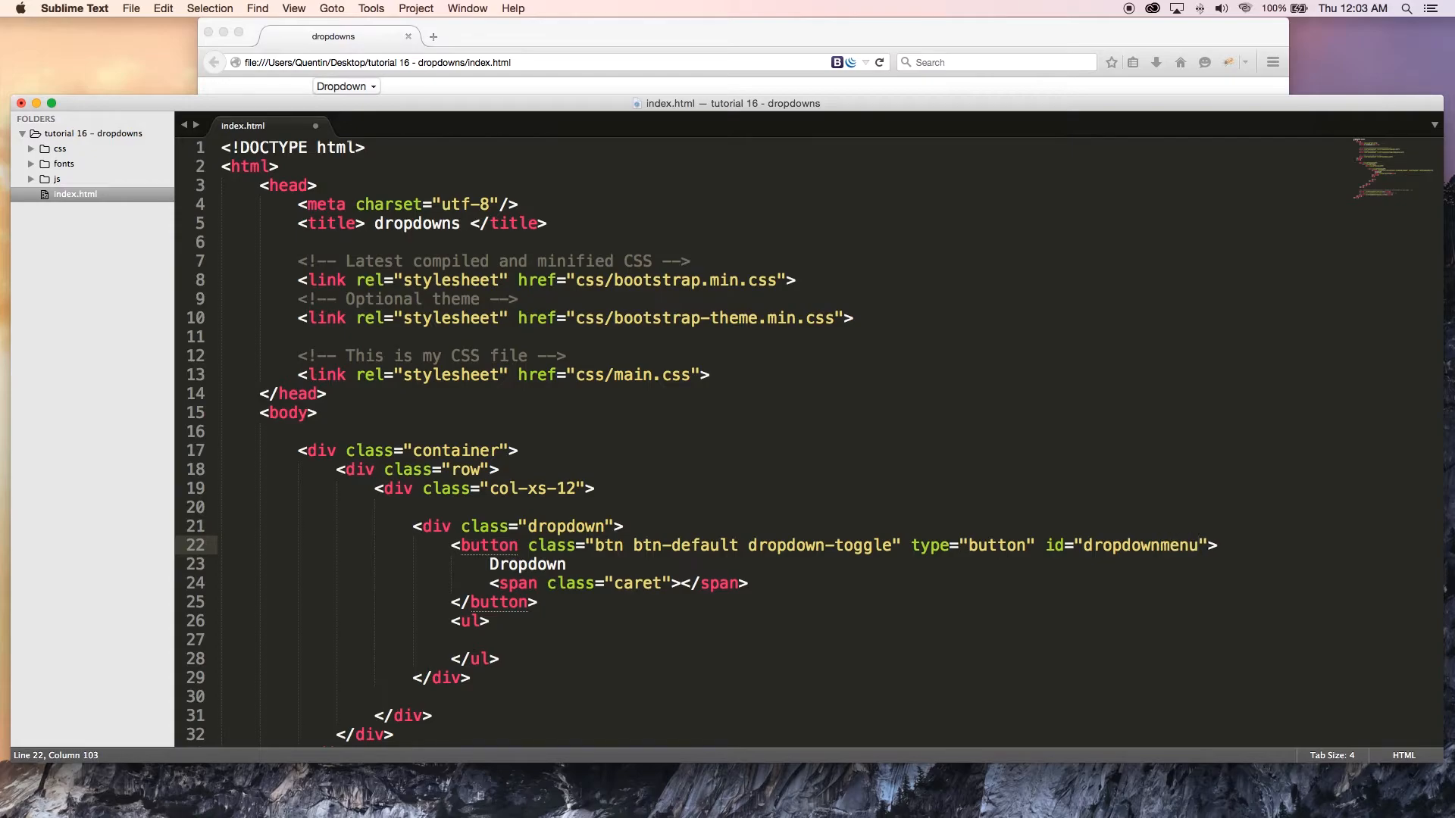
- Add data-toggle="dropdown" to the button tag
{"action": "type", "text": "data"}
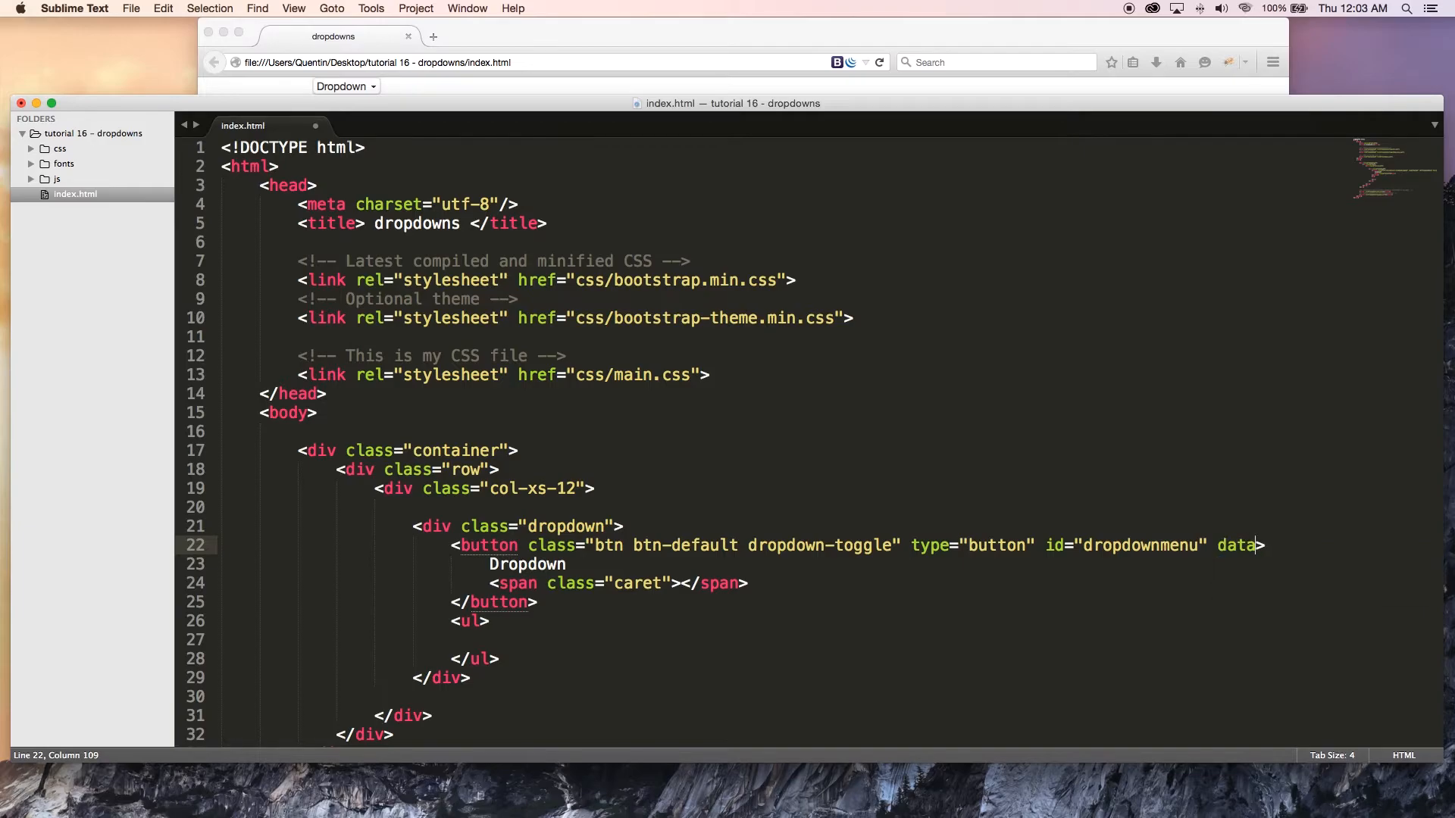
{"action": "type", "text": "-"}
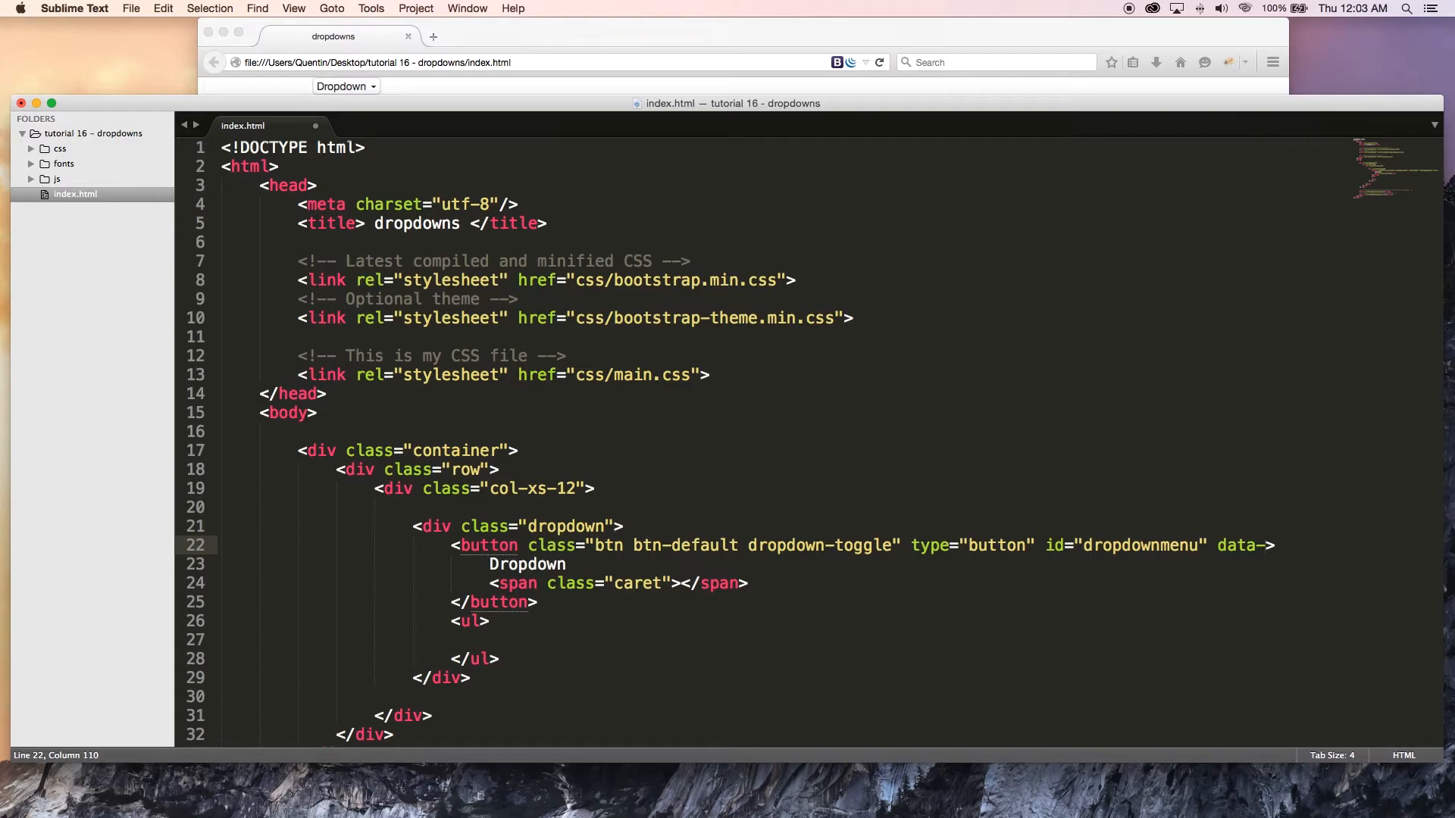
{"action": "type", "text": "to"}
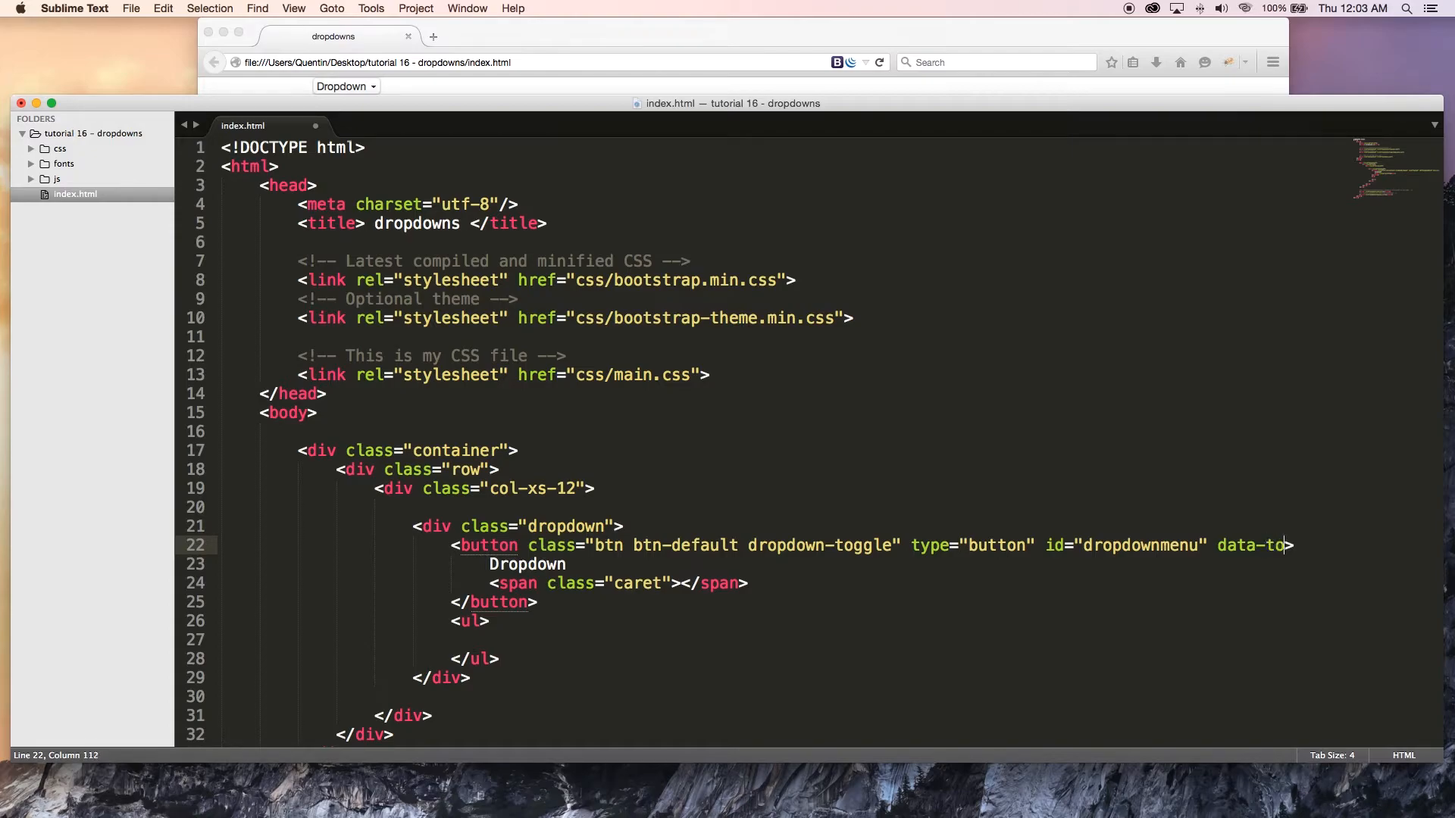
{"action": "type", "text": "ggle>"}
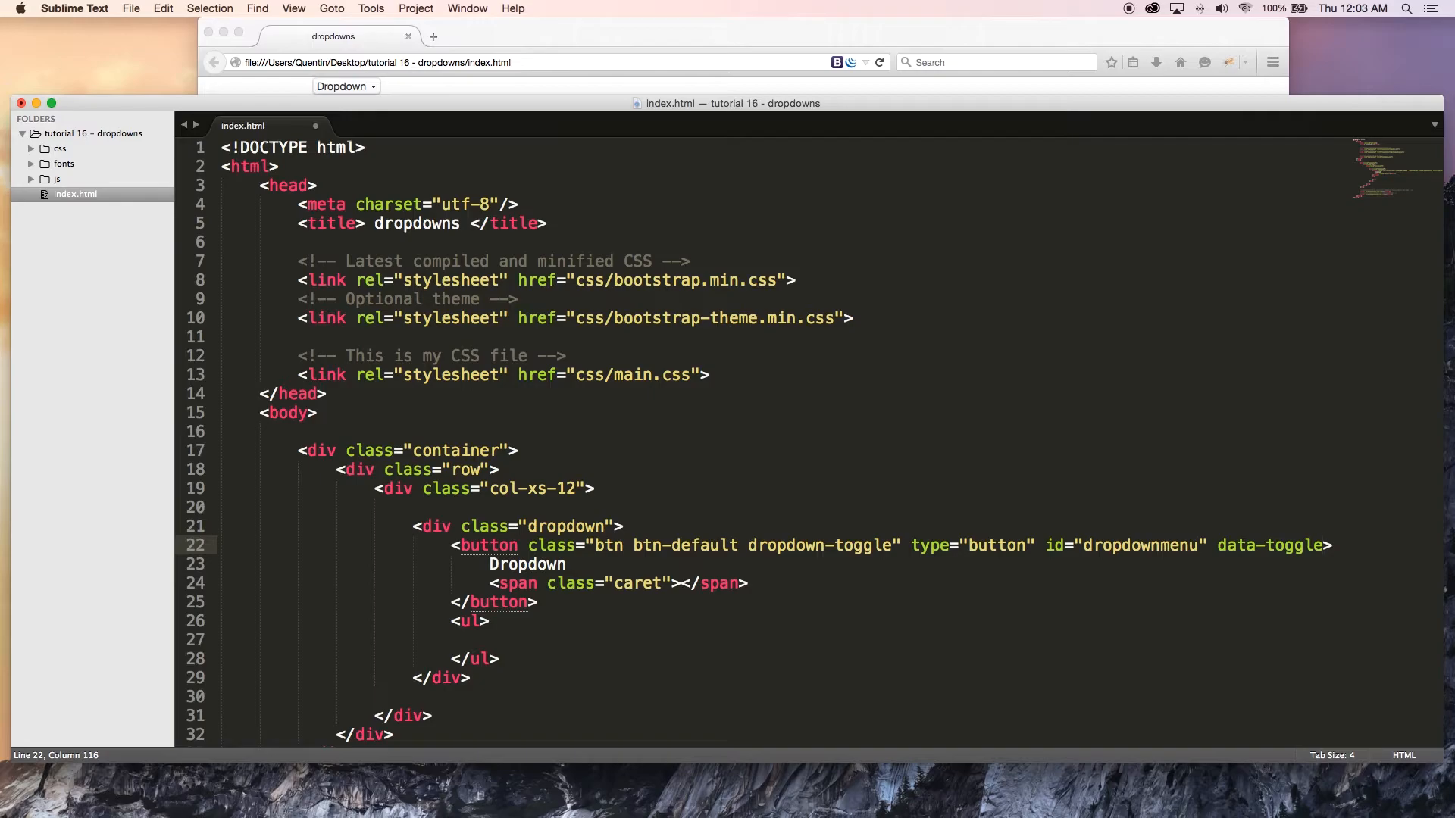
{"action": "type", "text": "=\"\""}
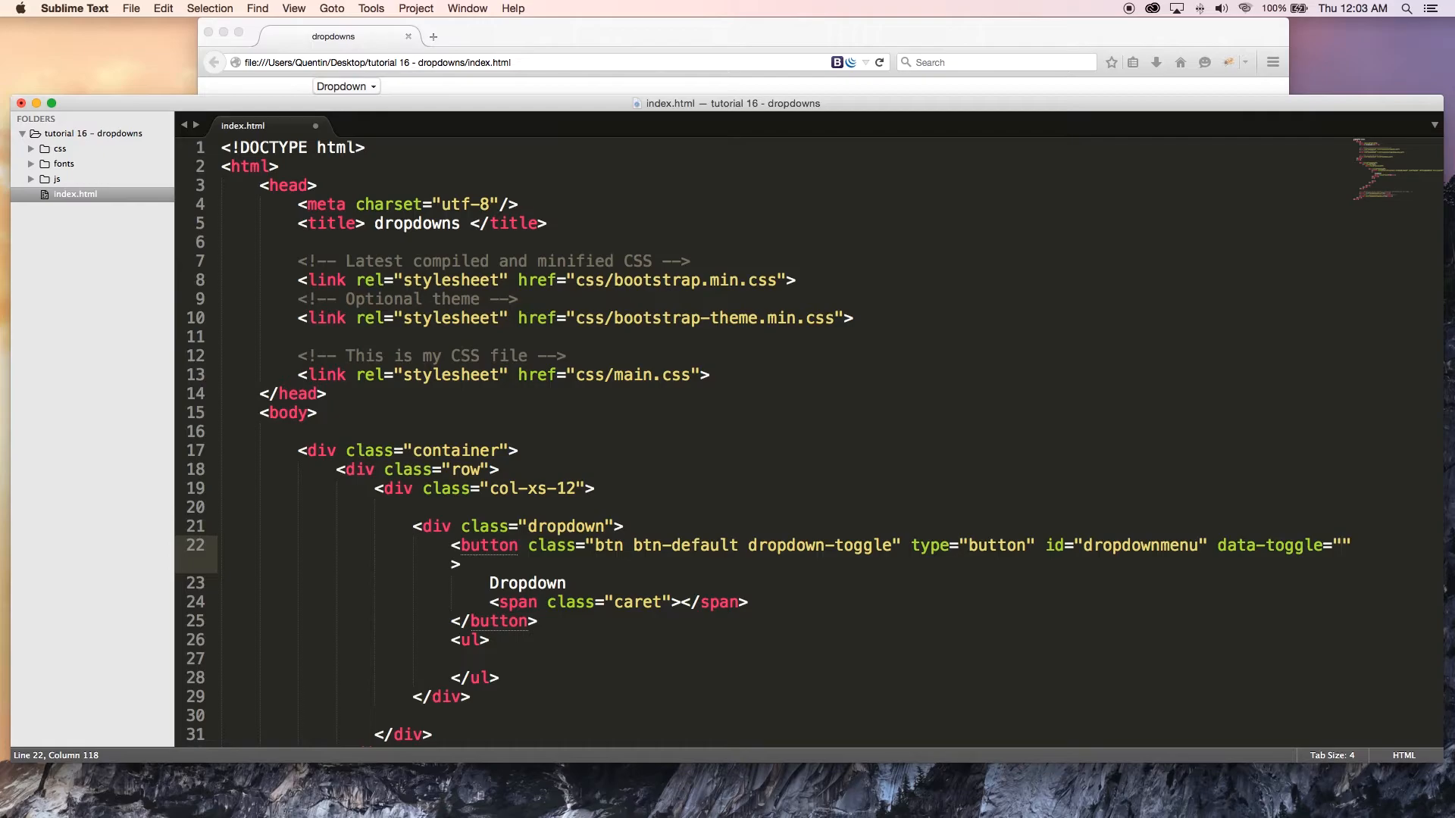
{"action": "type", "text": "d"}
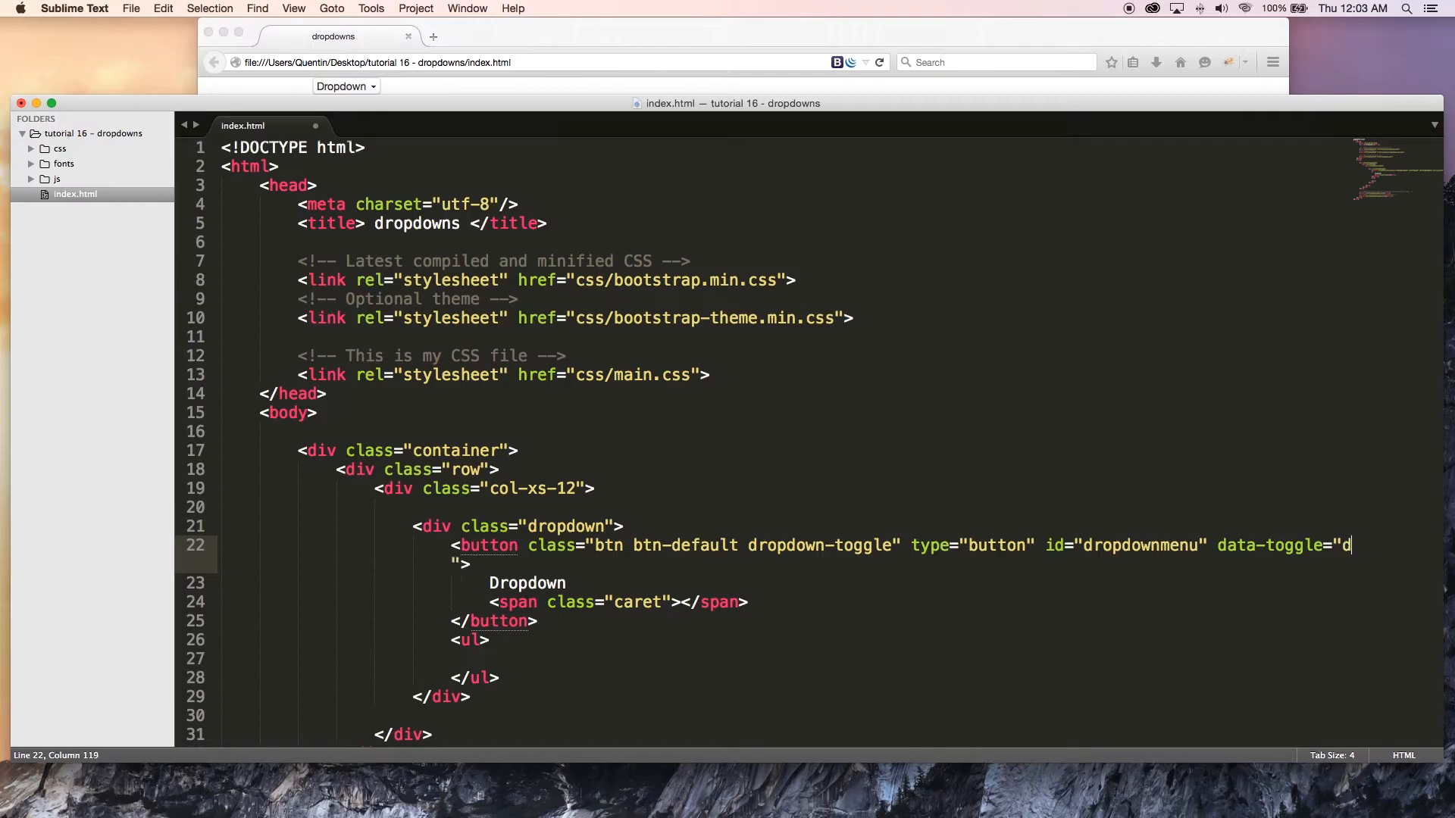
{"action": "type", "text": "ropdown"}
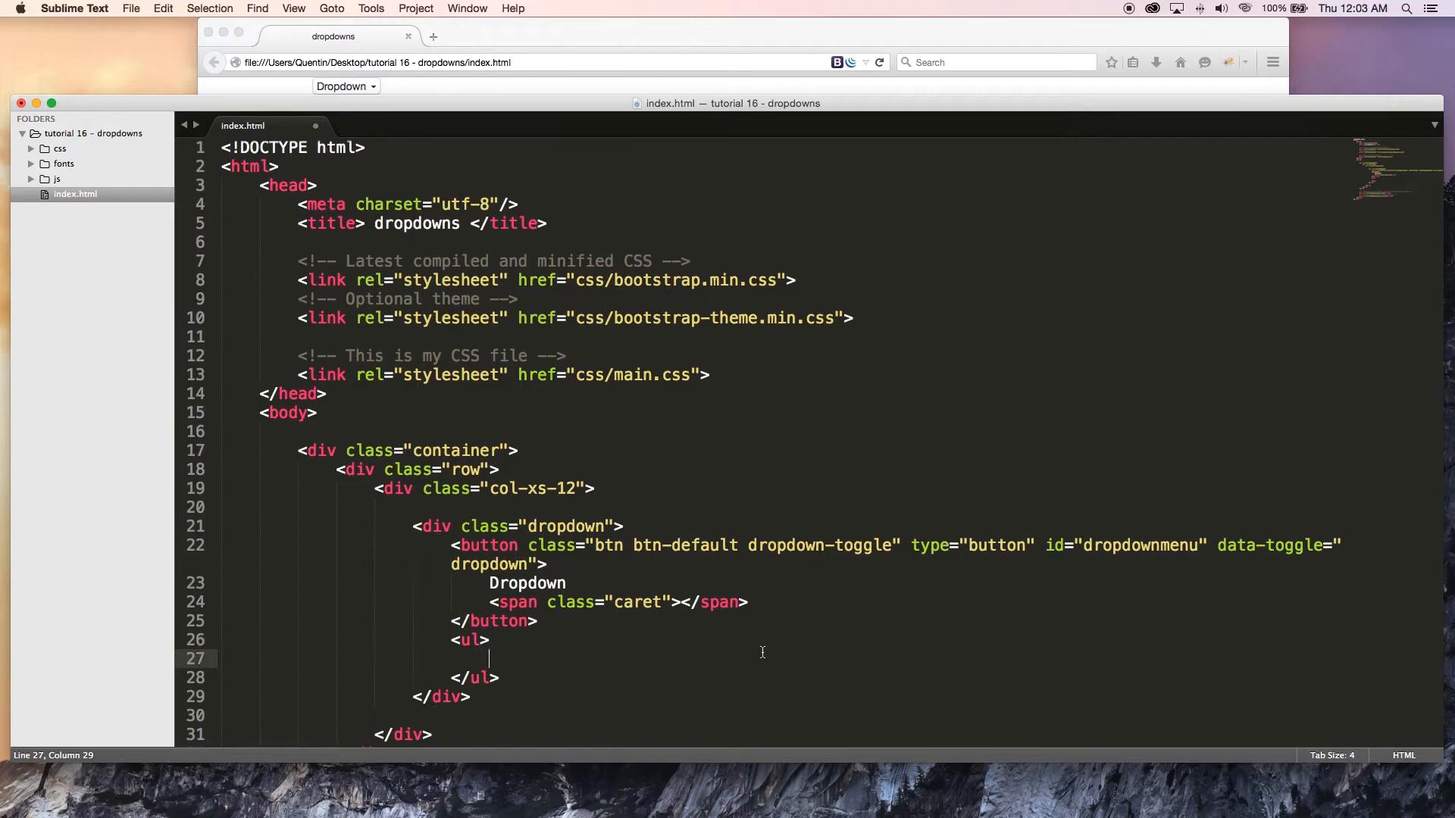
- Fill the ul with three # links: Some text, Some more text, Somthing else completely, and save
{"action": "type", "text": "<li><></li>"}
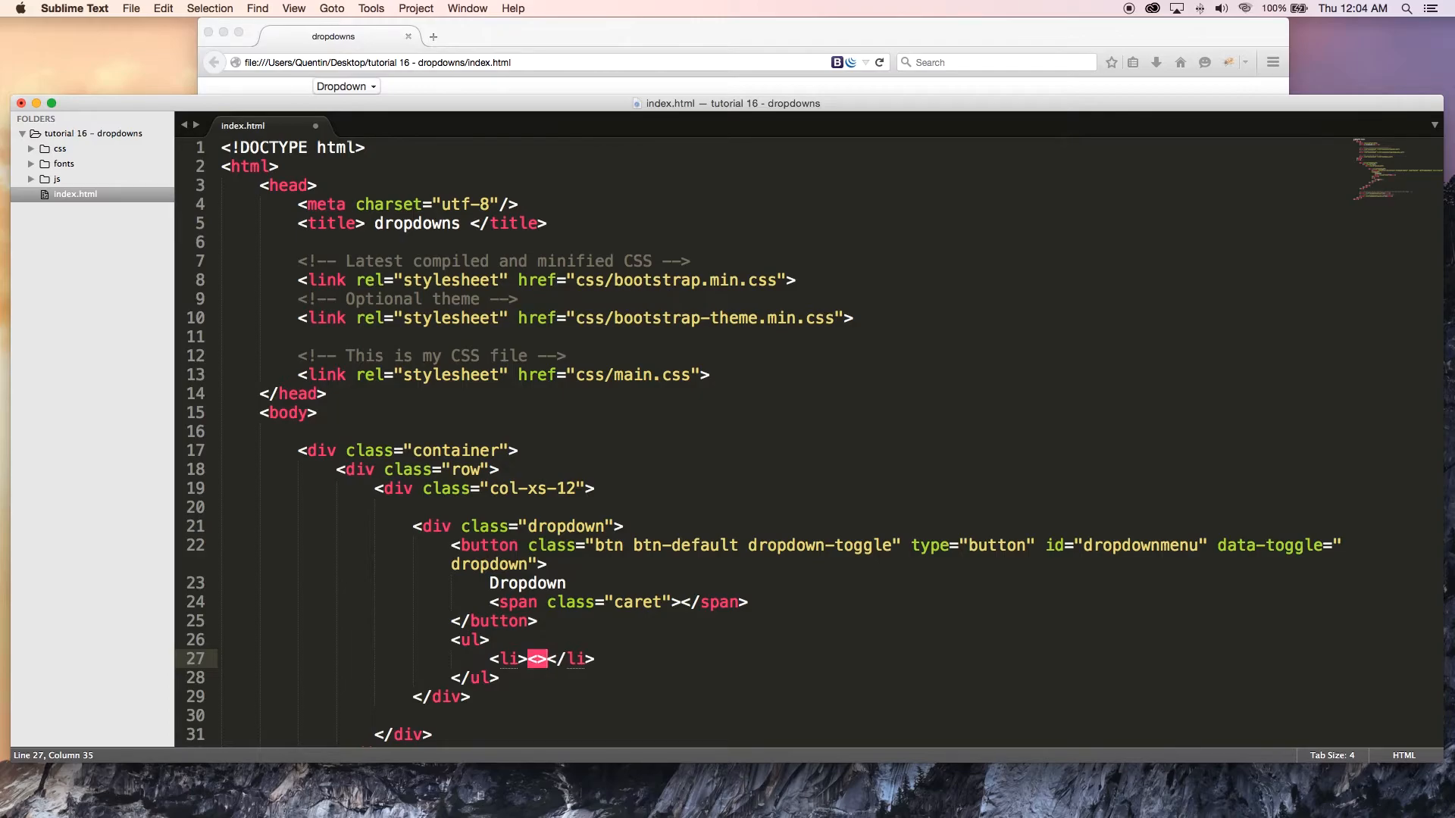
{"action": "type", "text": "a href=\"\"></a"}
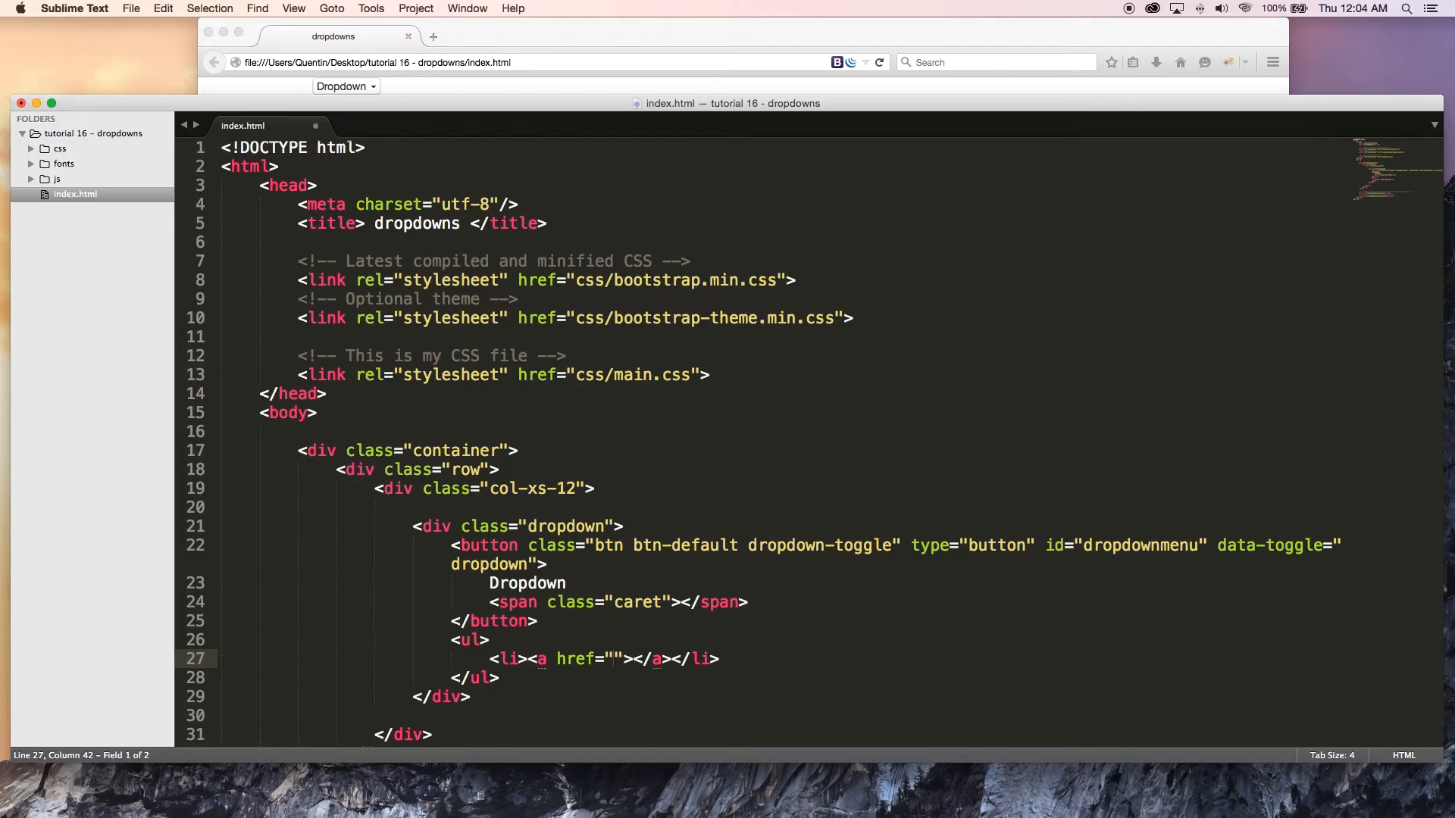
{"action": "type", "text": "#"}
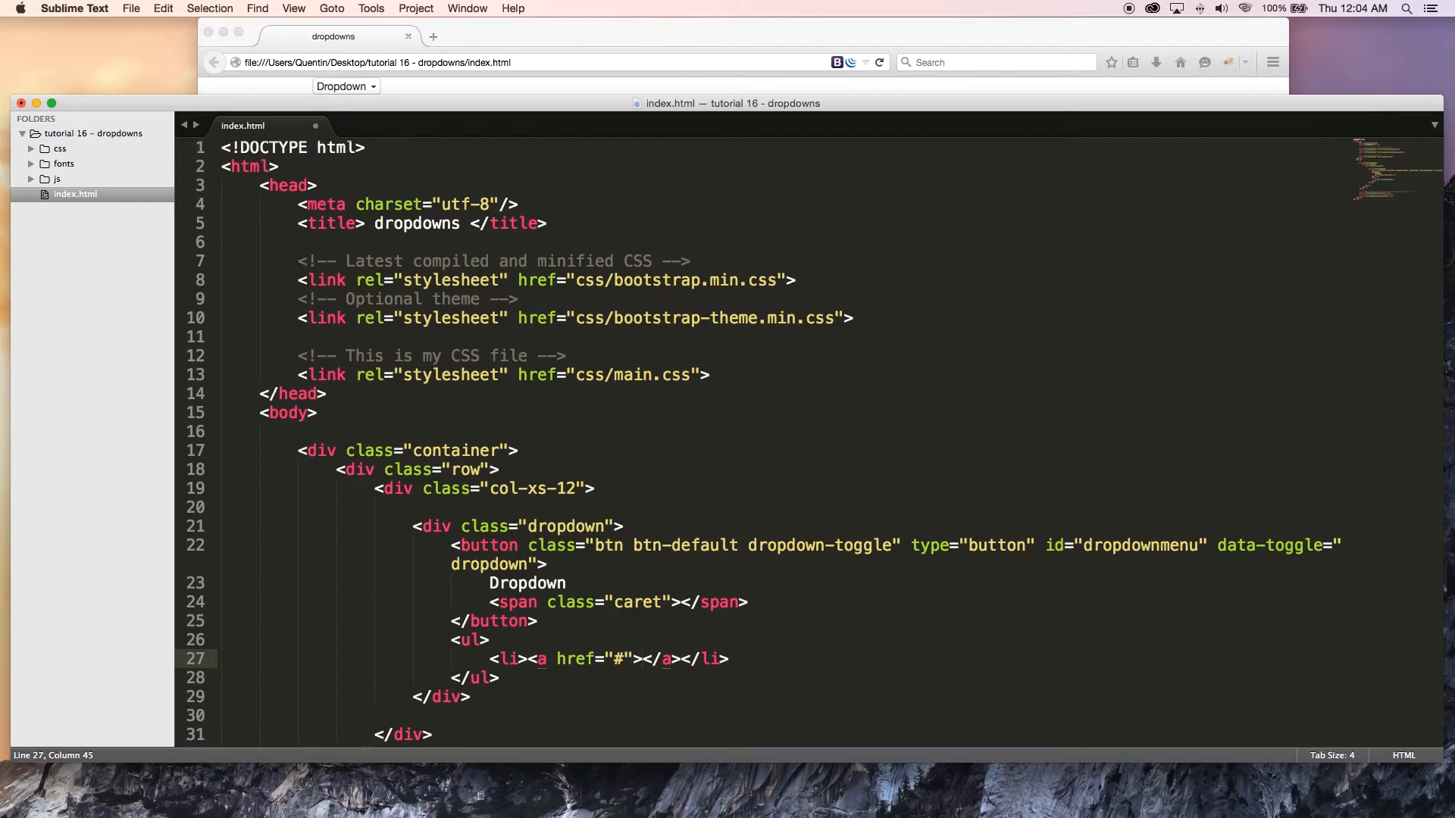
{"action": "type", "text": "Smoe"}
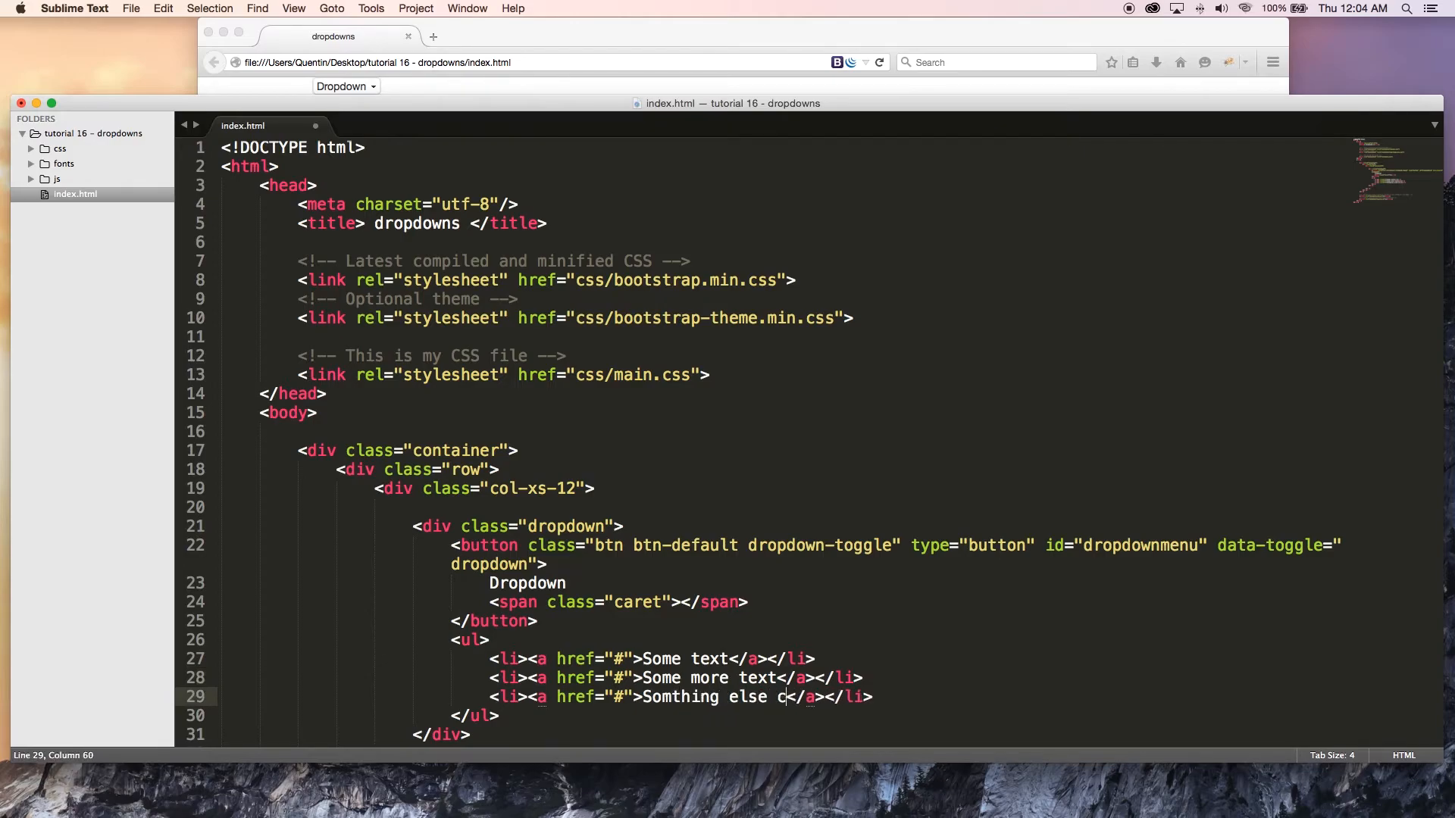
{"action": "type", "text": "ompl"}
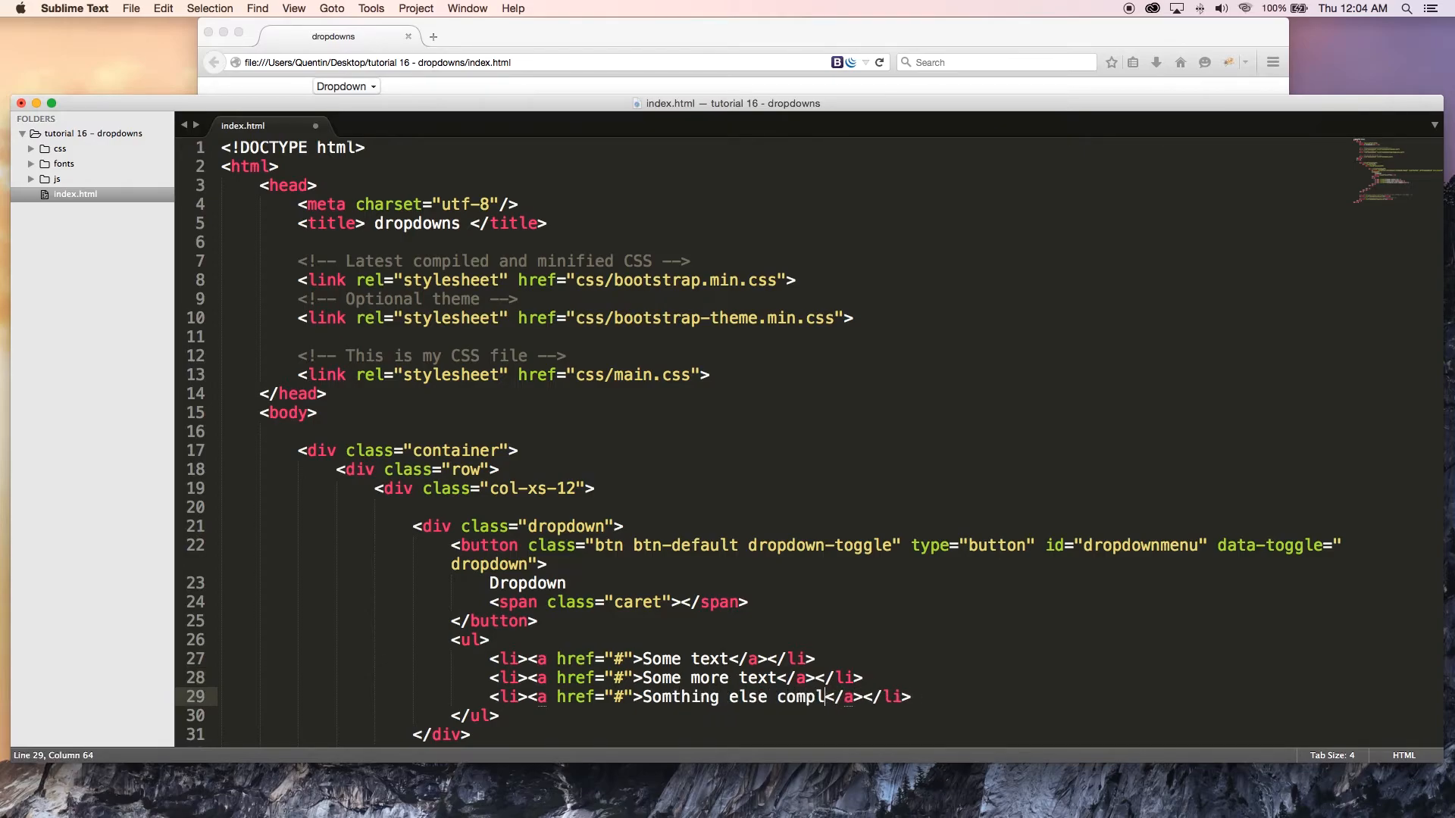
{"action": "type", "text": "etely"}
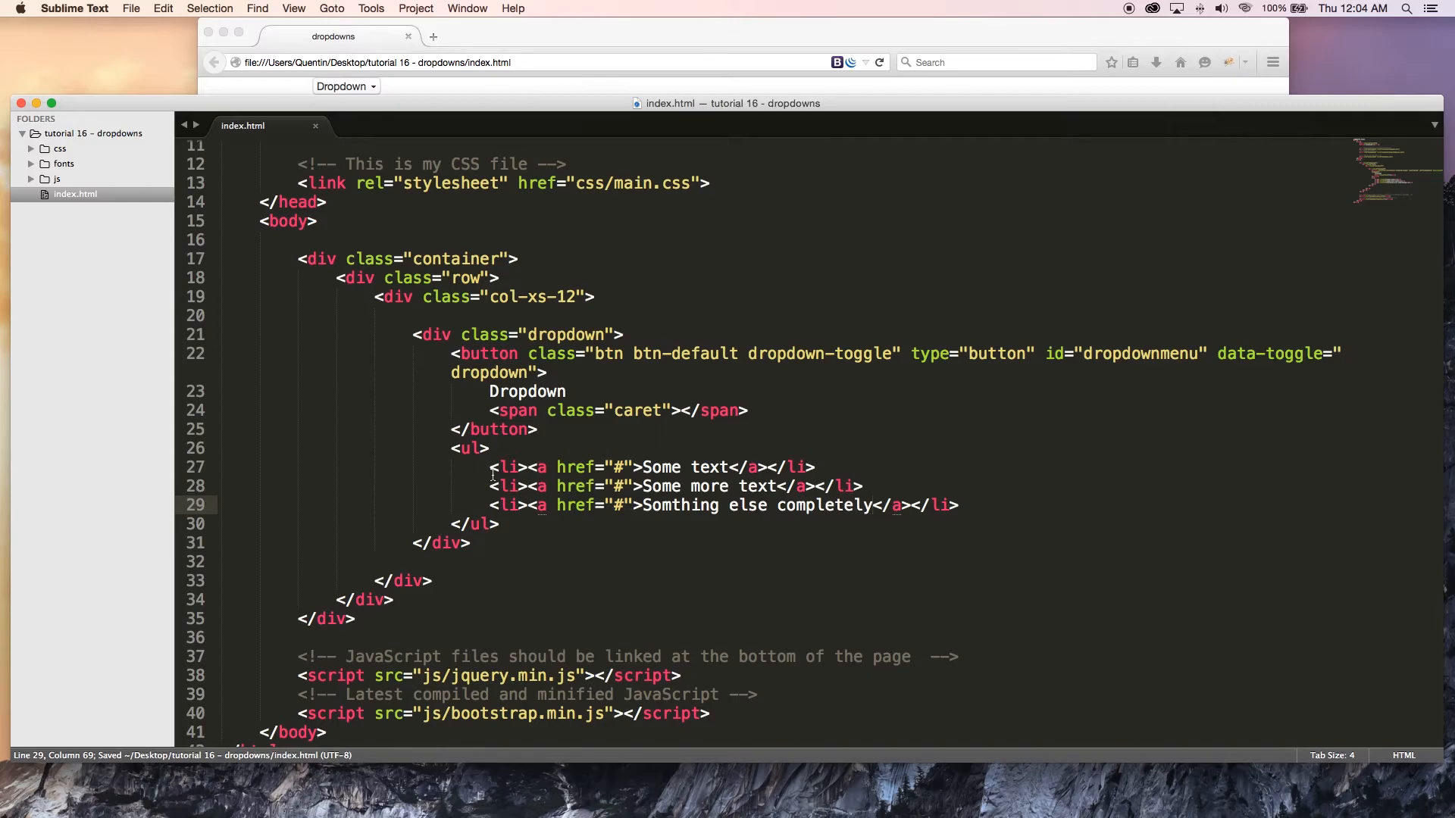
- Give the ul class="dropdown-menu" and an empty aria-labelled-by attribute
{"action": "left_click", "coordinate": [490, 448]}
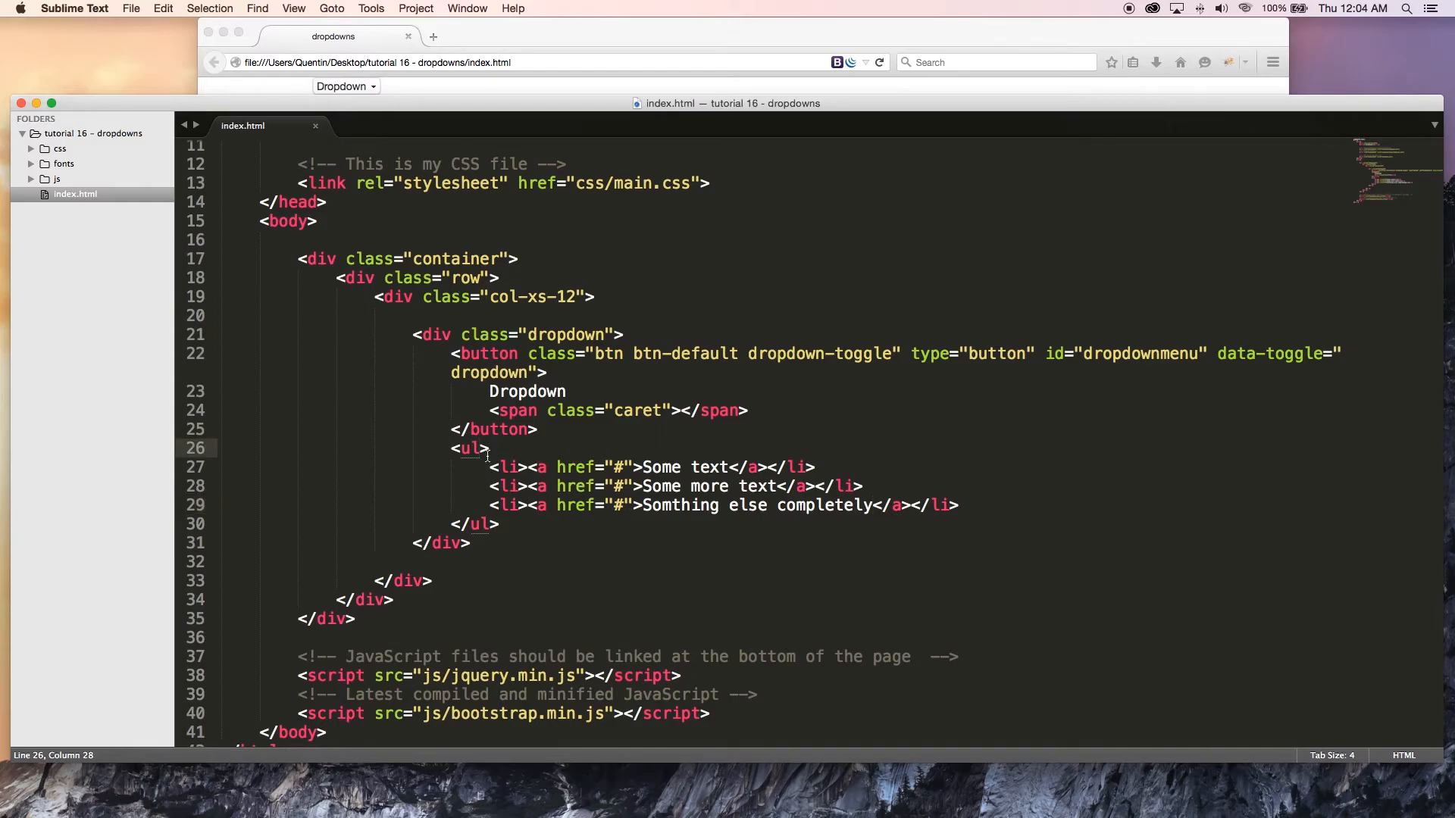
{"action": "type", "text": "class=\"d"}
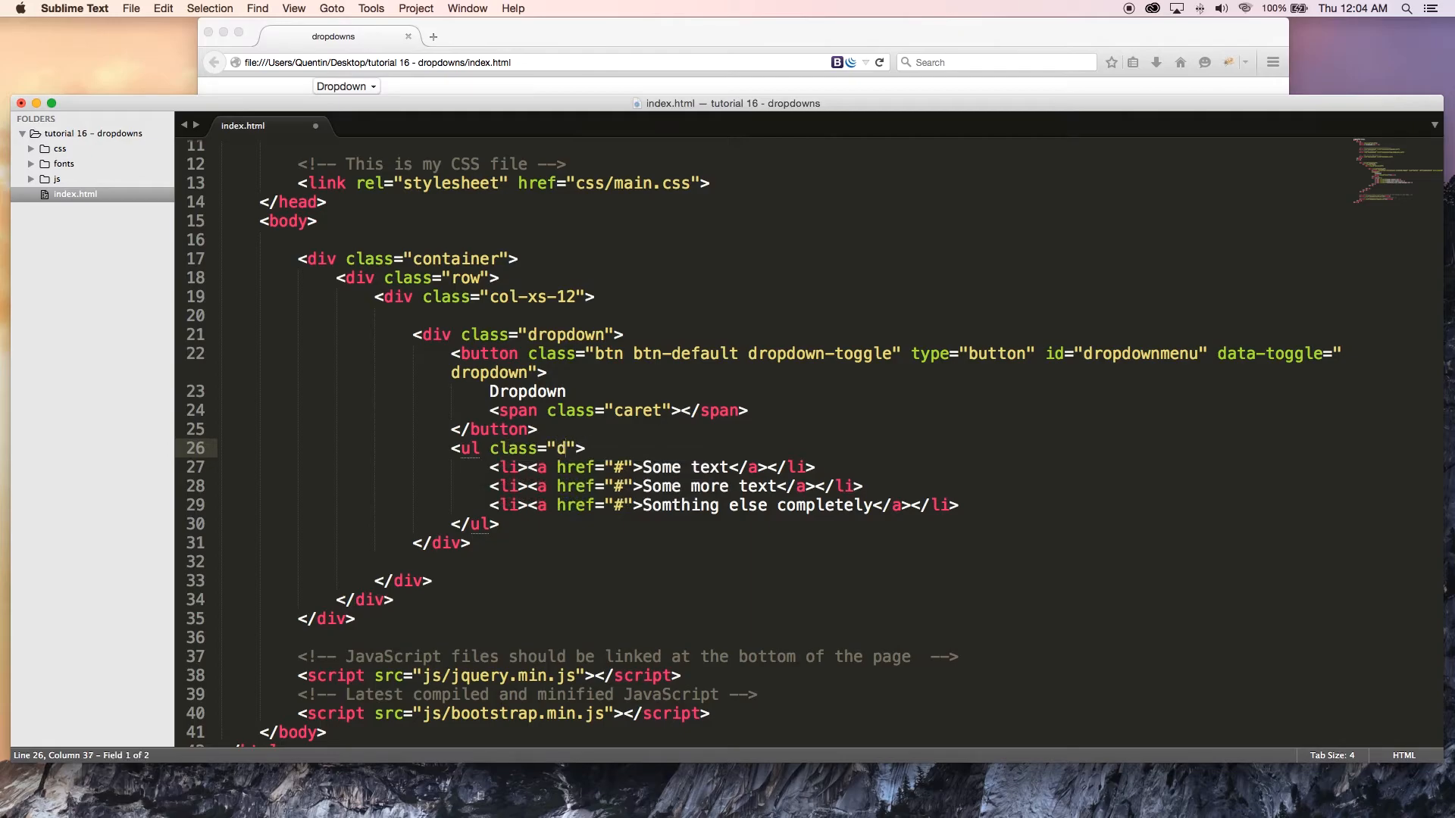
{"action": "type", "text": "ropdown-m"}
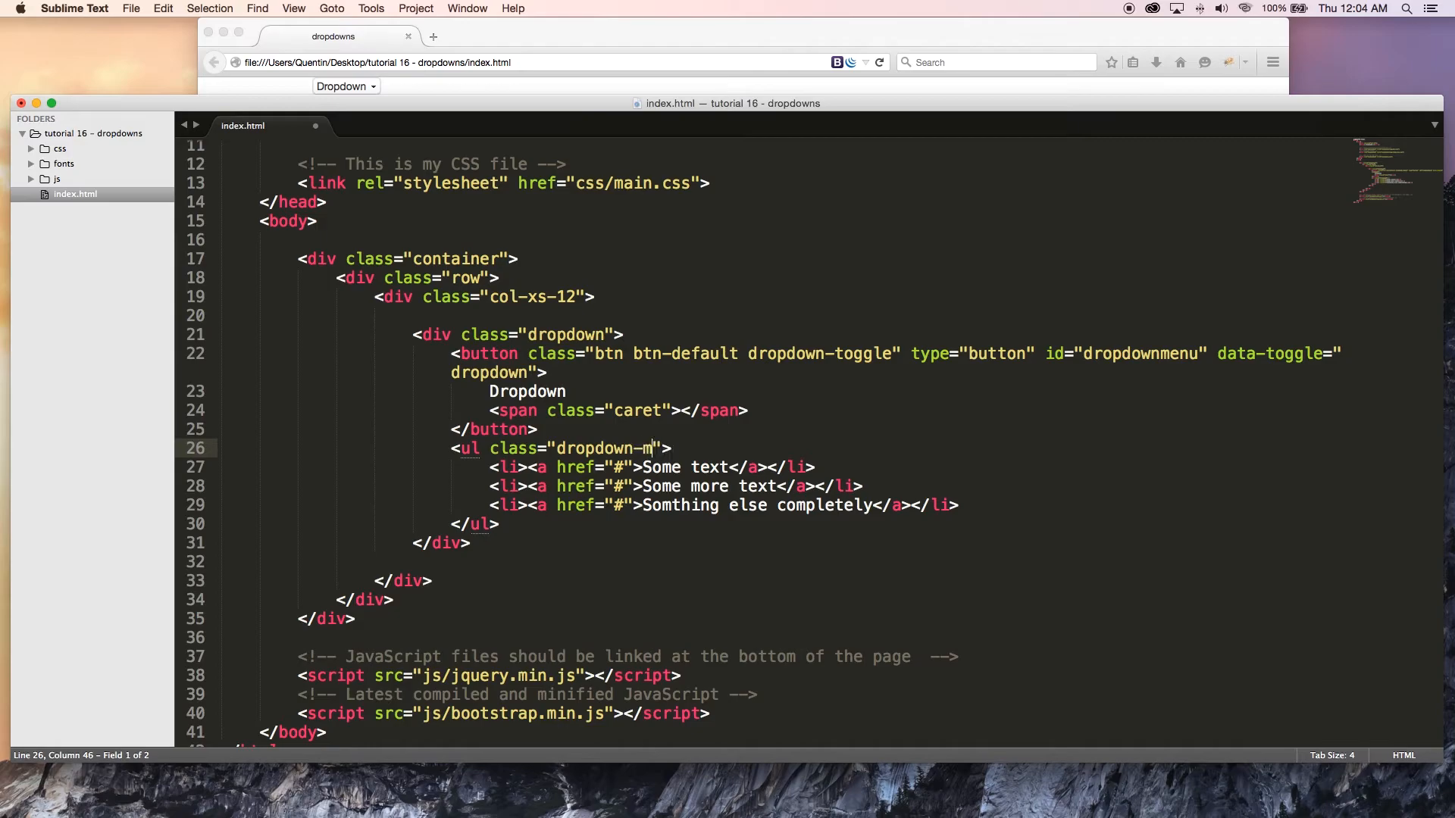
{"action": "type", "text": "enu"}
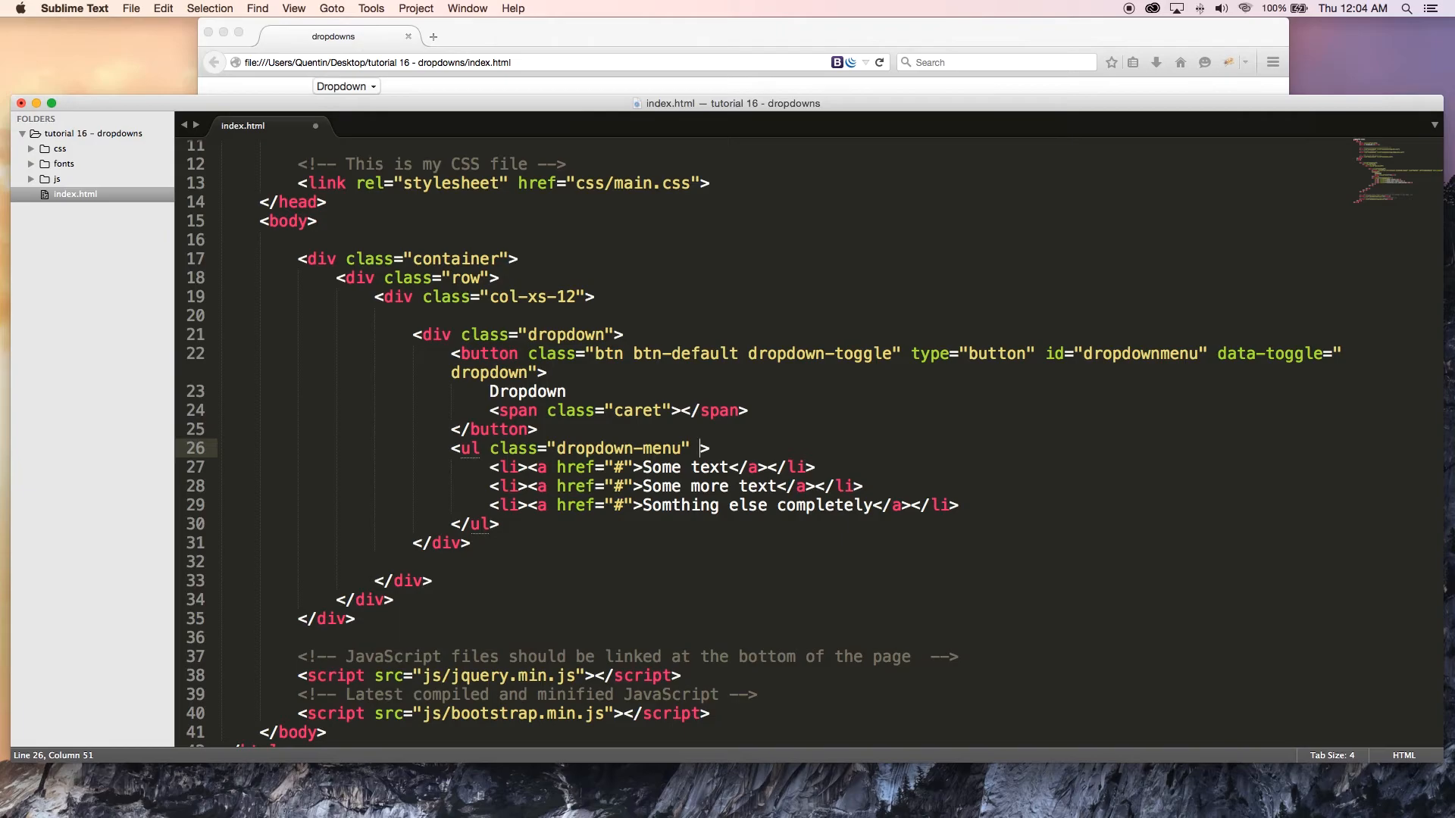
{"action": "type", "text": "area"}
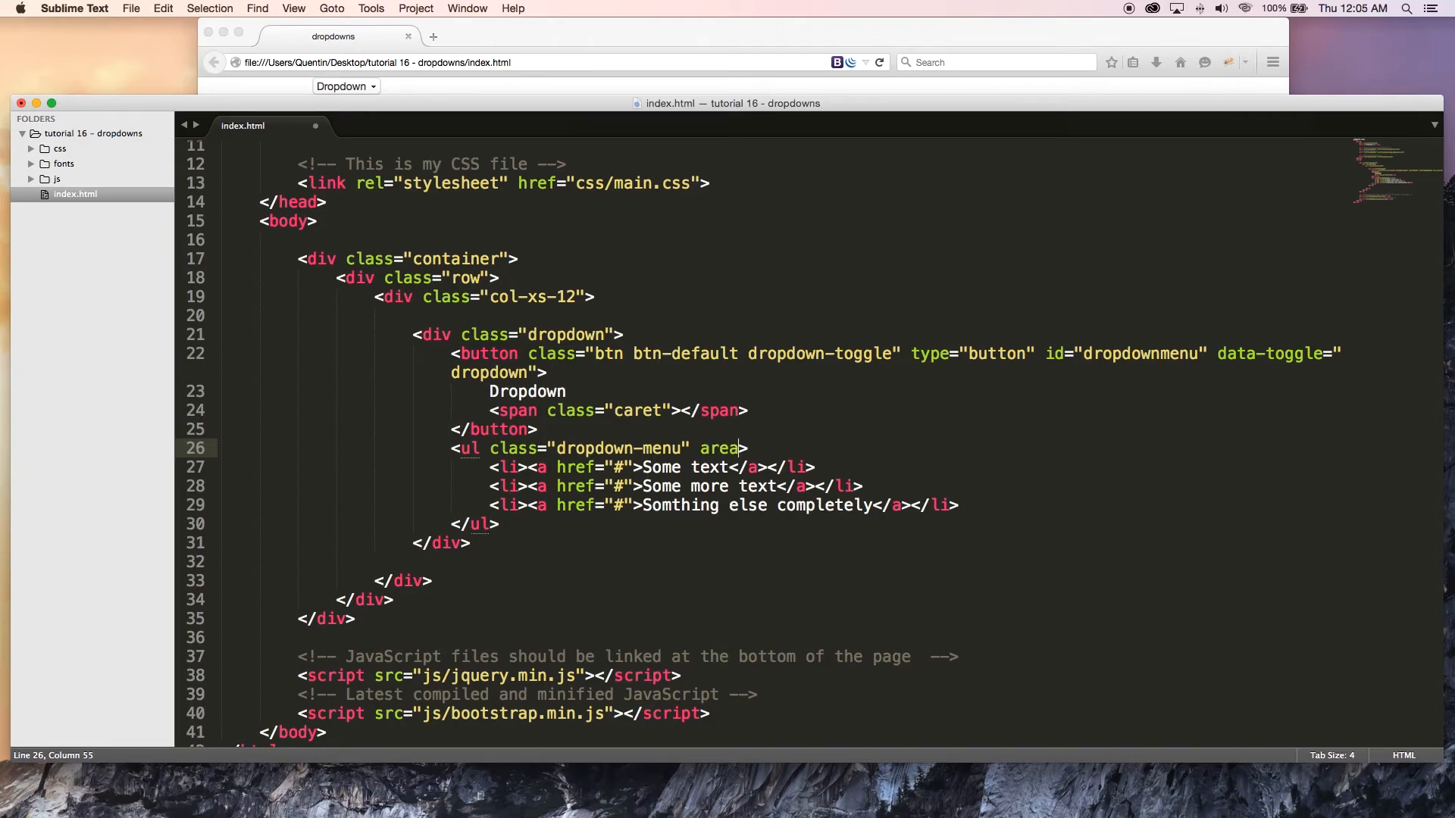
{"action": "key", "text": "backspace"}
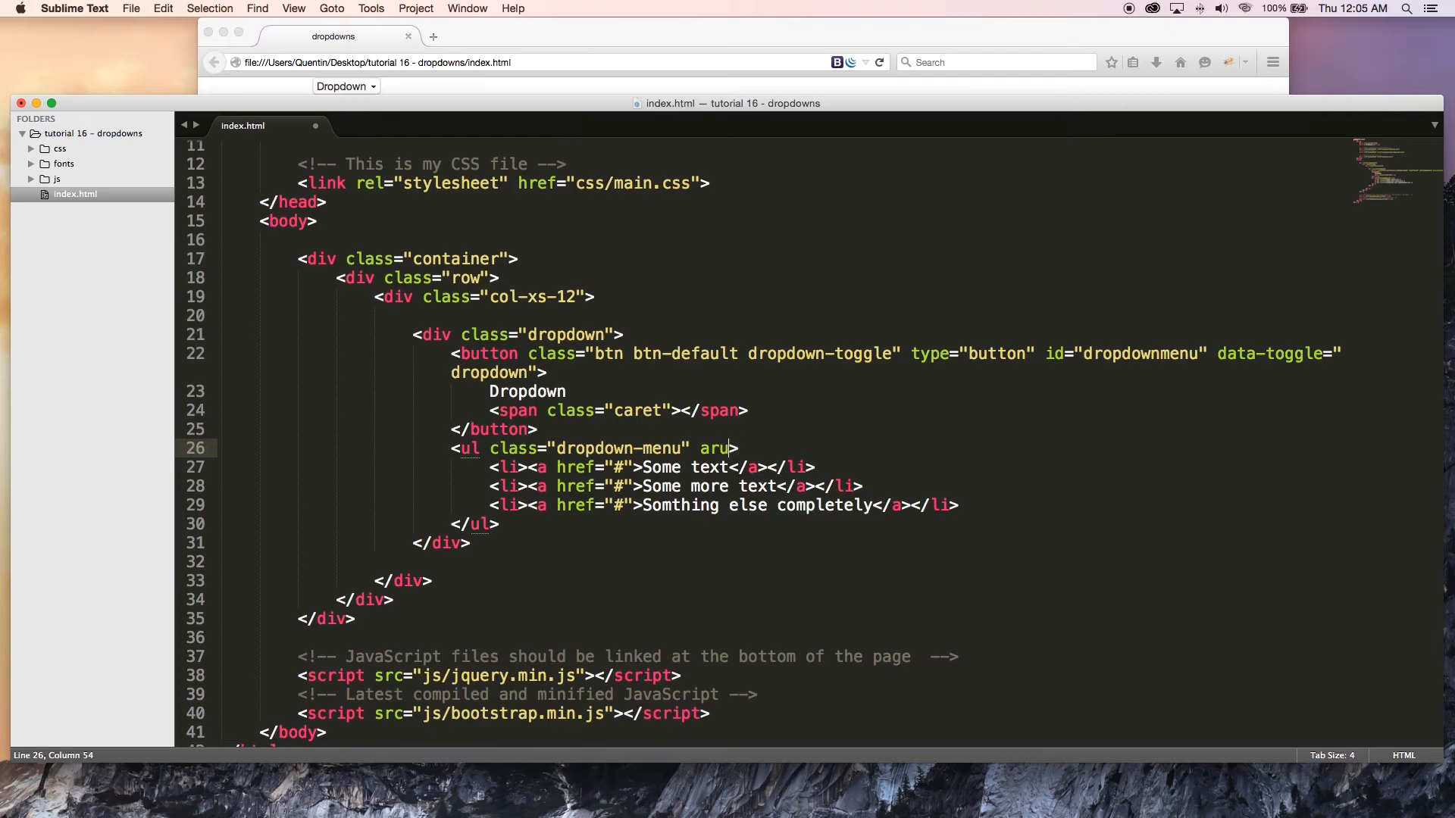
{"action": "type", "text": "ia-labe"}
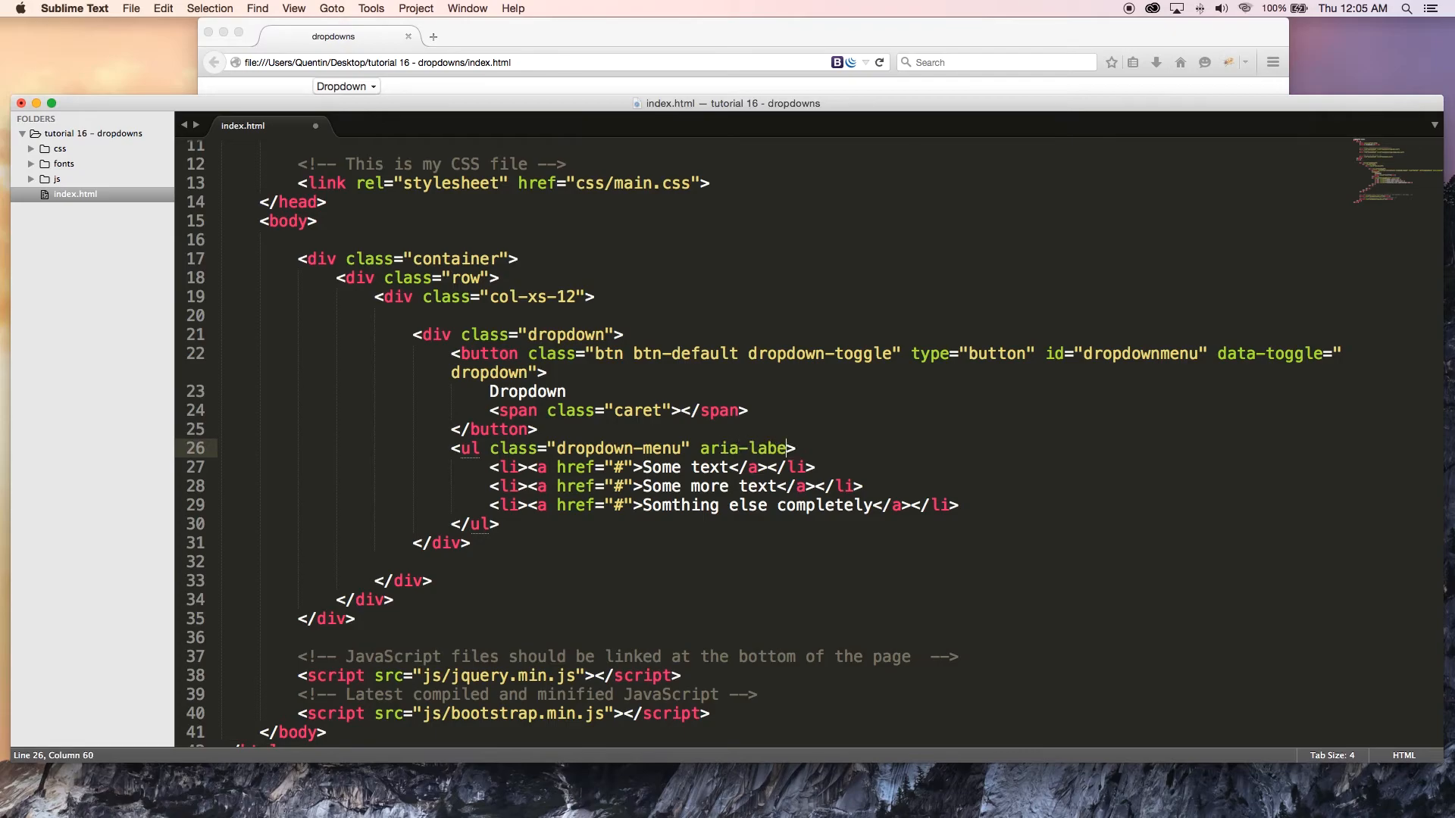
{"action": "type", "text": "lled"}
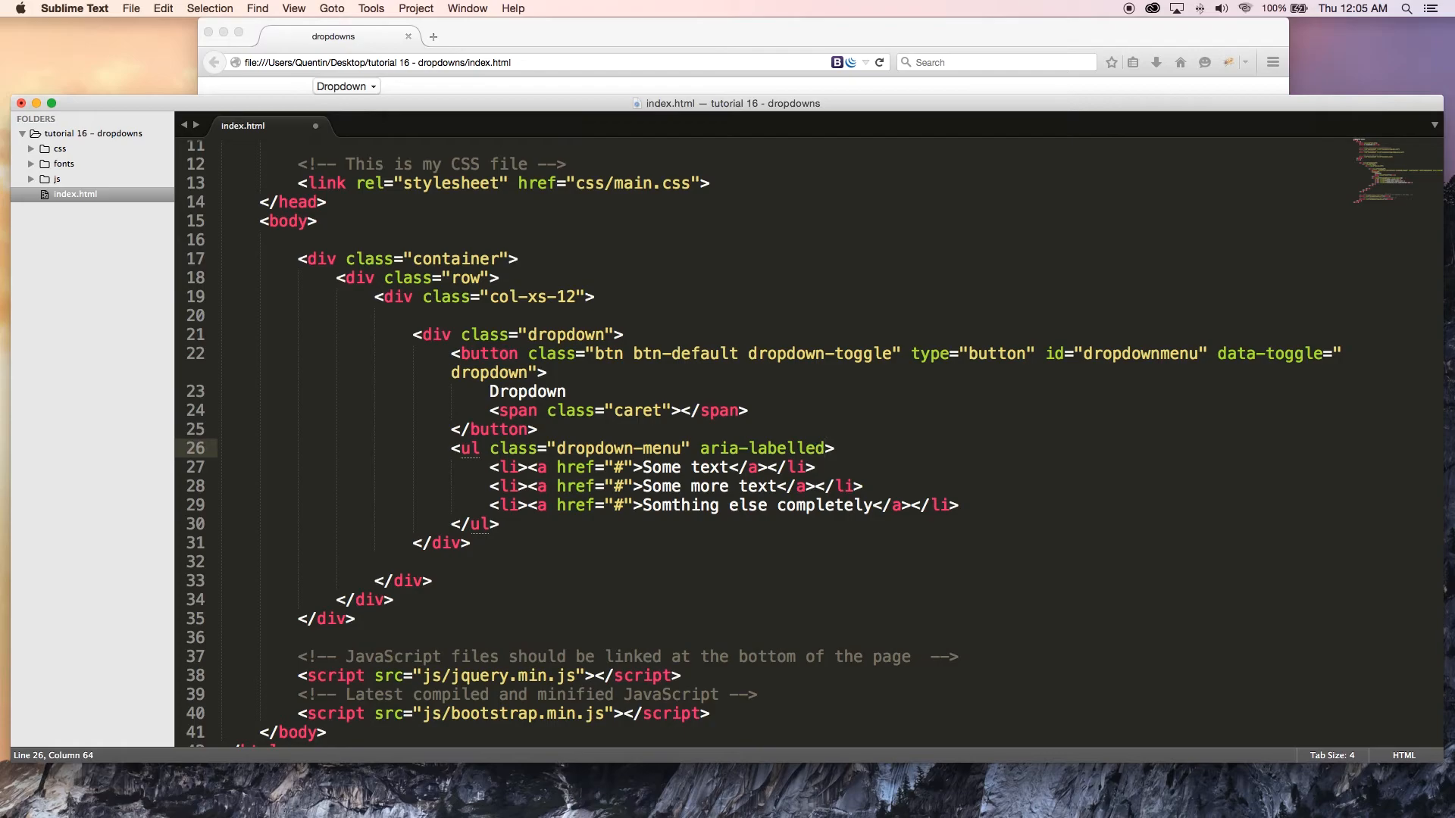
{"action": "type", "text": "-by"}
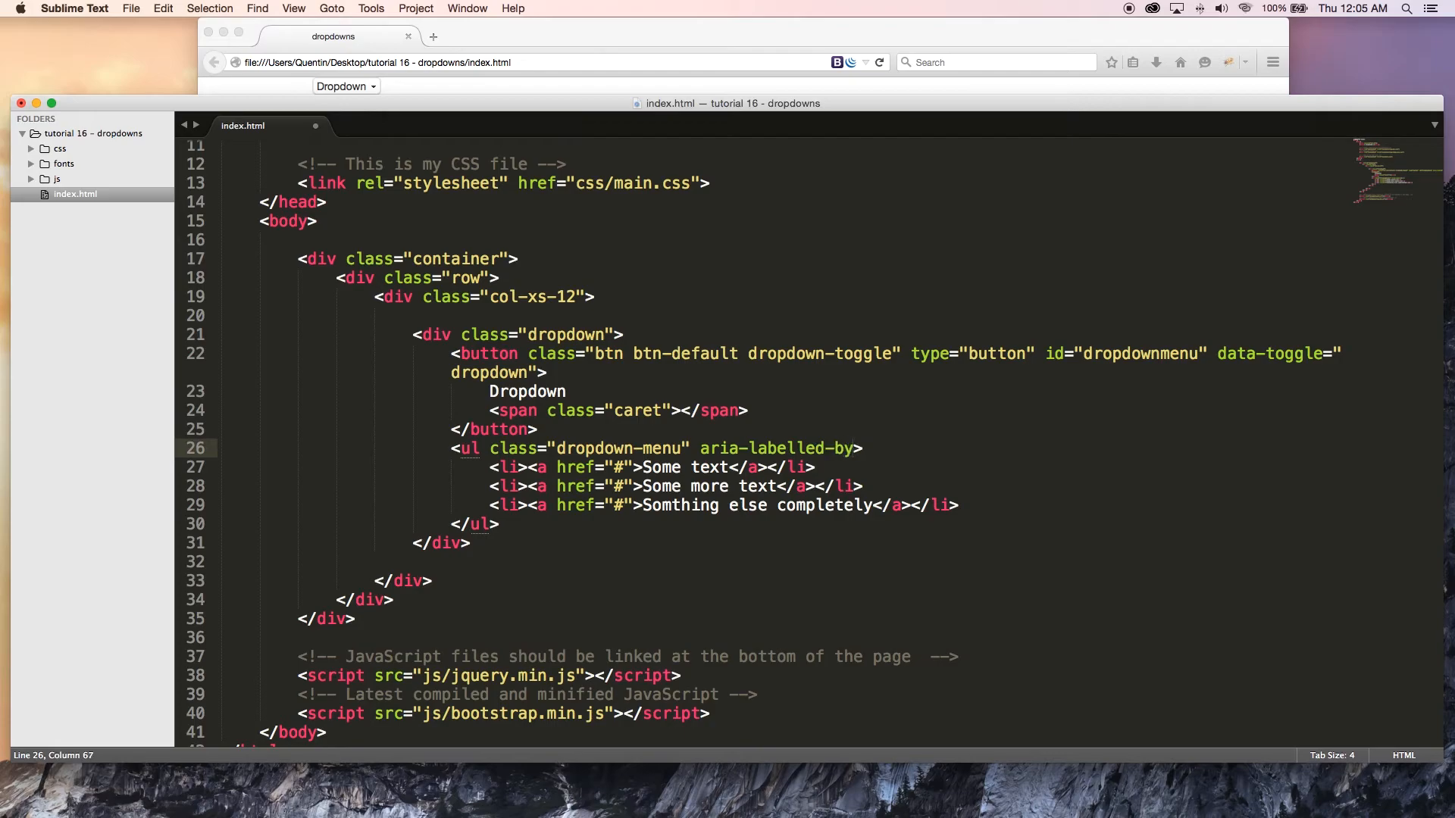
{"action": "type", "text": "\"\""}
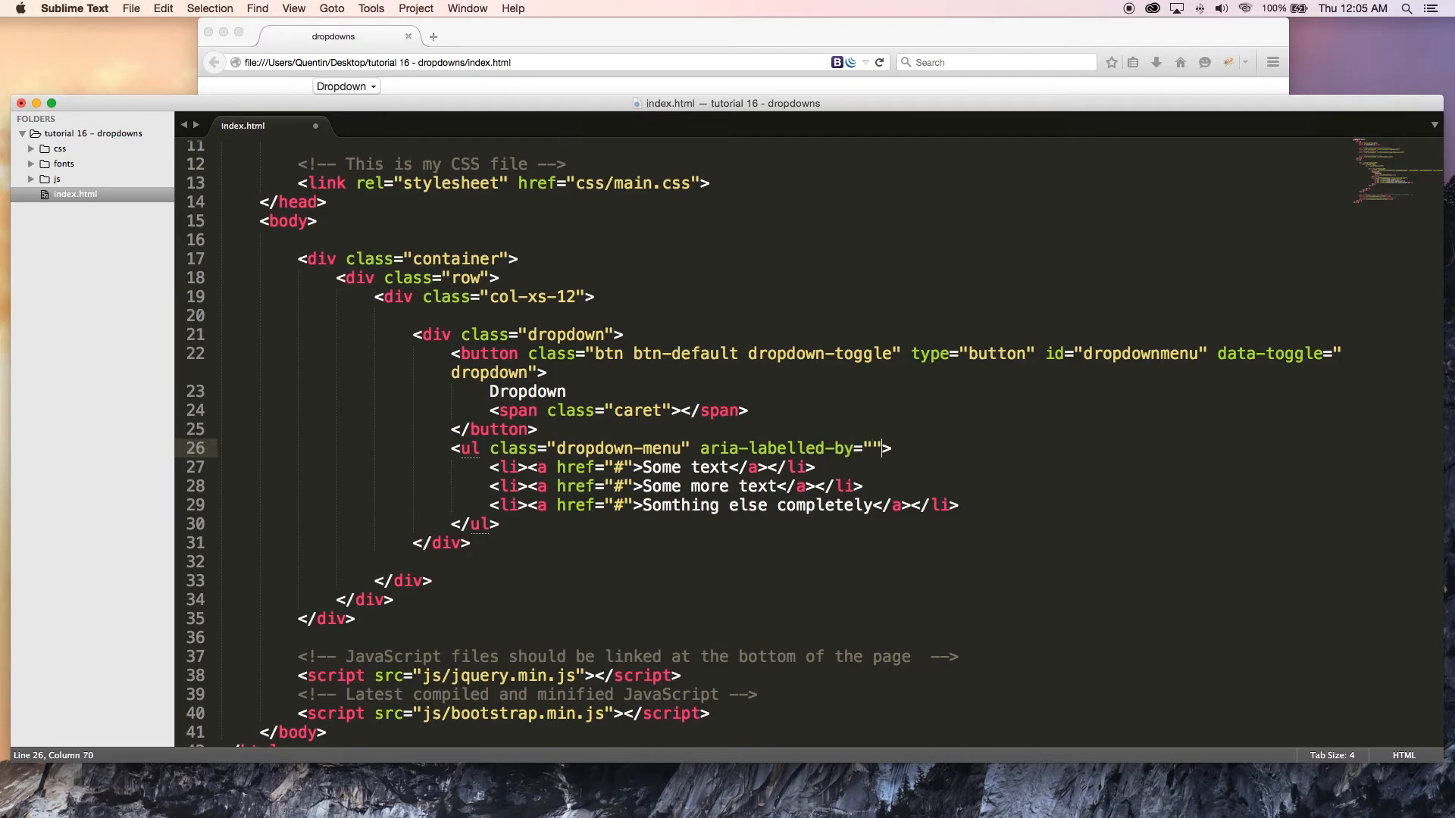
- Copy the button's id dropdownmenu into aria-labelled-by and save
{"action": "double_click", "coordinate": [1139, 353]}
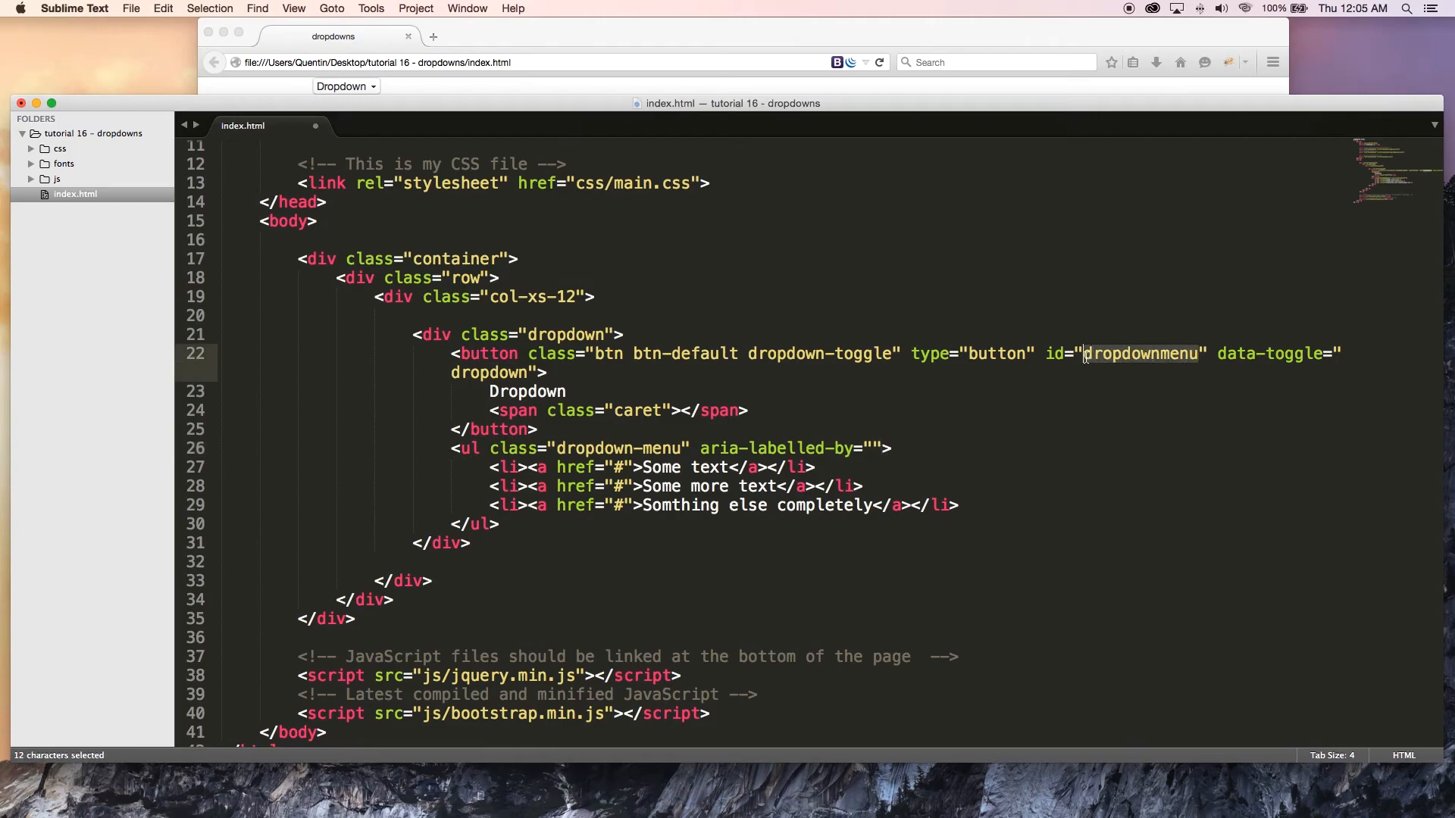
{"action": "key", "text": "cmd+c"}
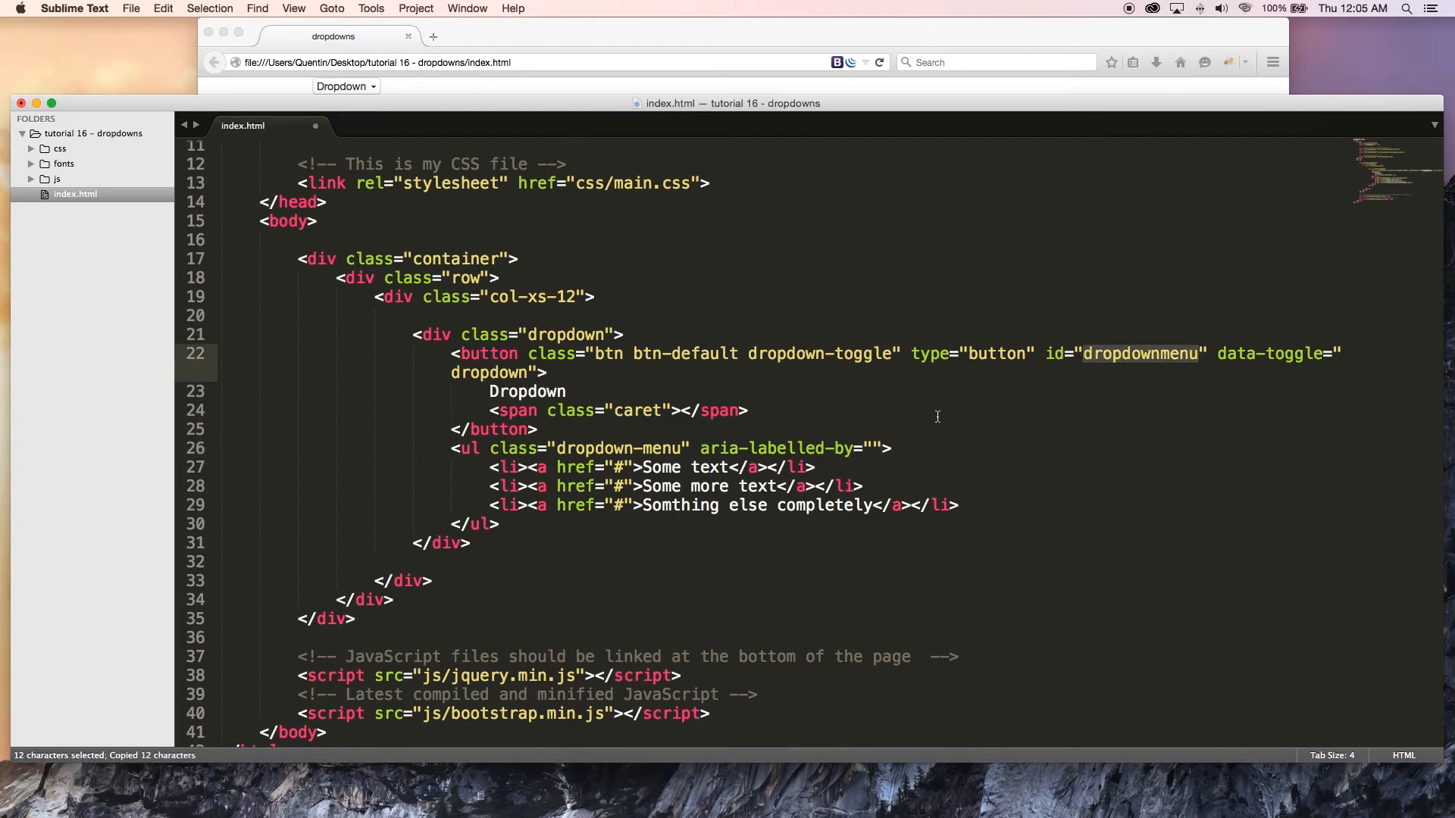
{"action": "type", "text": "dropdownmenu"}
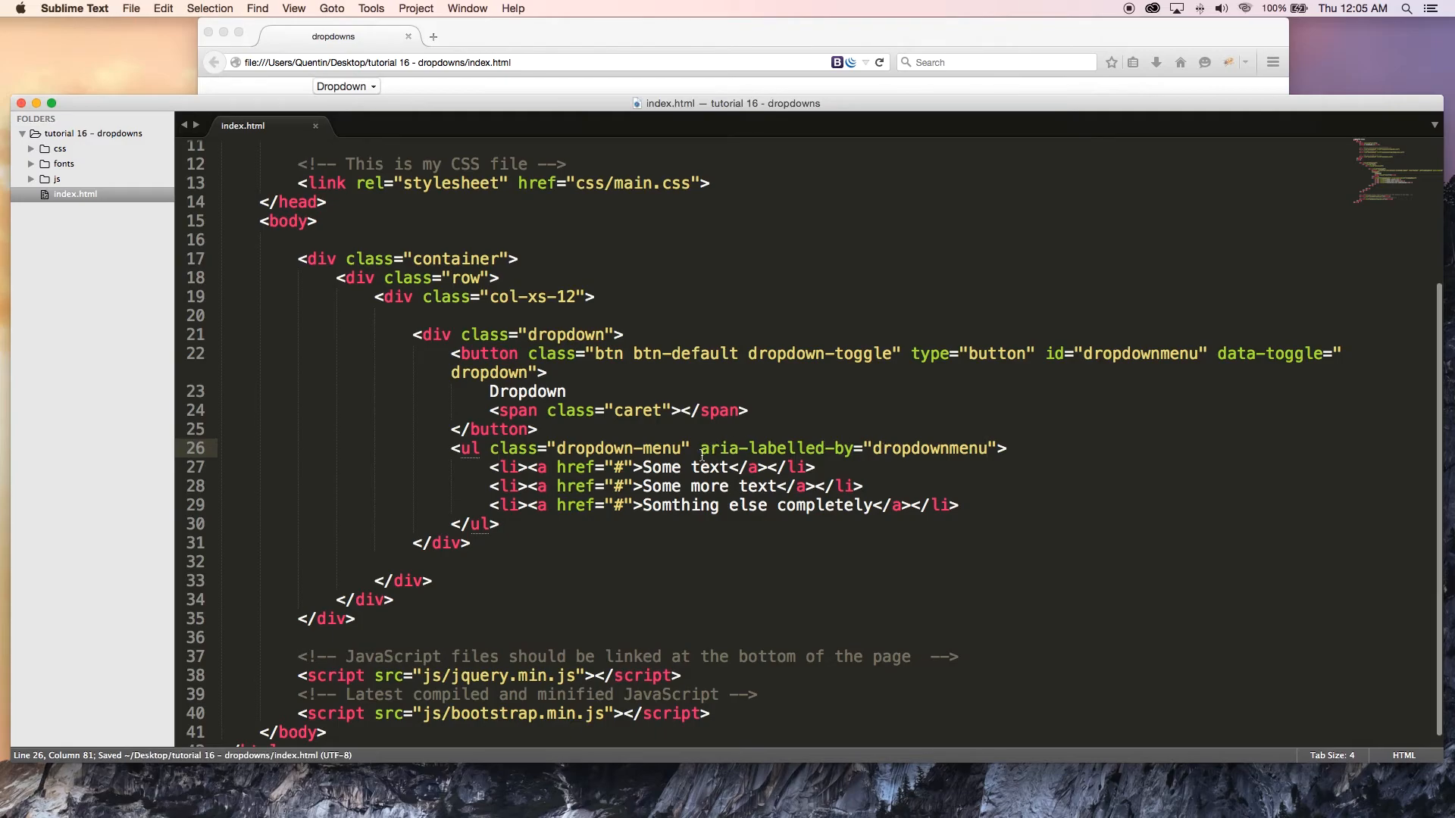
{"action": "left_click_drag", "start_coordinate": [700, 449], "coordinate": [990, 448]}
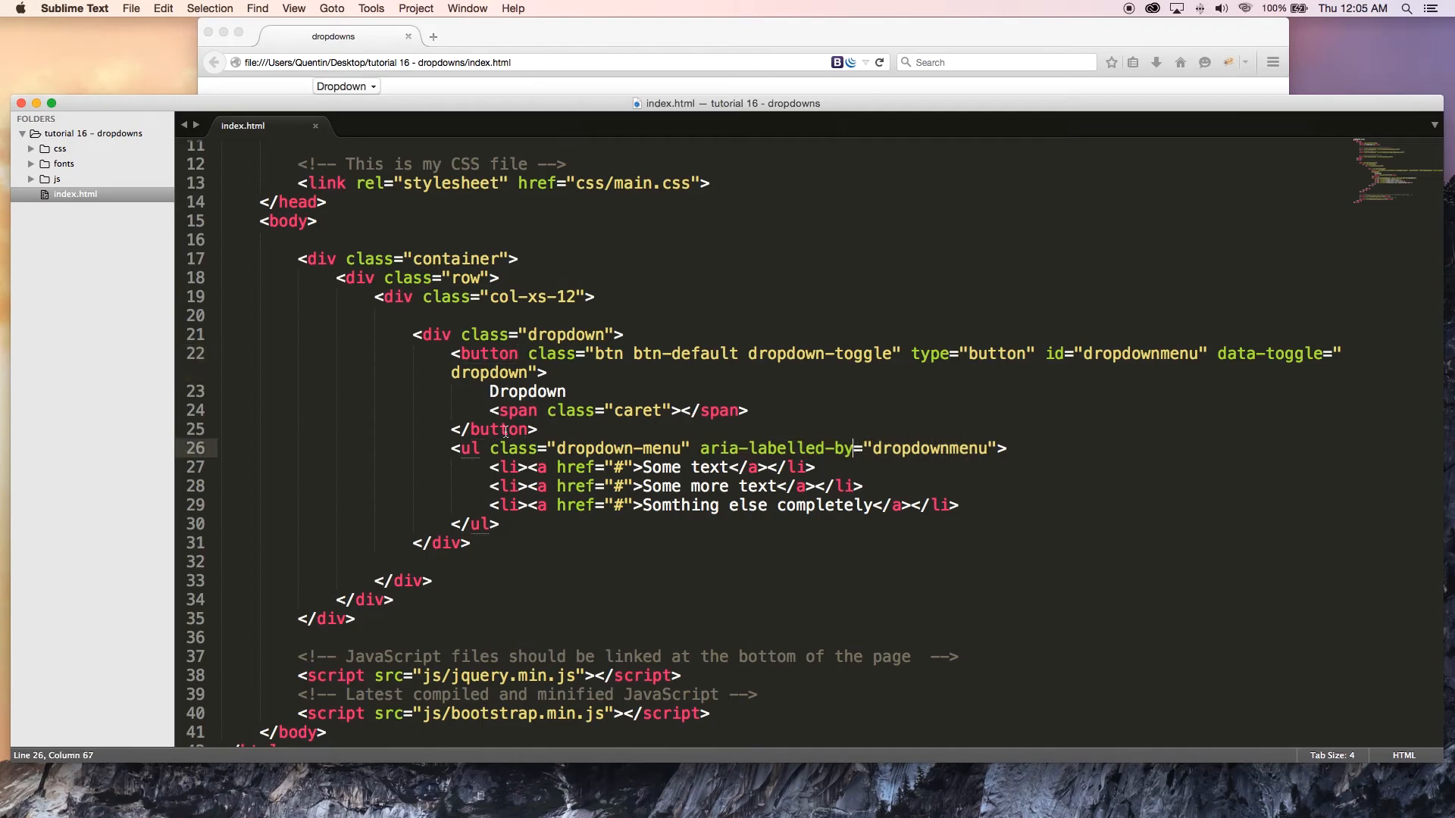
{"action": "key", "text": "cmd+s"}
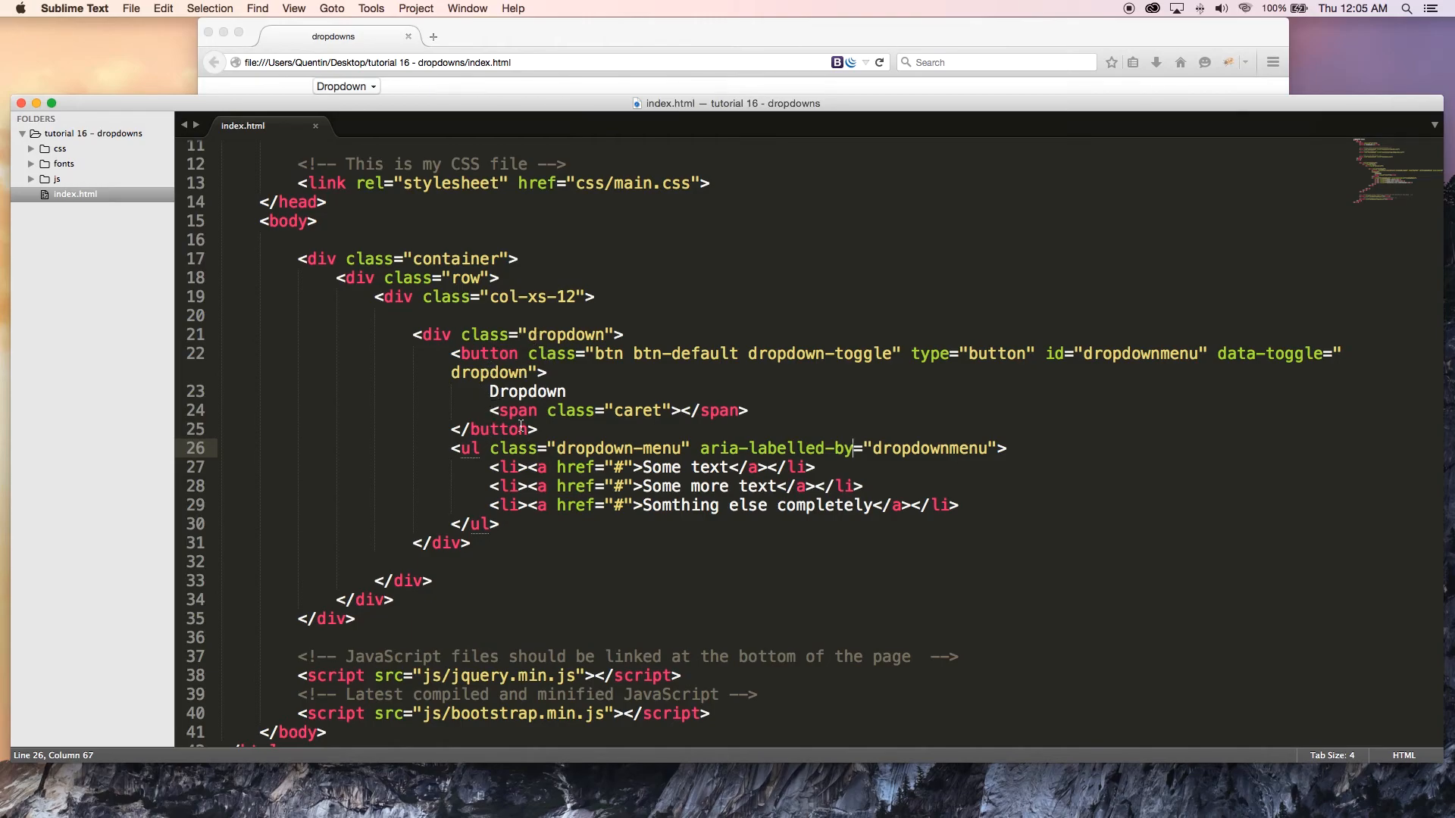
{"action": "double_click", "coordinate": [1241, 353]}
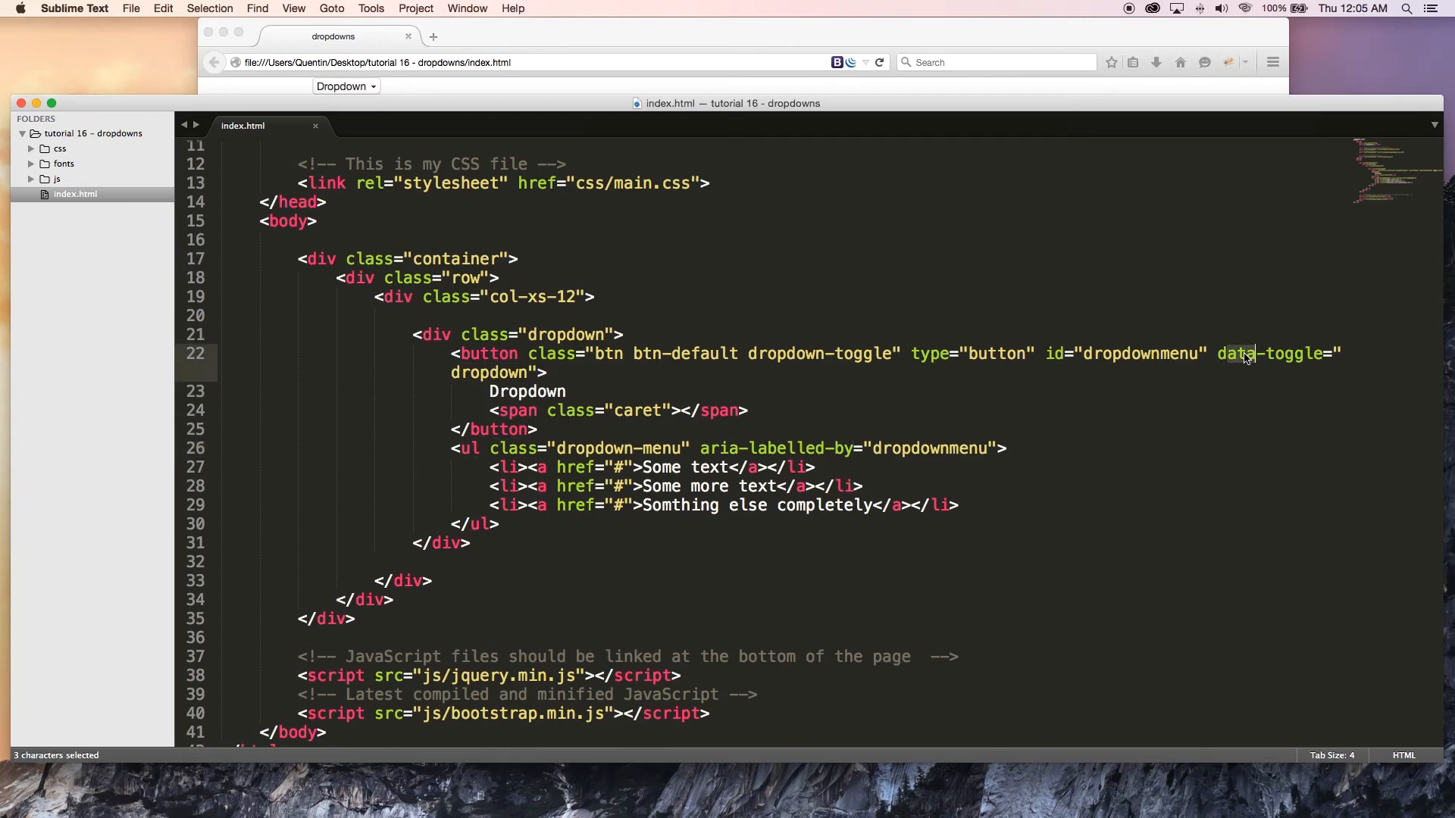
{"action": "mouse_move", "coordinate": [795, 417]}
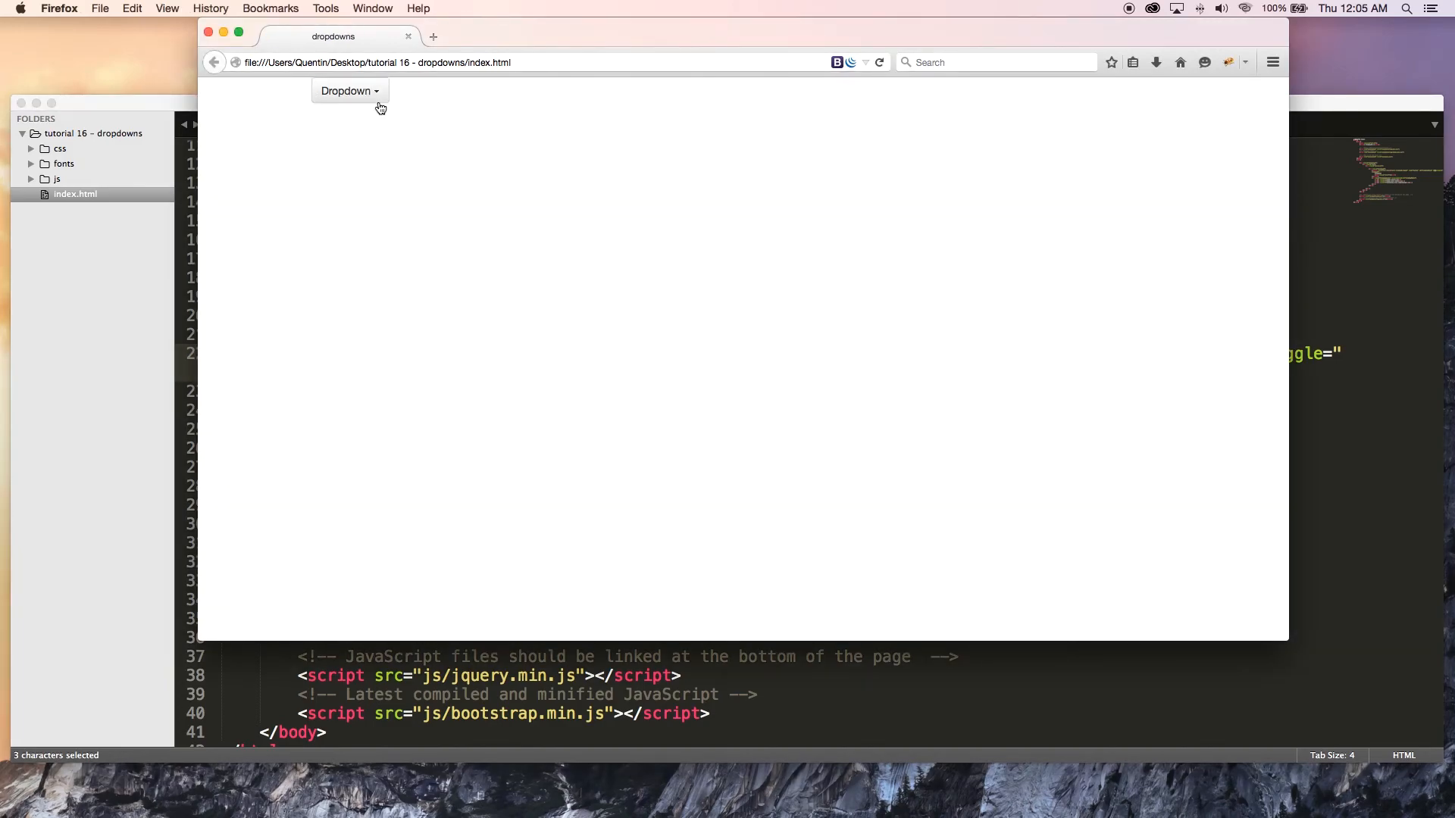
- Open the Dropdown button's menu of three links in Firefox, then close it
{"action": "left_click", "coordinate": [350, 91]}
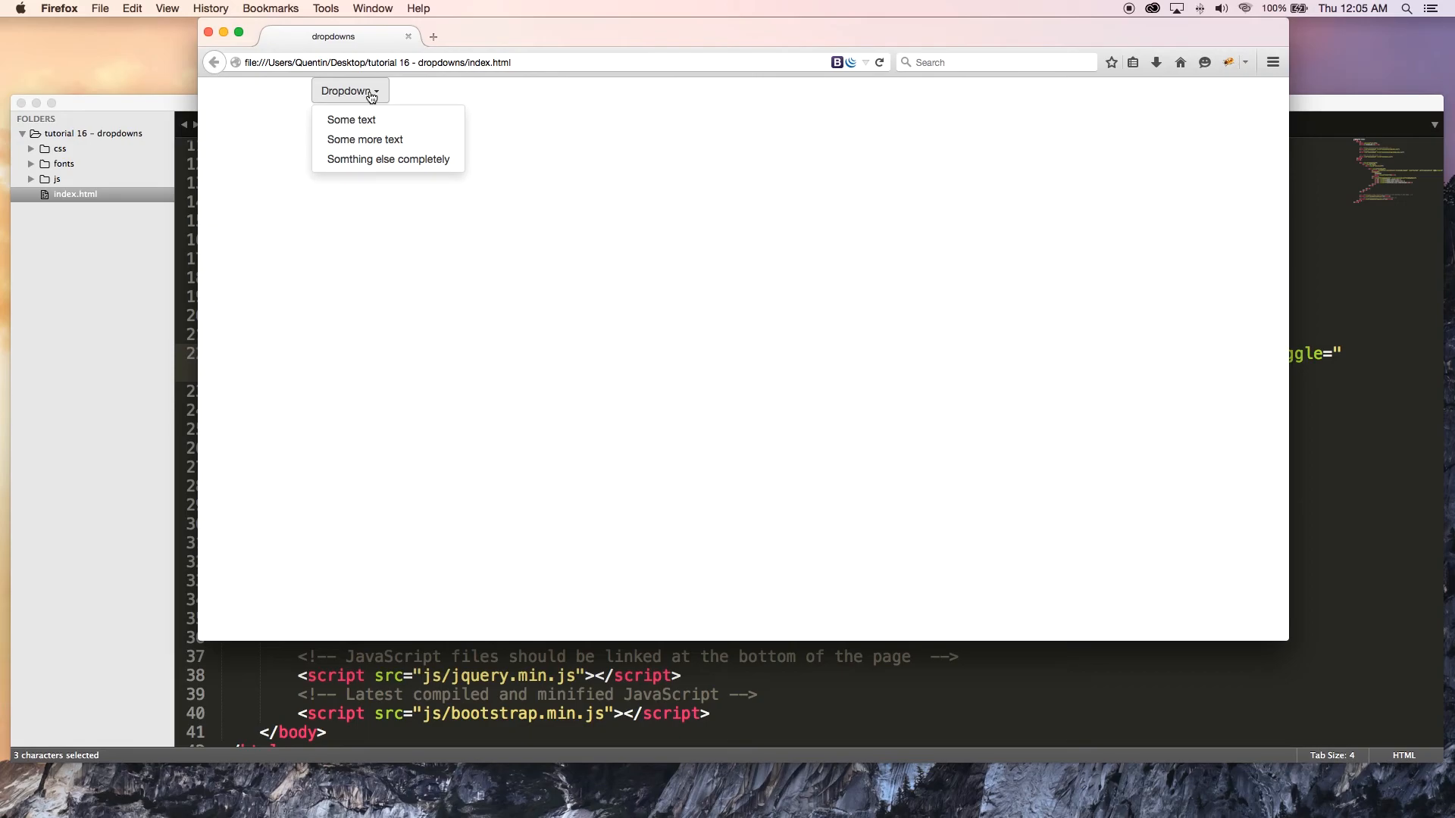
{"action": "left_click", "coordinate": [517, 158]}
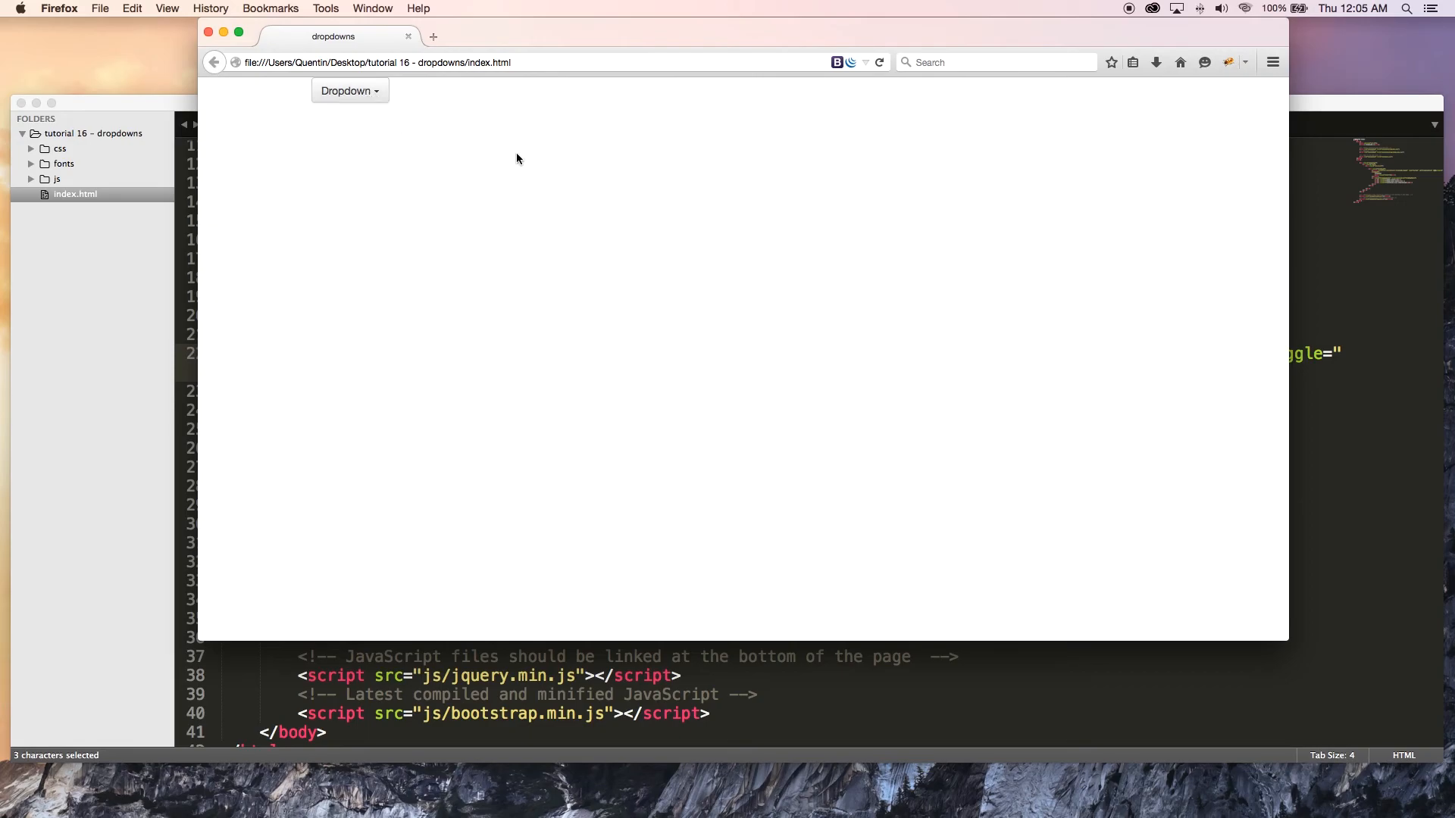